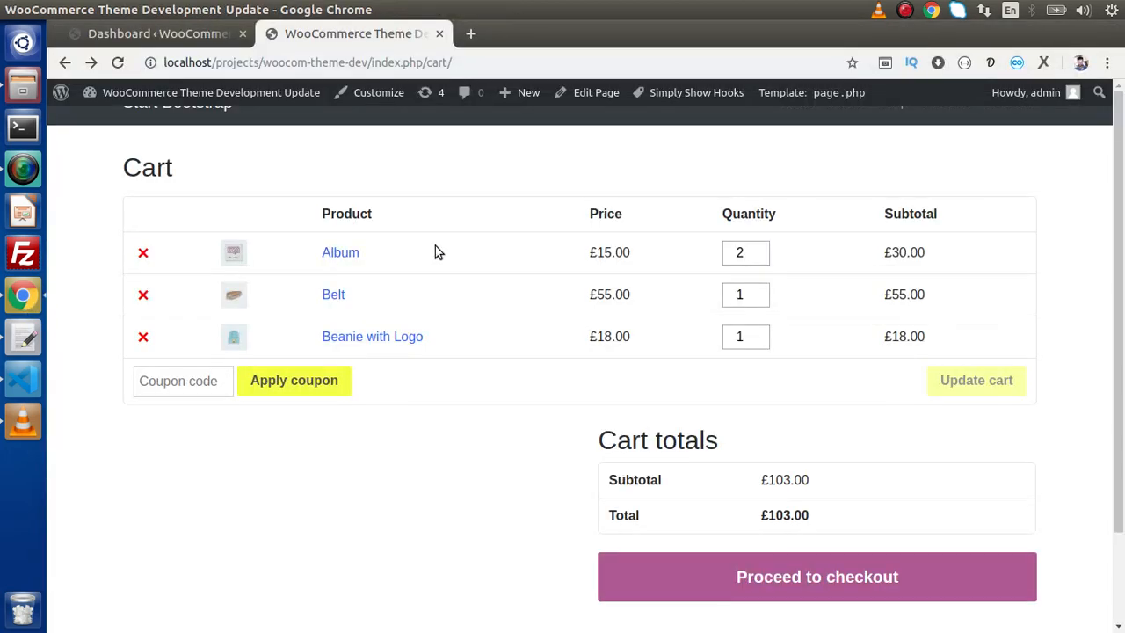
pyautogui.moveTo(654, 436)
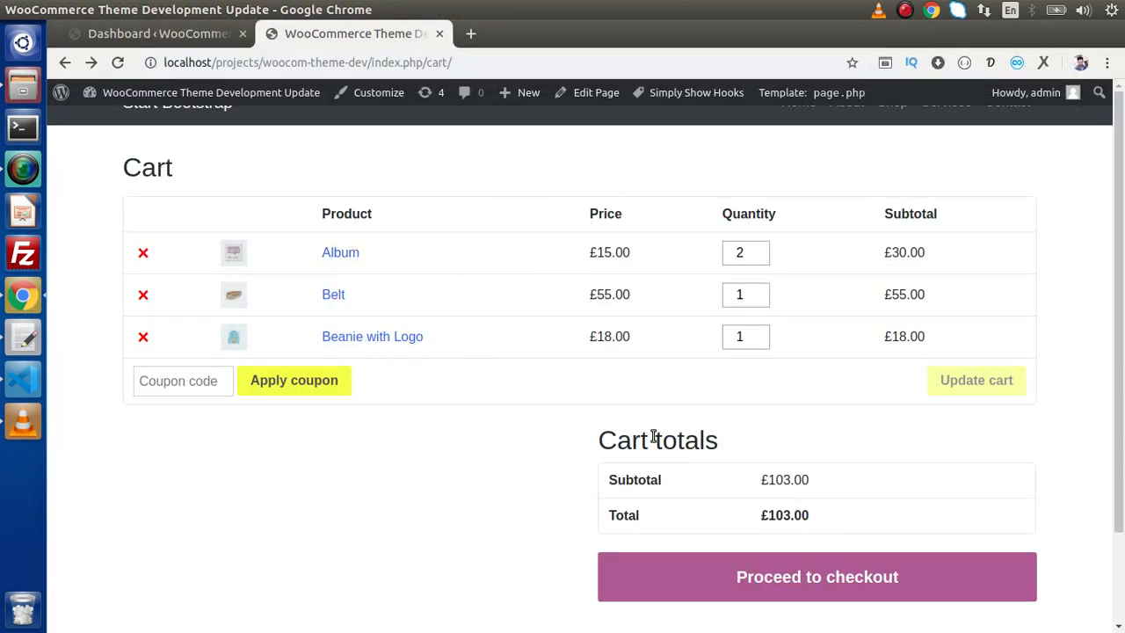
pyautogui.moveTo(1072, 185)
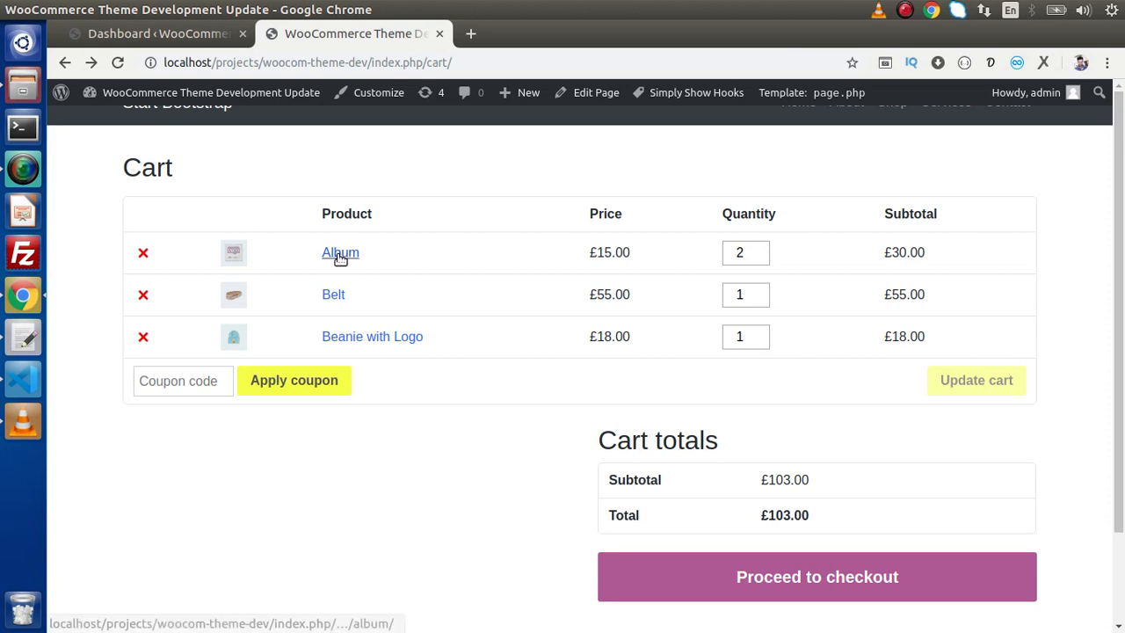
pyautogui.moveTo(370, 387)
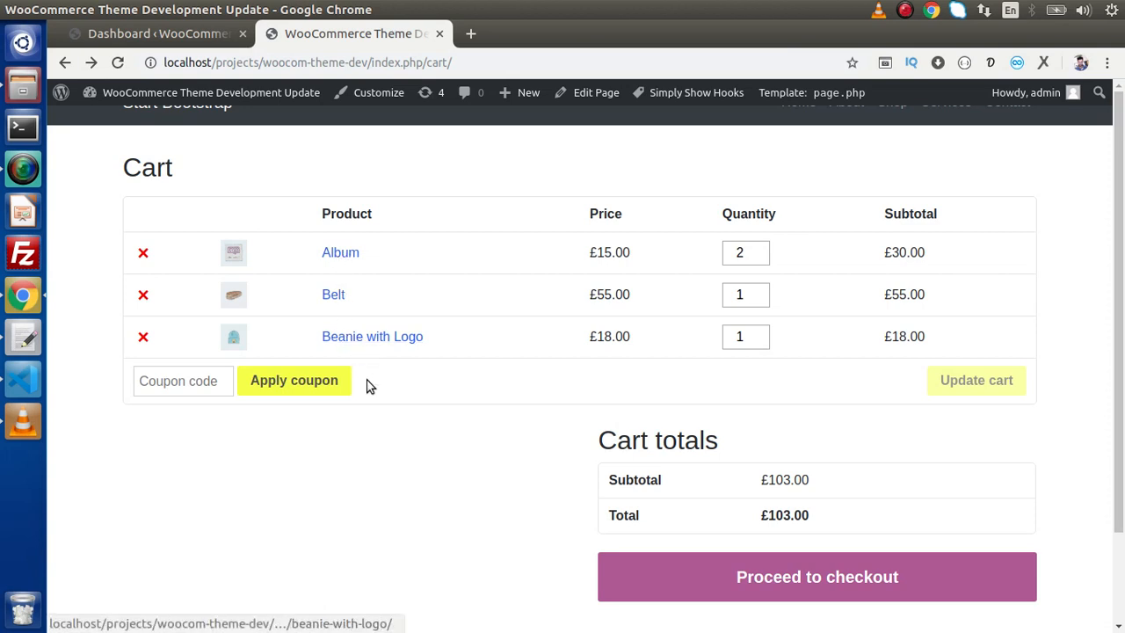
# Proceed from the £103.00 cart of Albums, Belt and Beanie with Logo to checkout
pyautogui.click(815, 577)
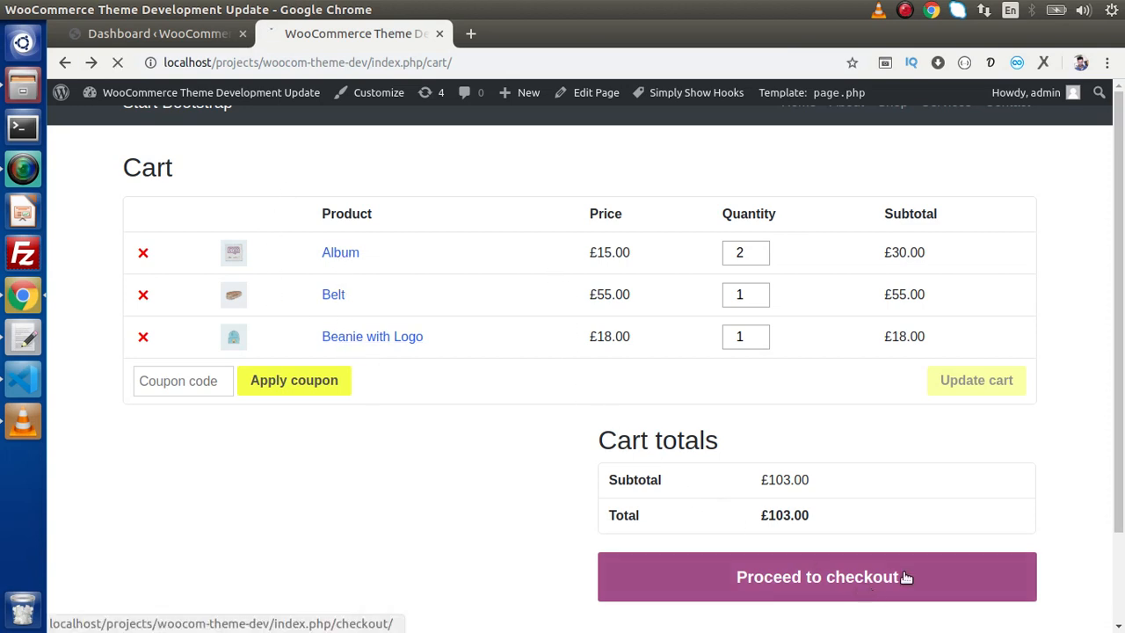
# Review the checkout page's no-payment-methods notice and attempt to place the order
pyautogui.click(816, 576)
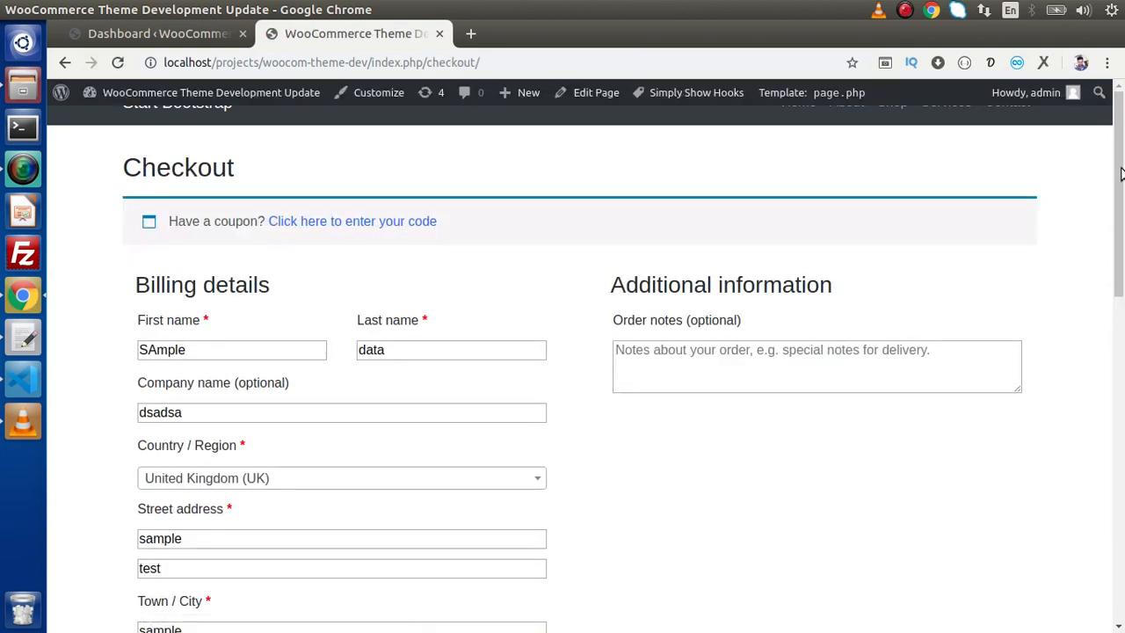
pyautogui.moveTo(1068, 232)
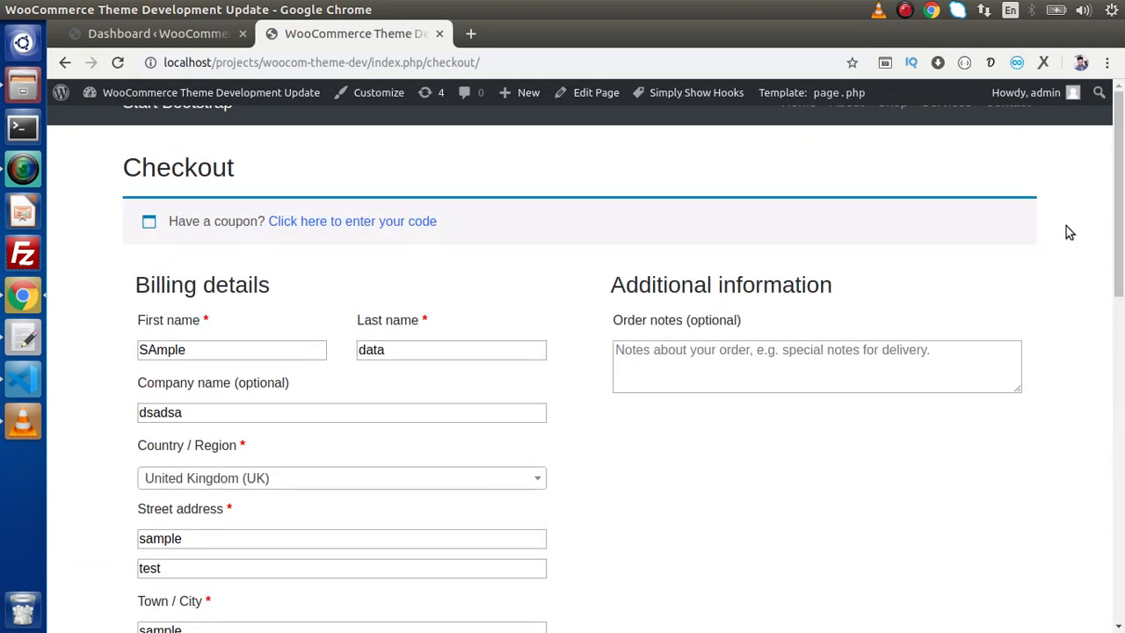
pyautogui.moveTo(1053, 269)
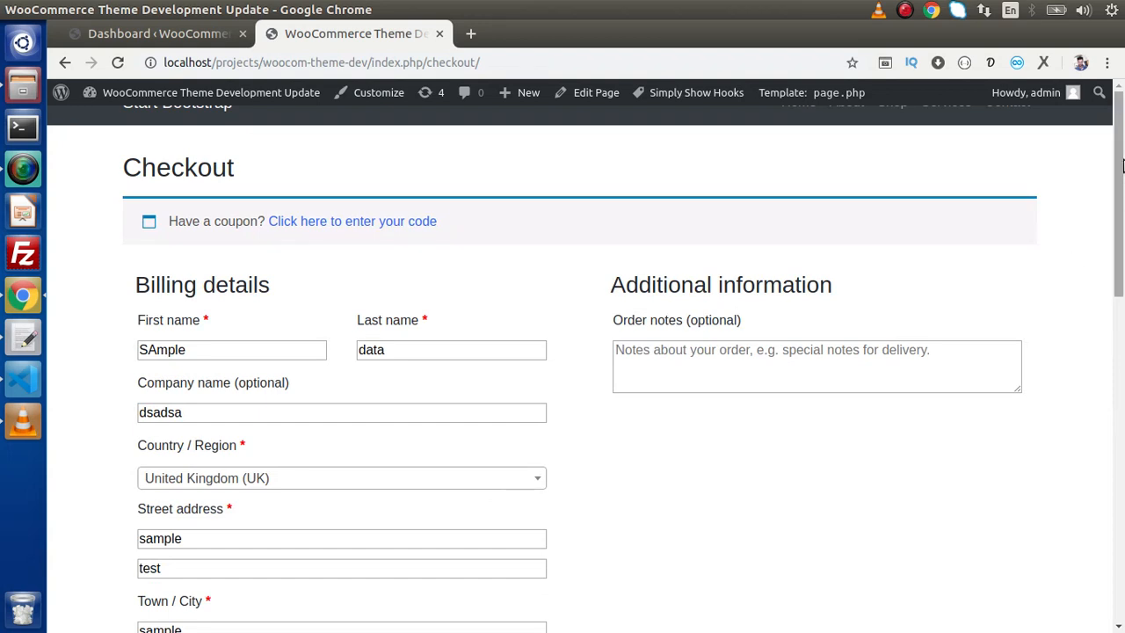
pyautogui.scroll(-3)
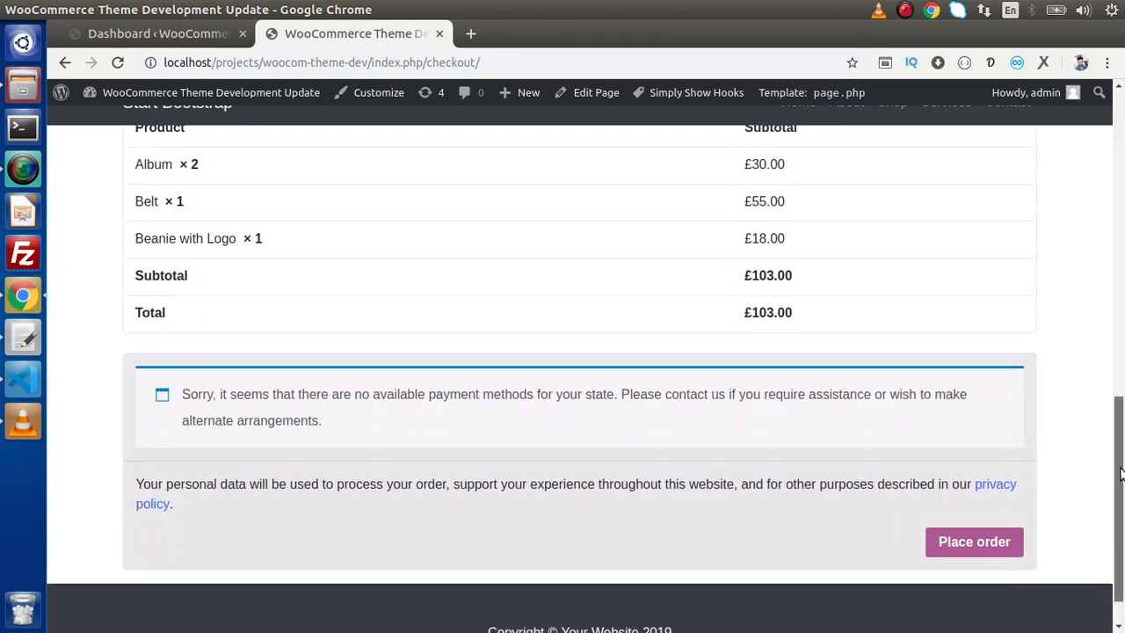
pyautogui.scroll(-3)
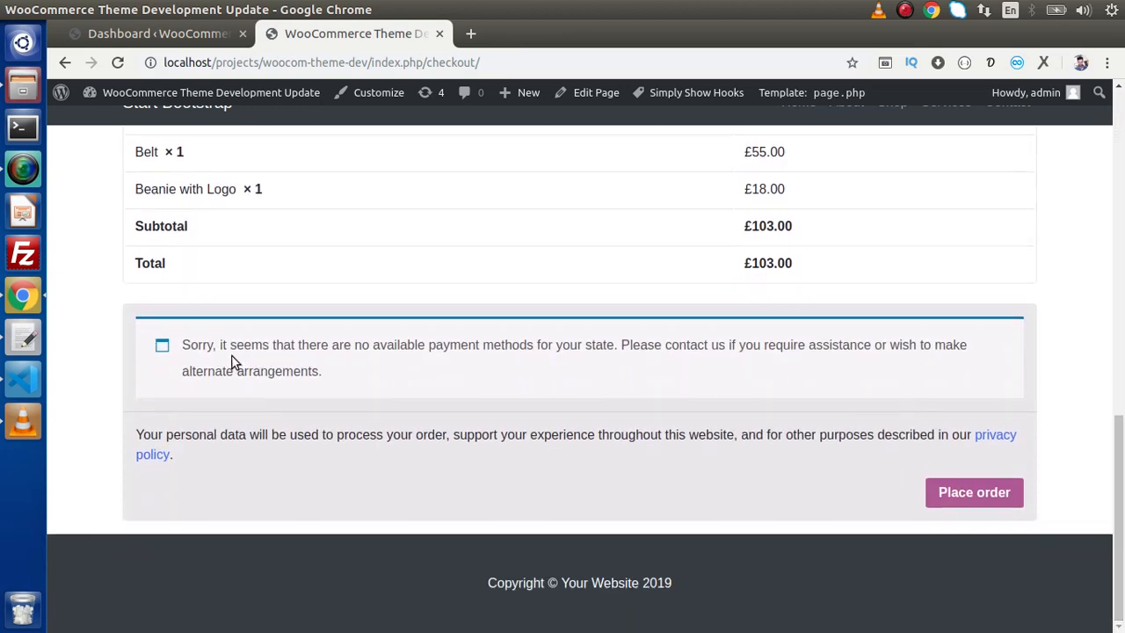
pyautogui.moveTo(386, 371)
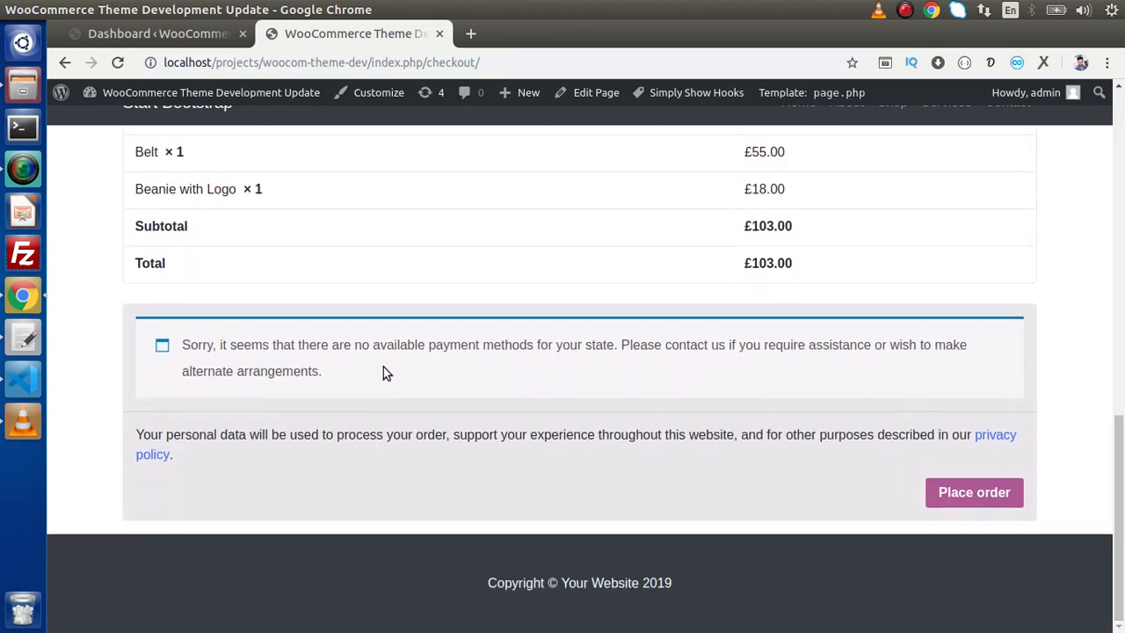
pyautogui.moveTo(566, 364)
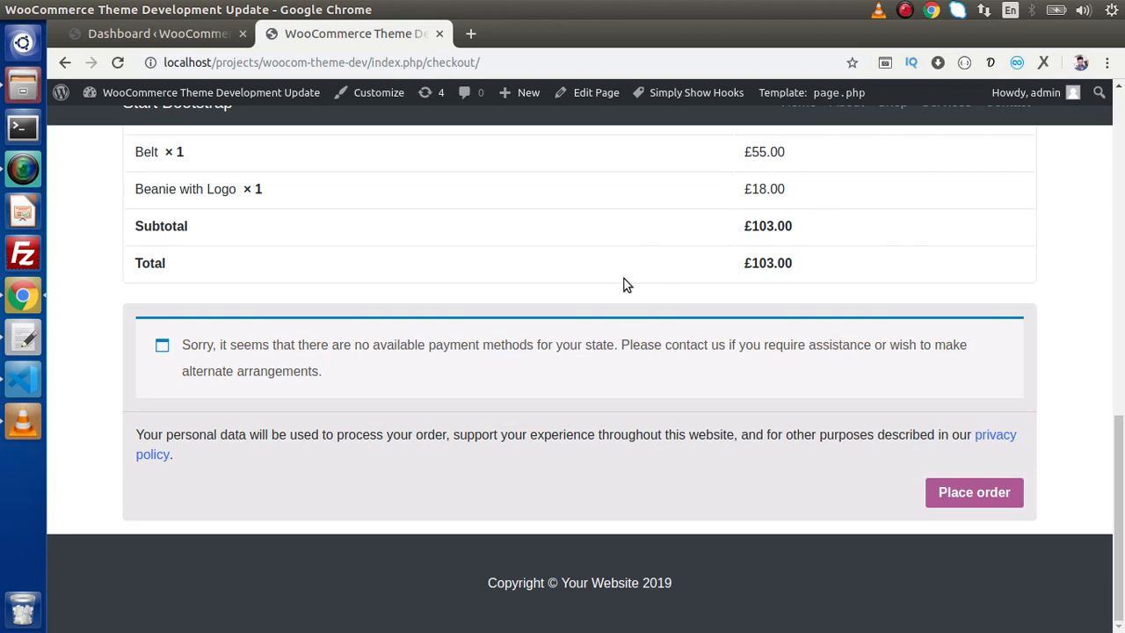
pyautogui.moveTo(636, 341)
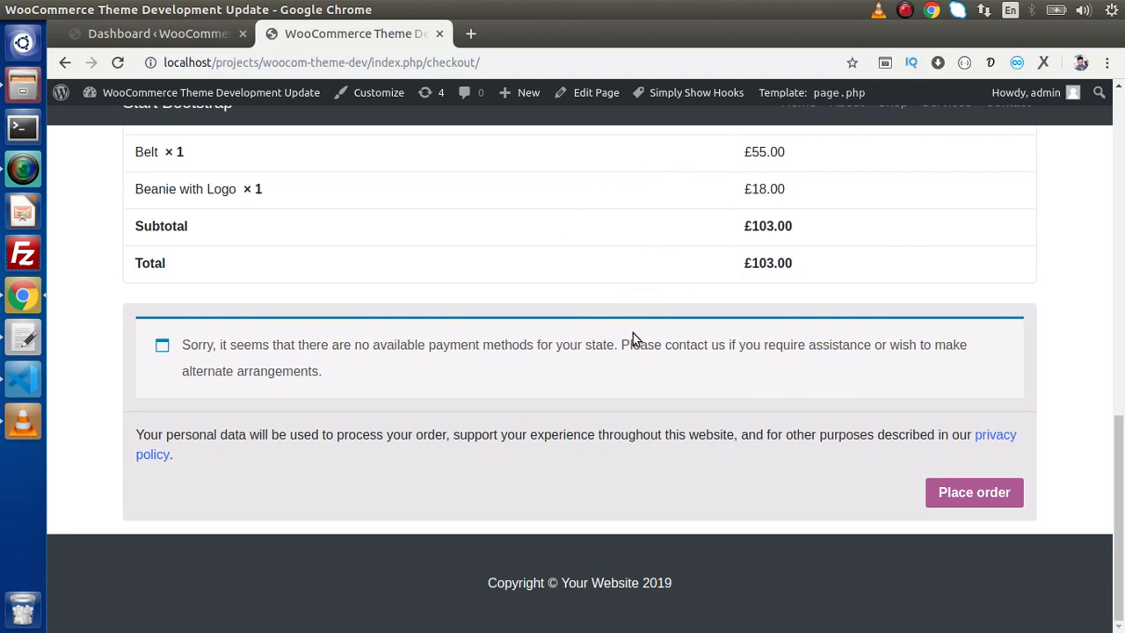
pyautogui.moveTo(974, 492)
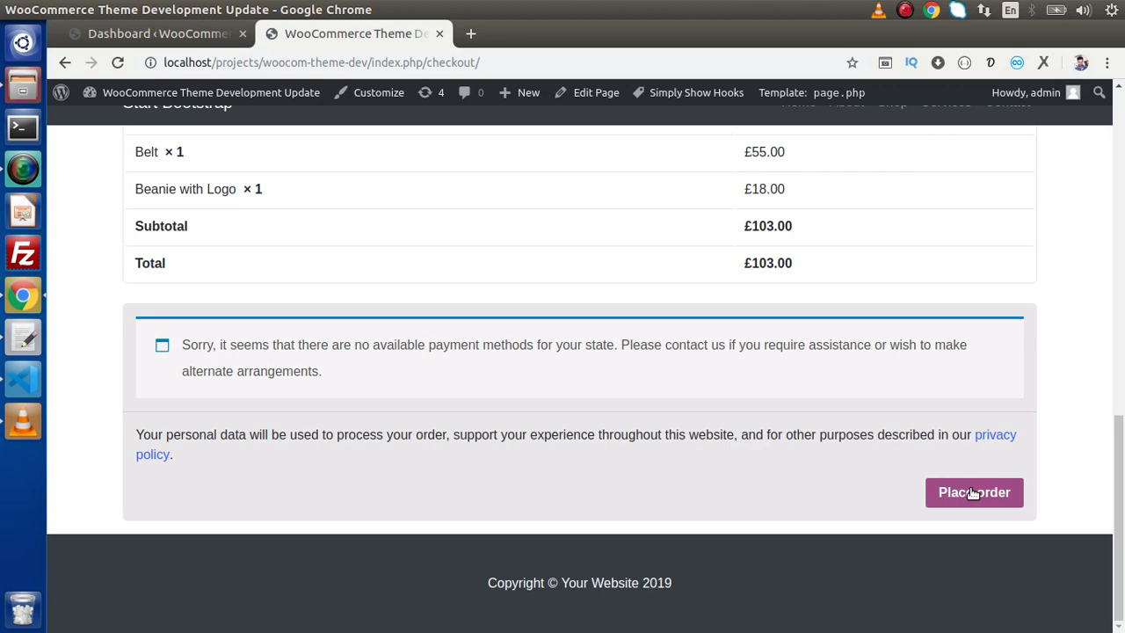
pyautogui.scroll(3)
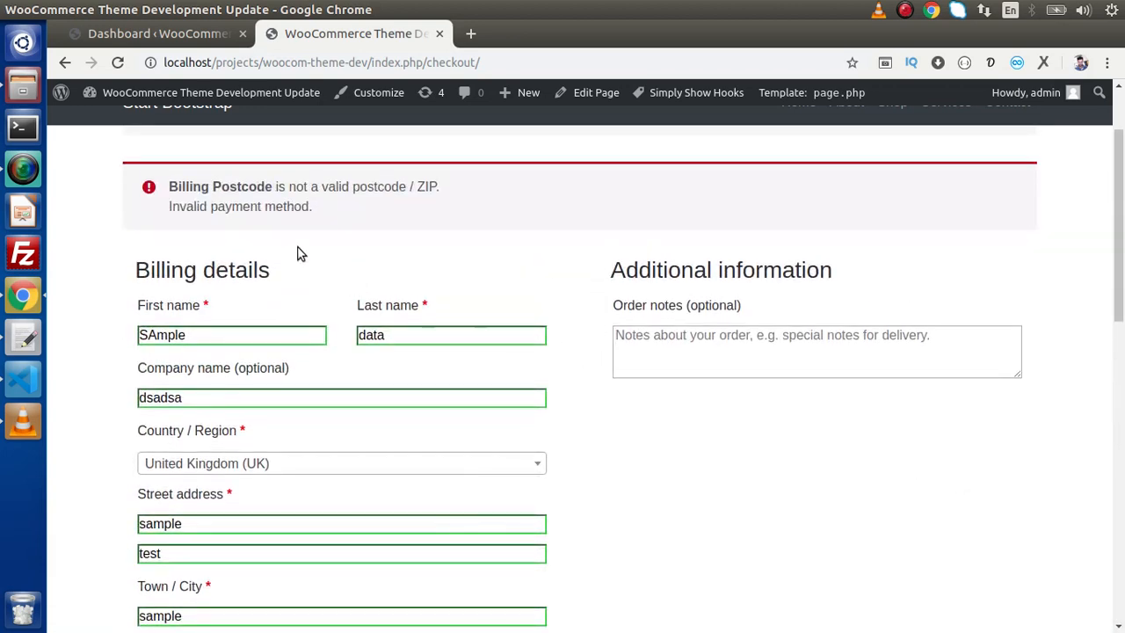
pyautogui.doubleClick(239, 206)
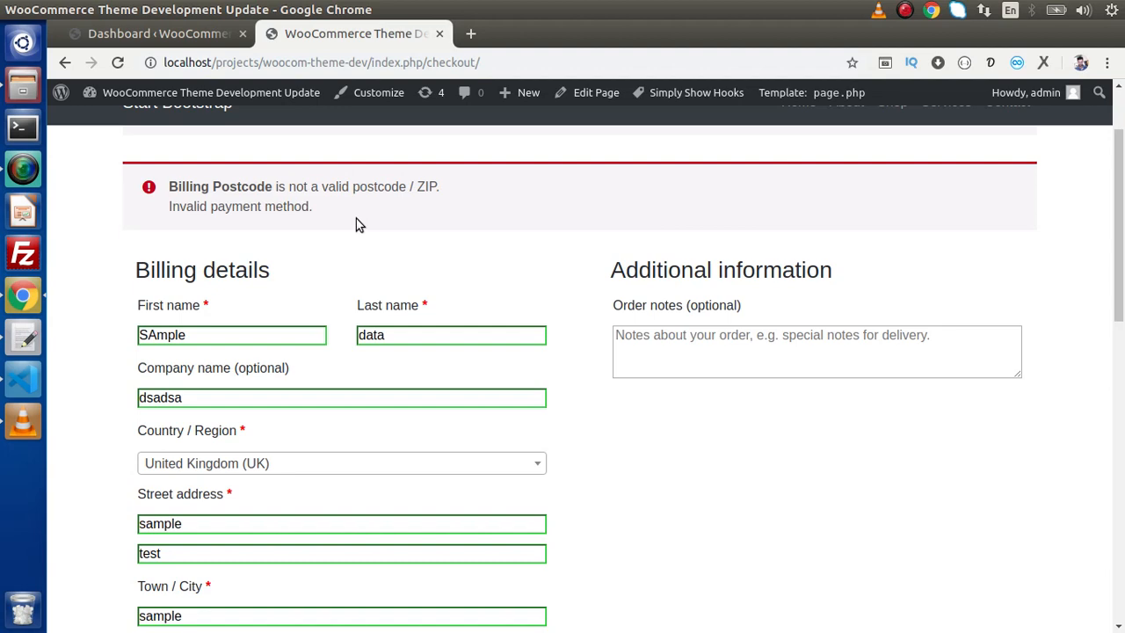
pyautogui.moveTo(209, 46)
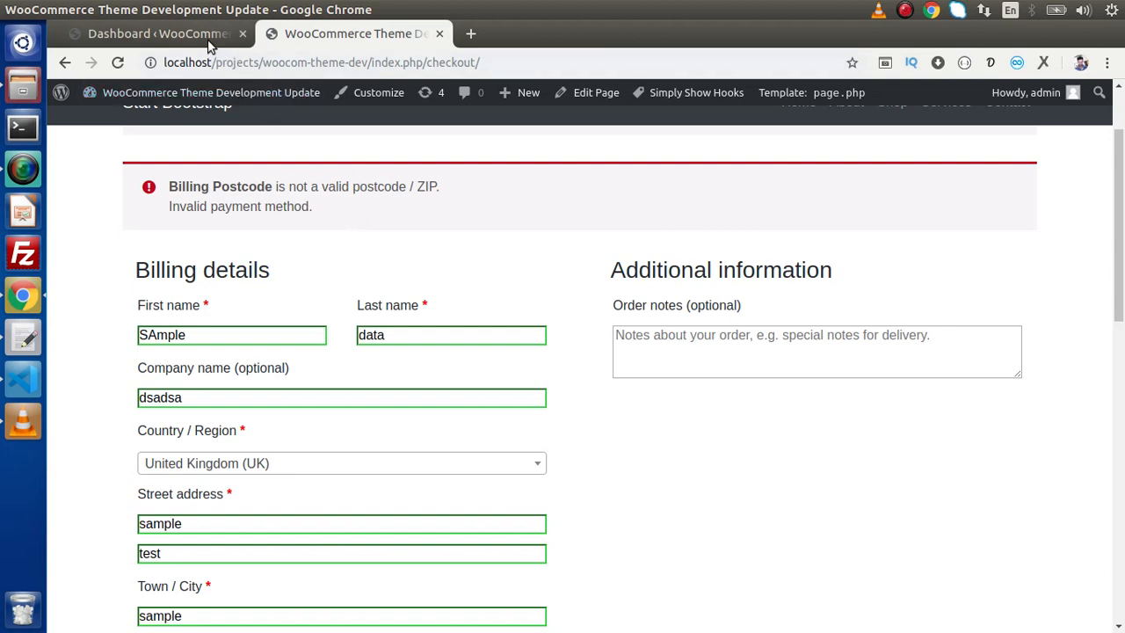
# Switch on Direct bank transfer in WooCommerce Payments settings and return to checkout
pyautogui.click(158, 33)
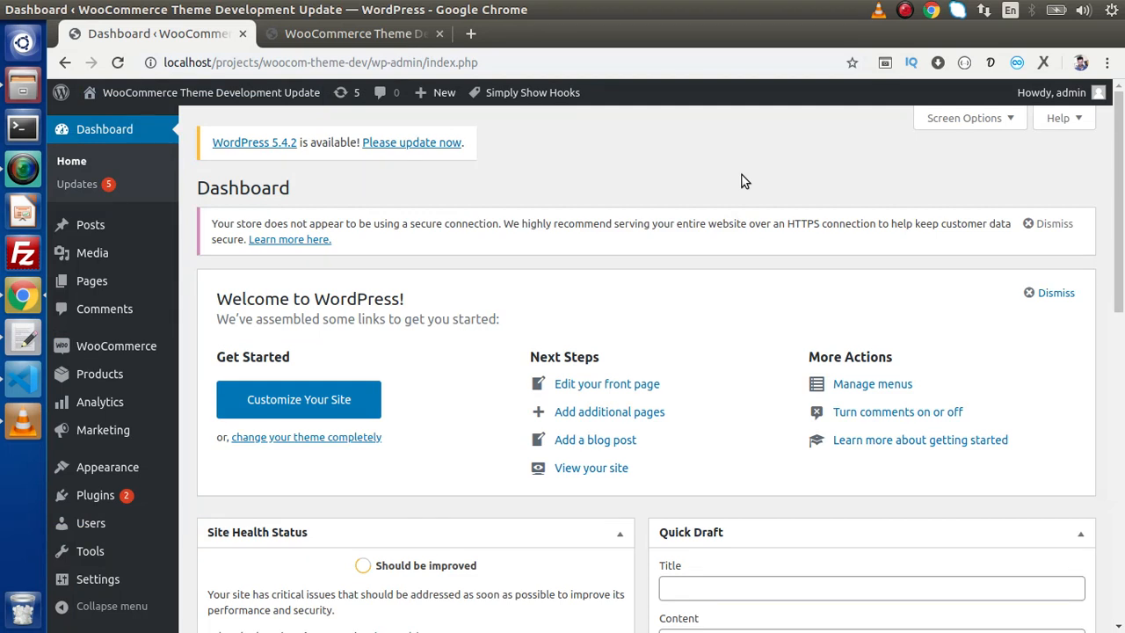
pyautogui.moveTo(218, 355)
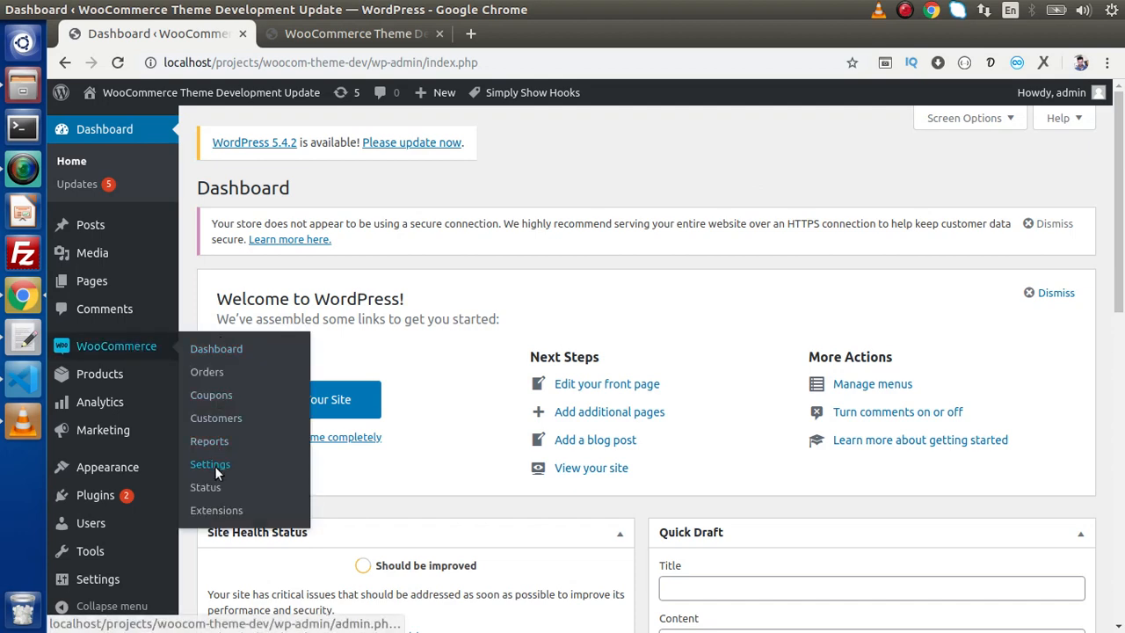
pyautogui.click(211, 464)
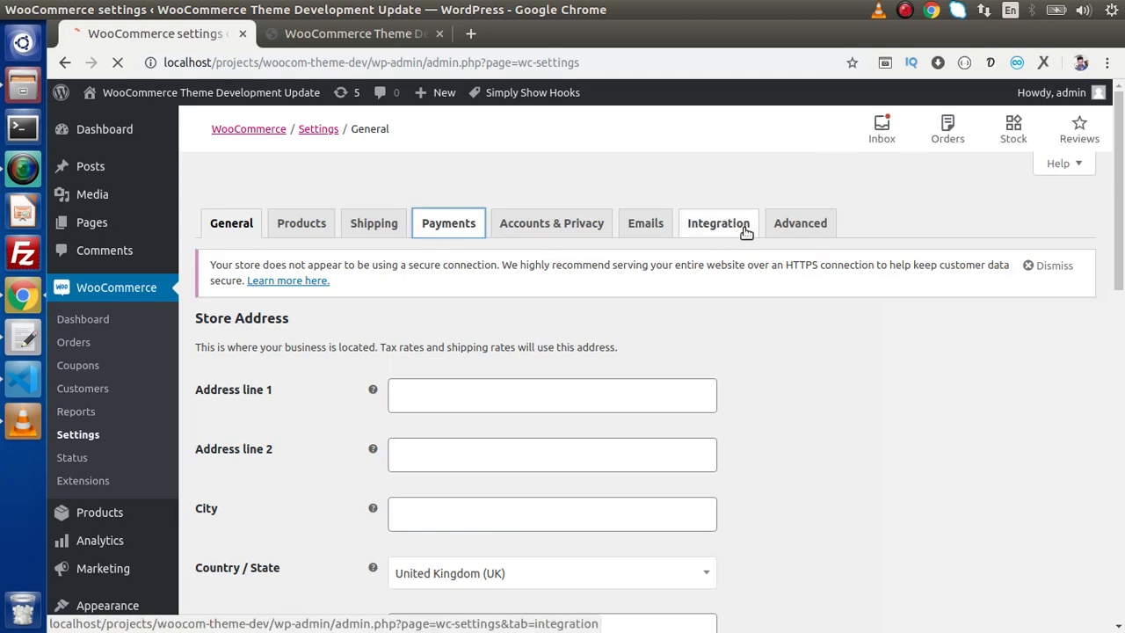
pyautogui.click(448, 221)
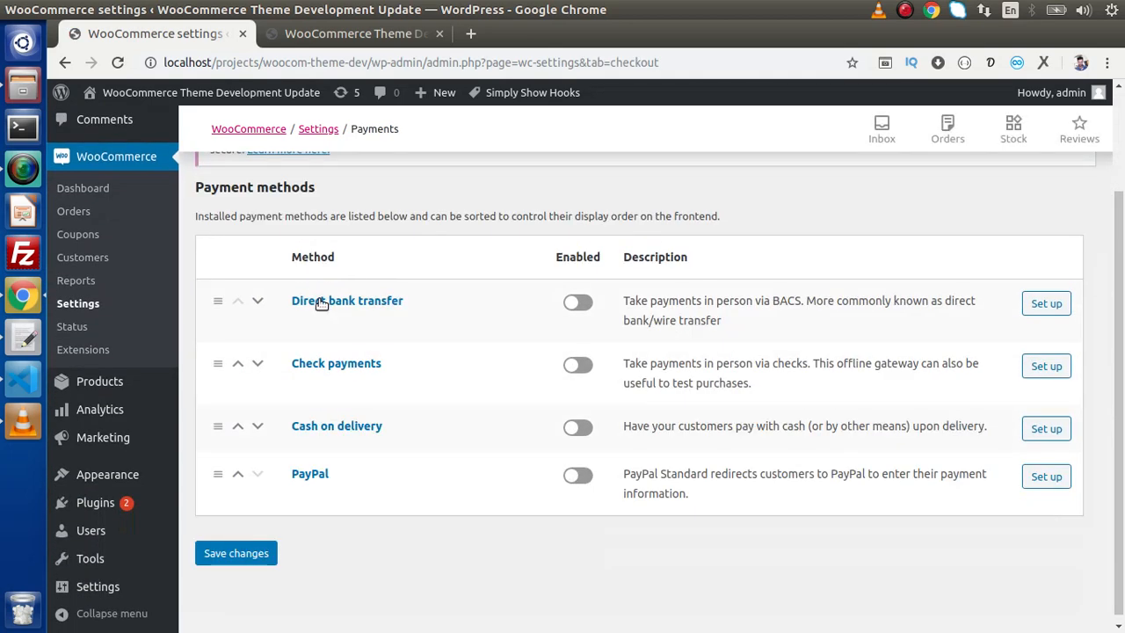
pyautogui.moveTo(385, 373)
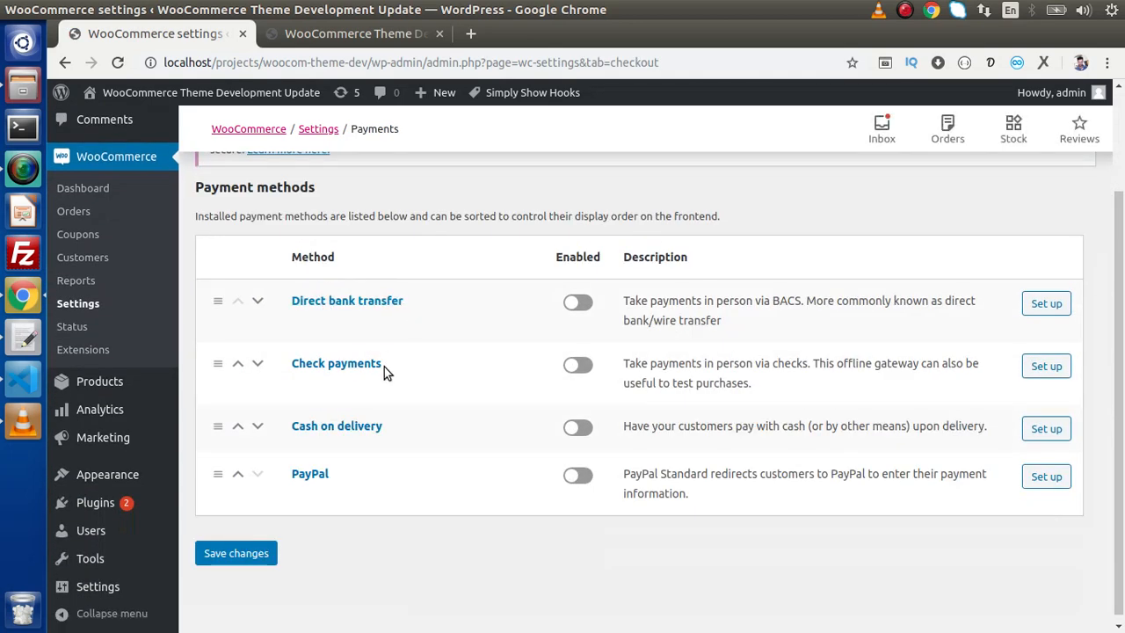
pyautogui.moveTo(341, 464)
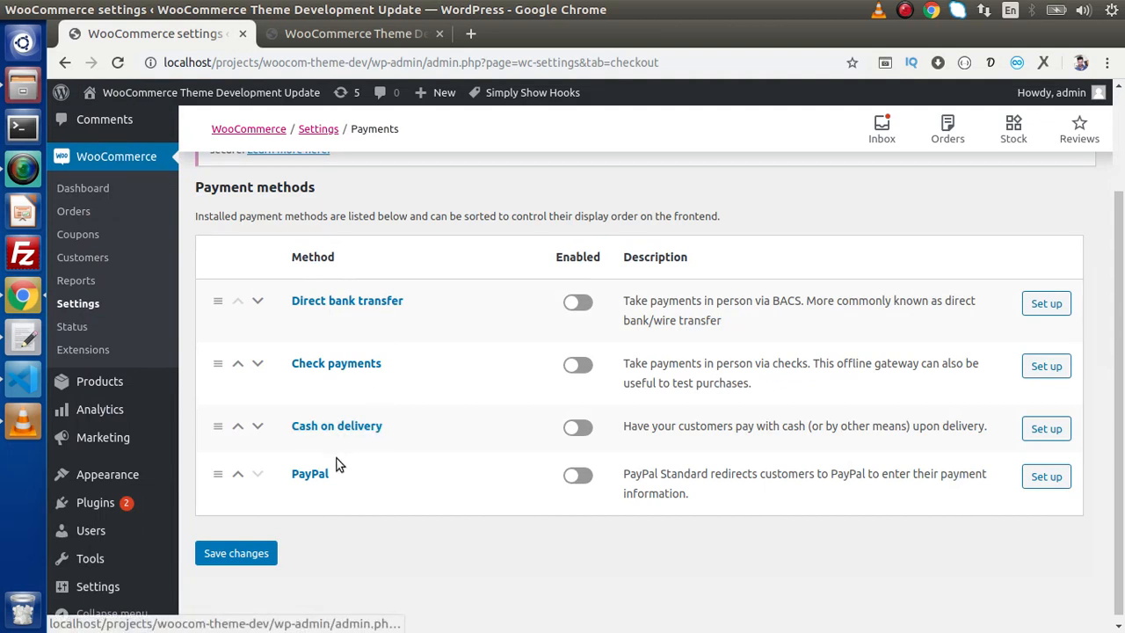
pyautogui.moveTo(310, 475)
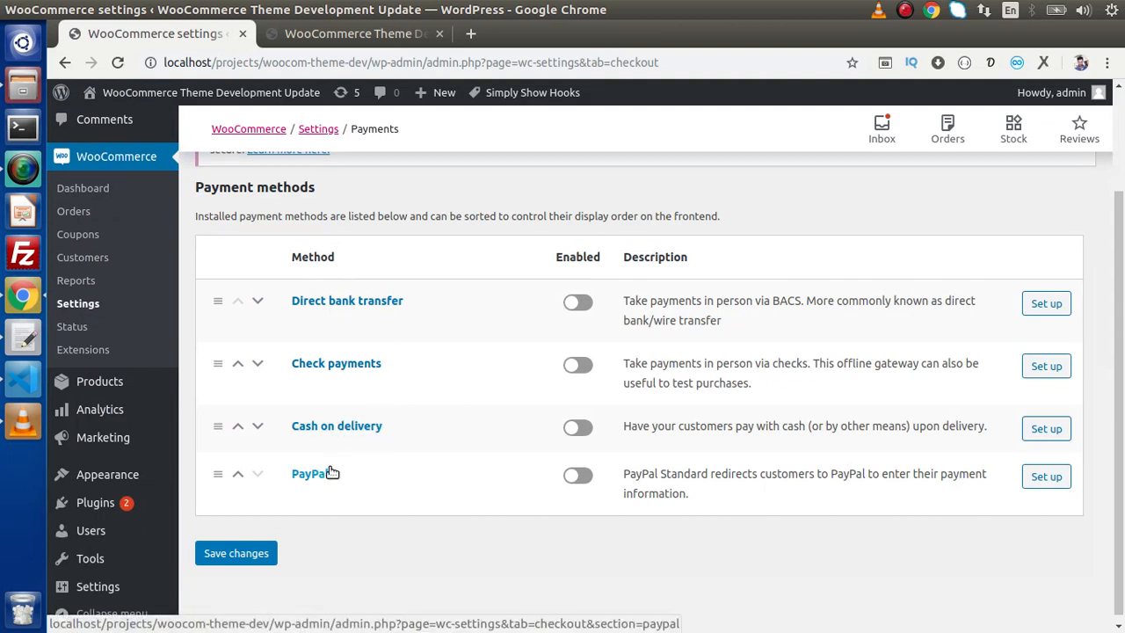
pyautogui.click(577, 303)
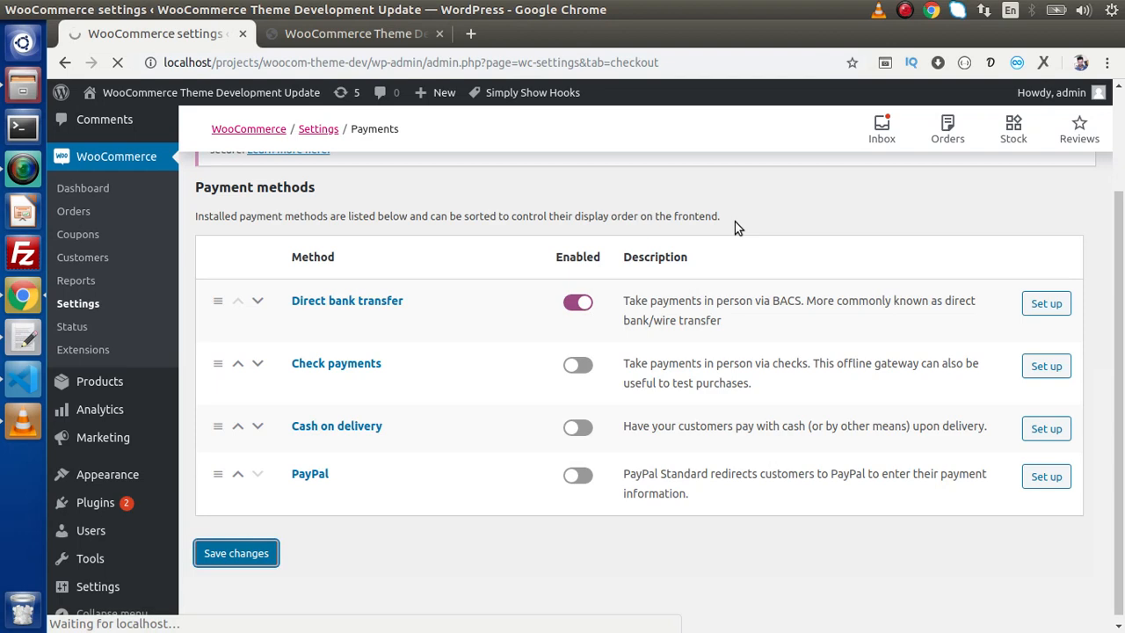
pyautogui.click(352, 33)
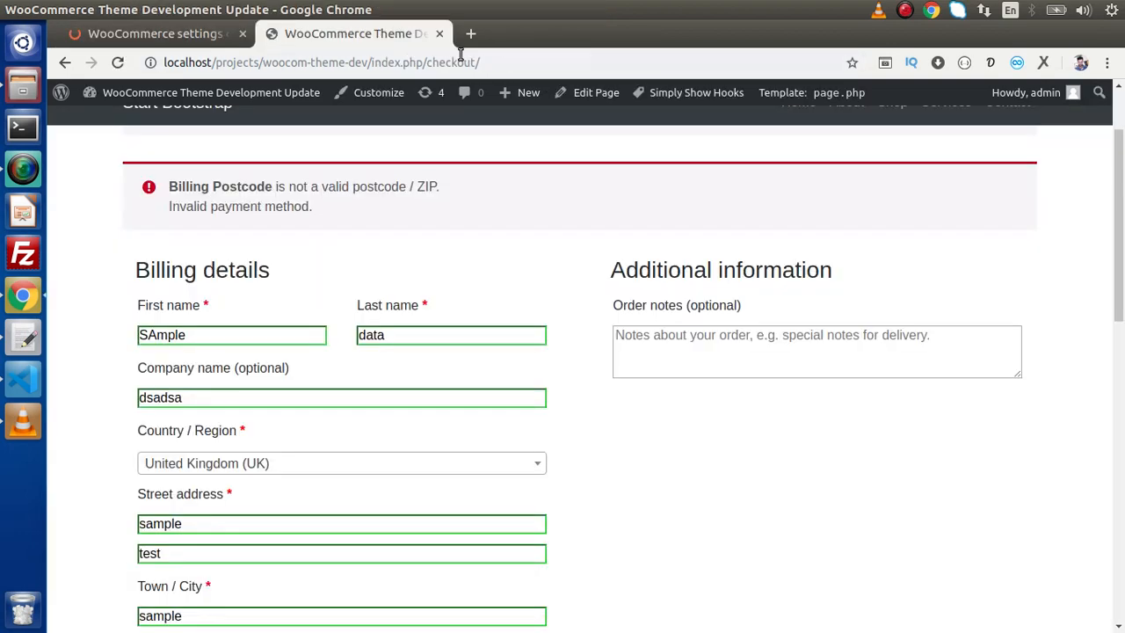
# Reload checkout so Direct bank transfer appears and review the Billing details form
pyautogui.click(117, 63)
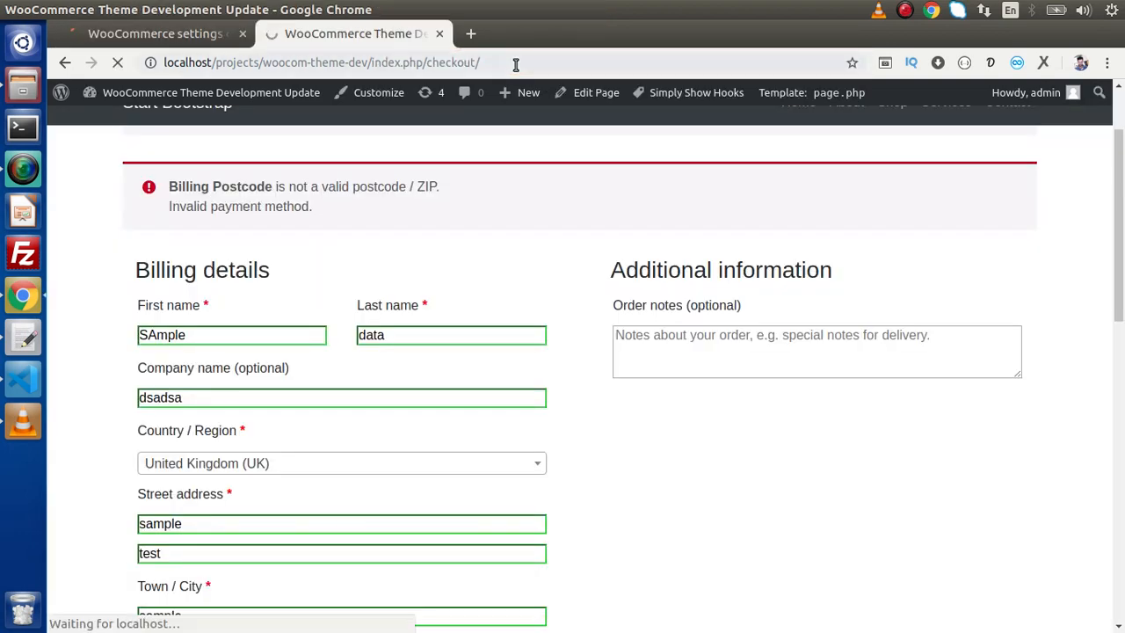
pyautogui.scroll(-3)
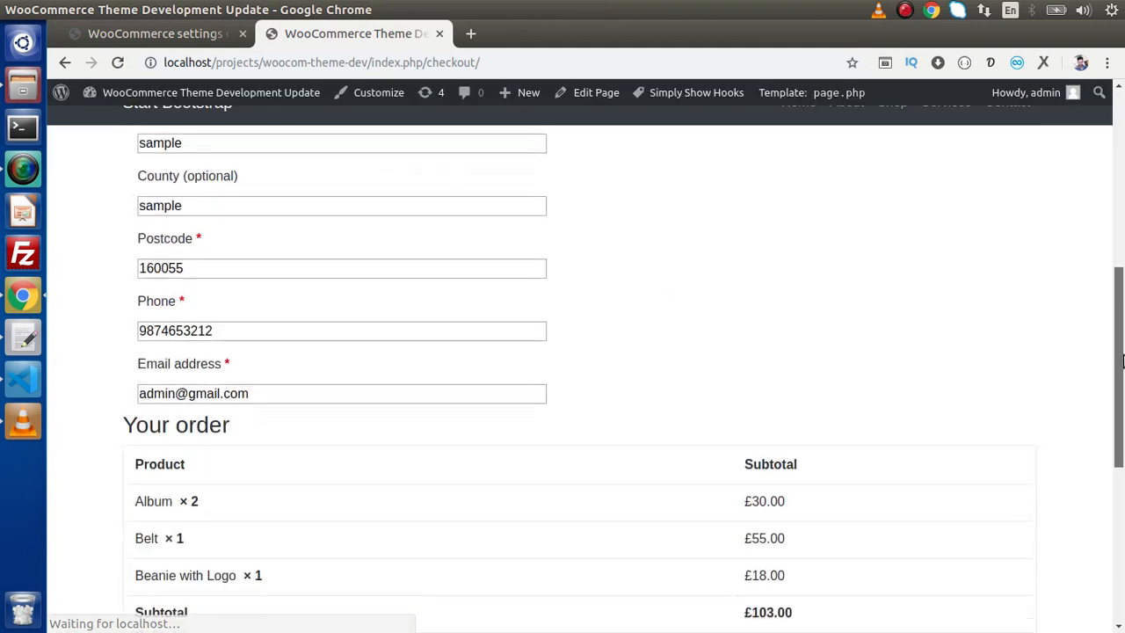
pyautogui.scroll(-3)
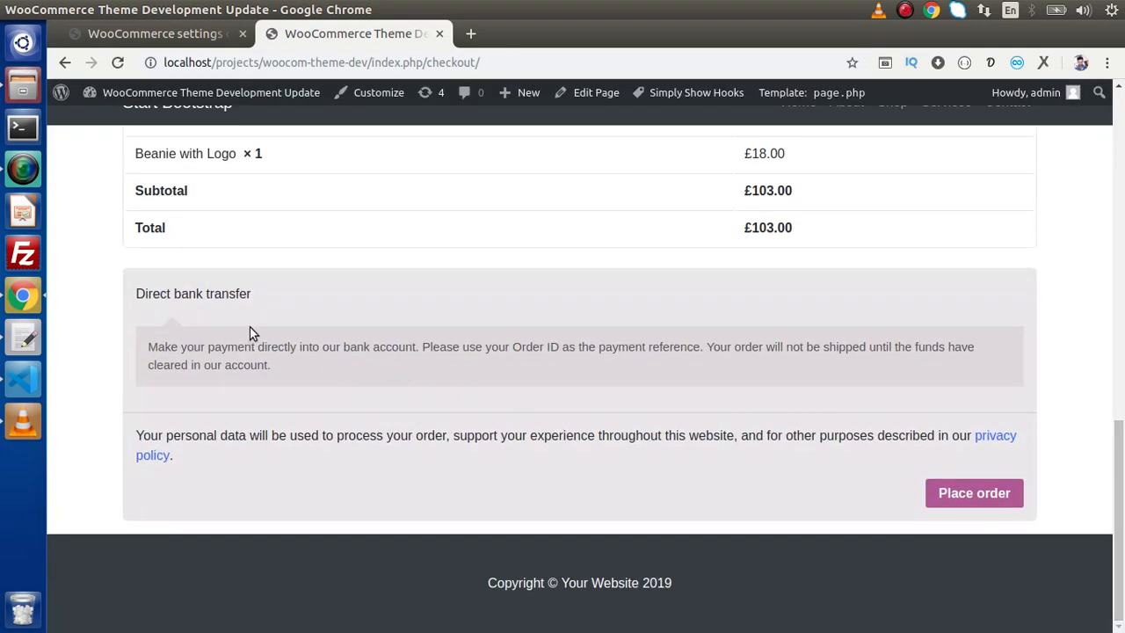
pyautogui.scroll(3)
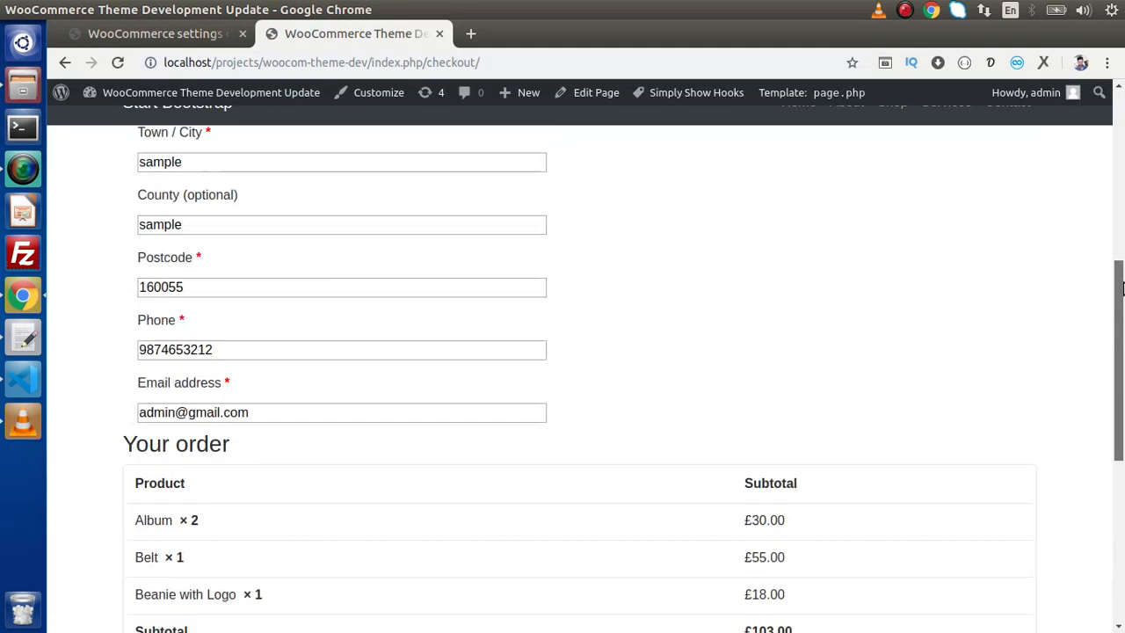
pyautogui.scroll(3)
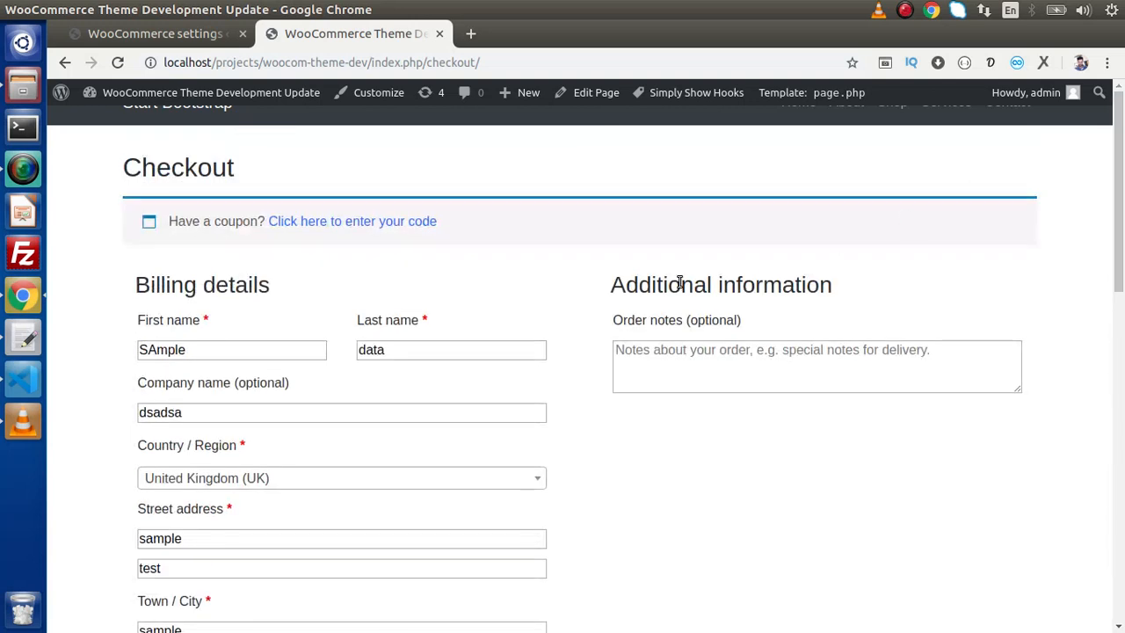
pyautogui.scroll(-3)
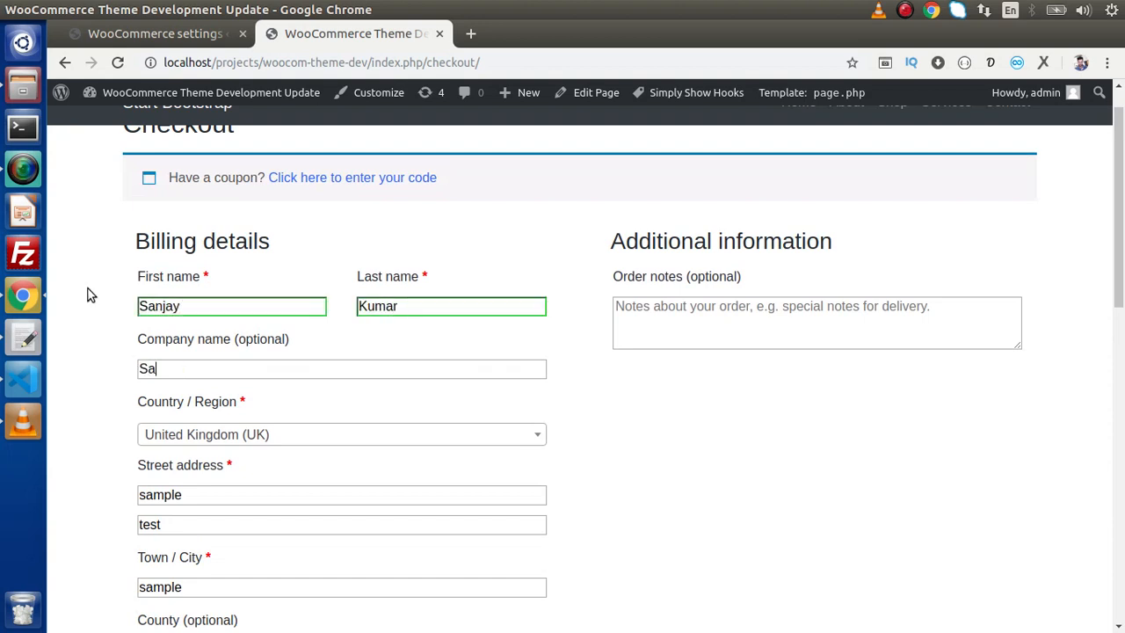
# Fill company, choose India and Punjab, and enter Mohali as the billing town
pyautogui.write('mple')
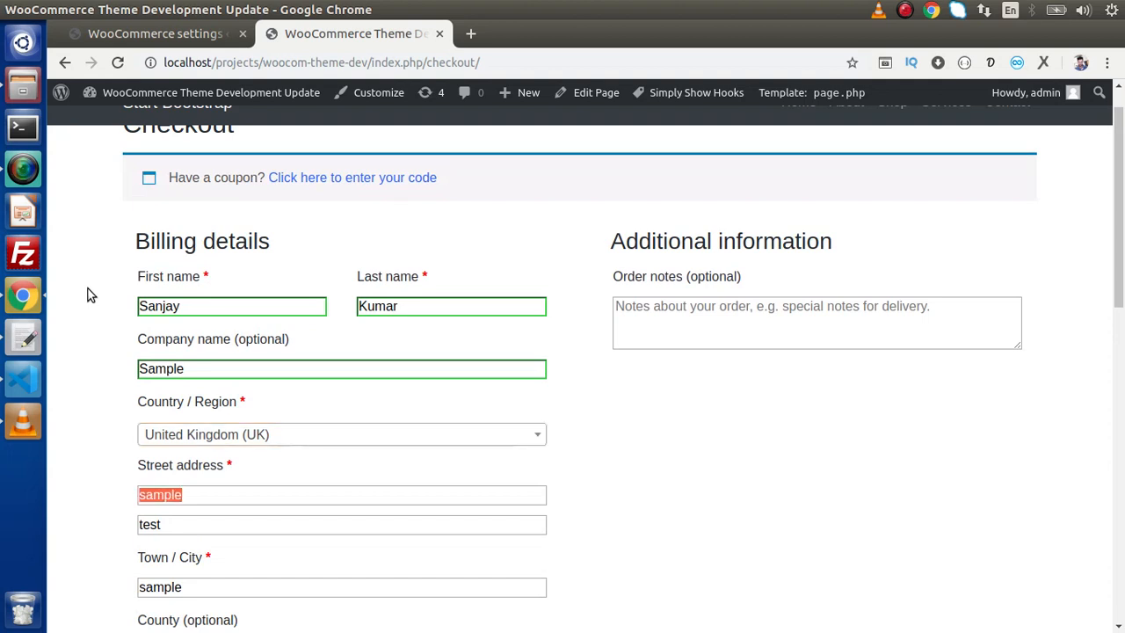
pyautogui.moveTo(386, 429)
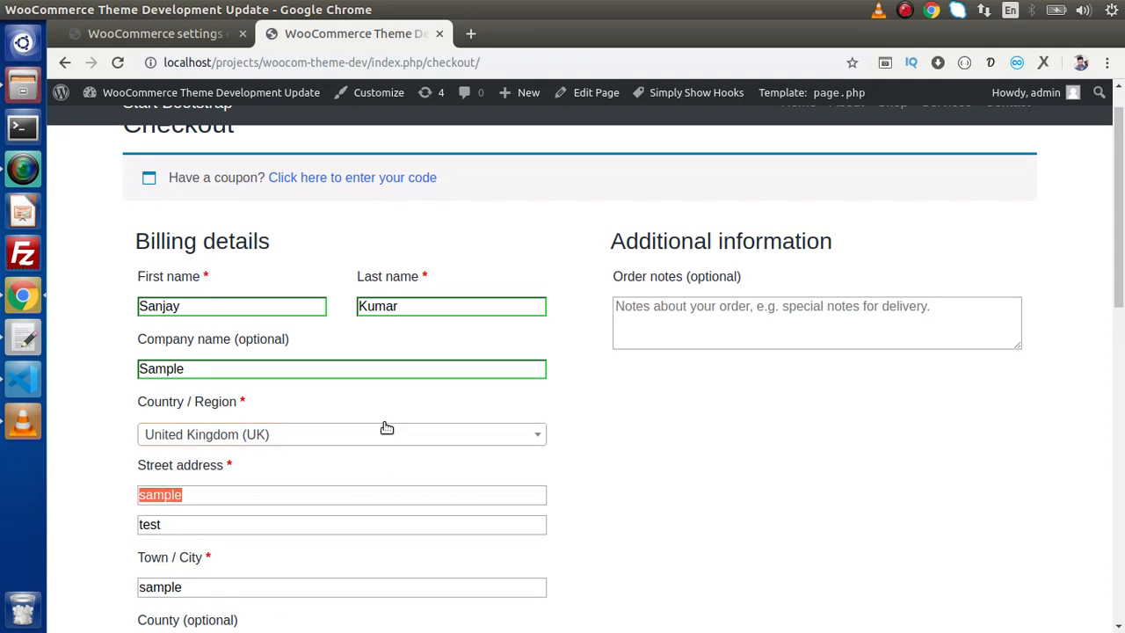
pyautogui.click(341, 434)
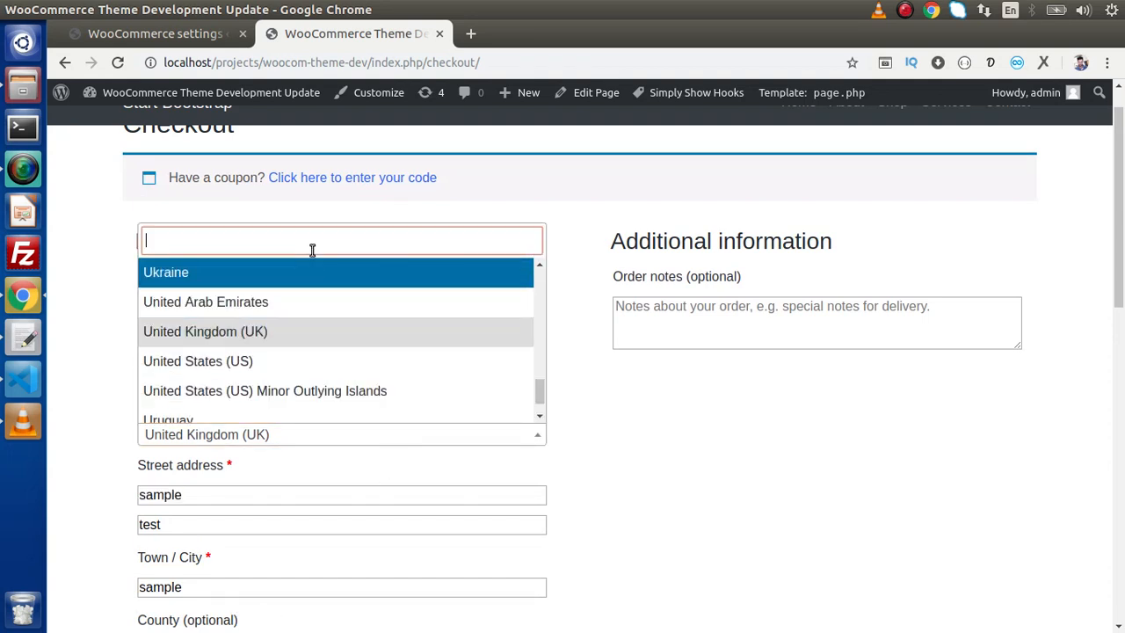
pyautogui.write('indi')
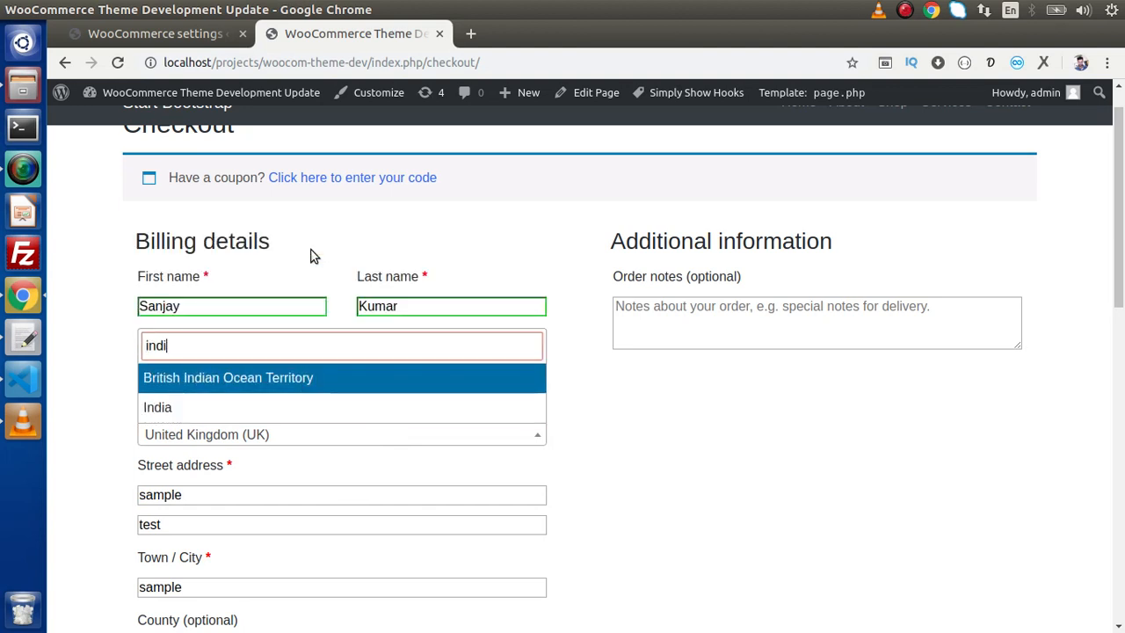
pyautogui.click(158, 407)
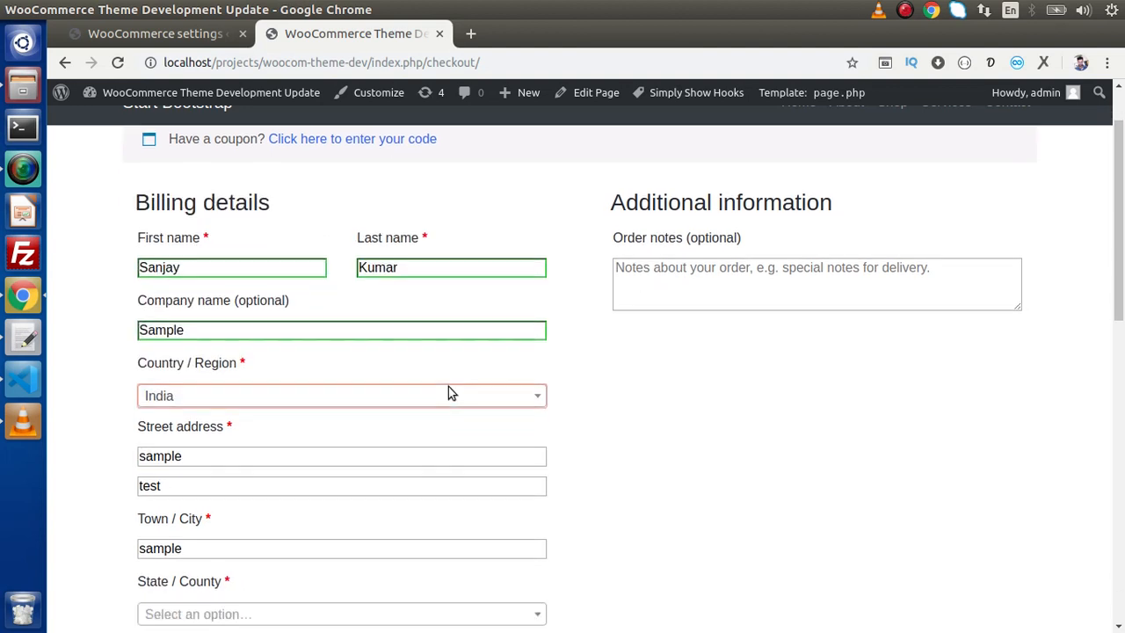
pyautogui.scroll(-3)
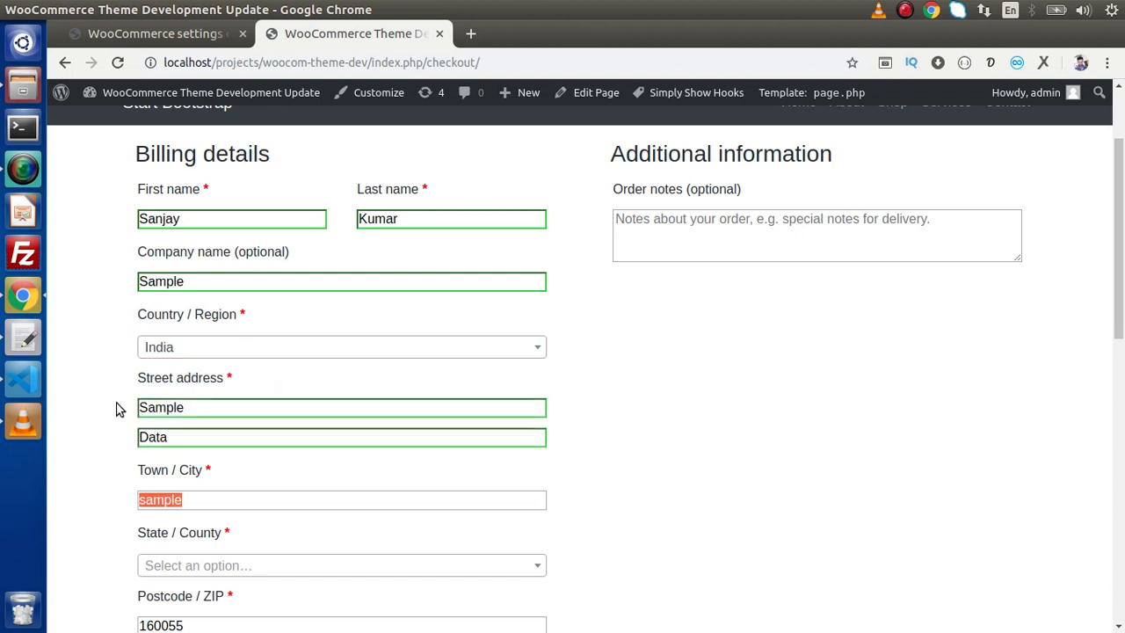
pyautogui.write('Mohali')
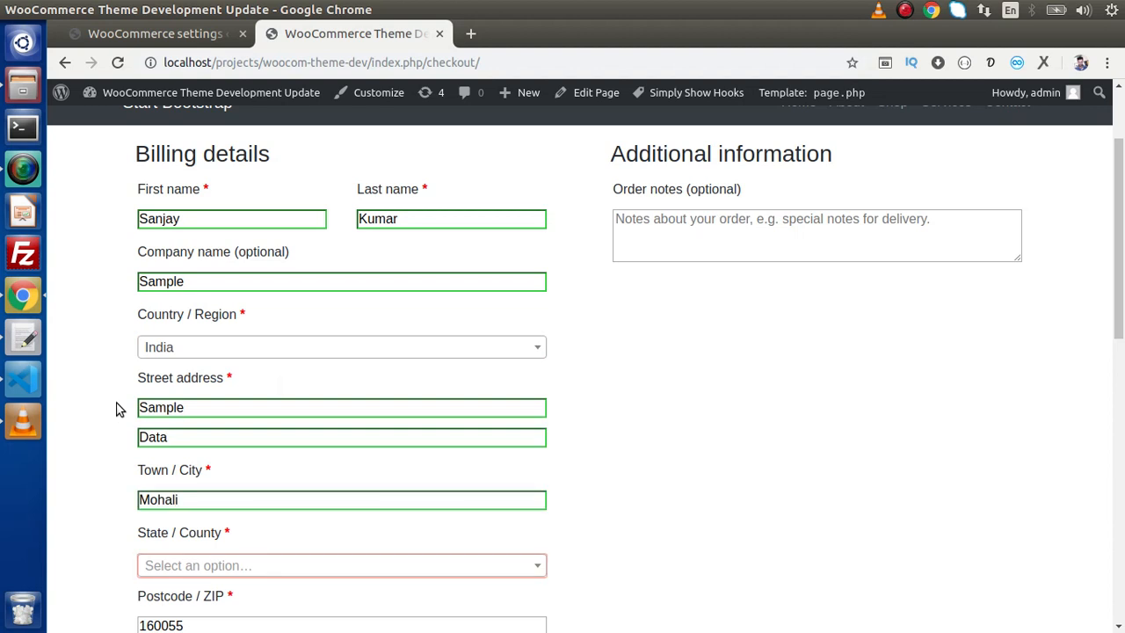
pyautogui.click(341, 567)
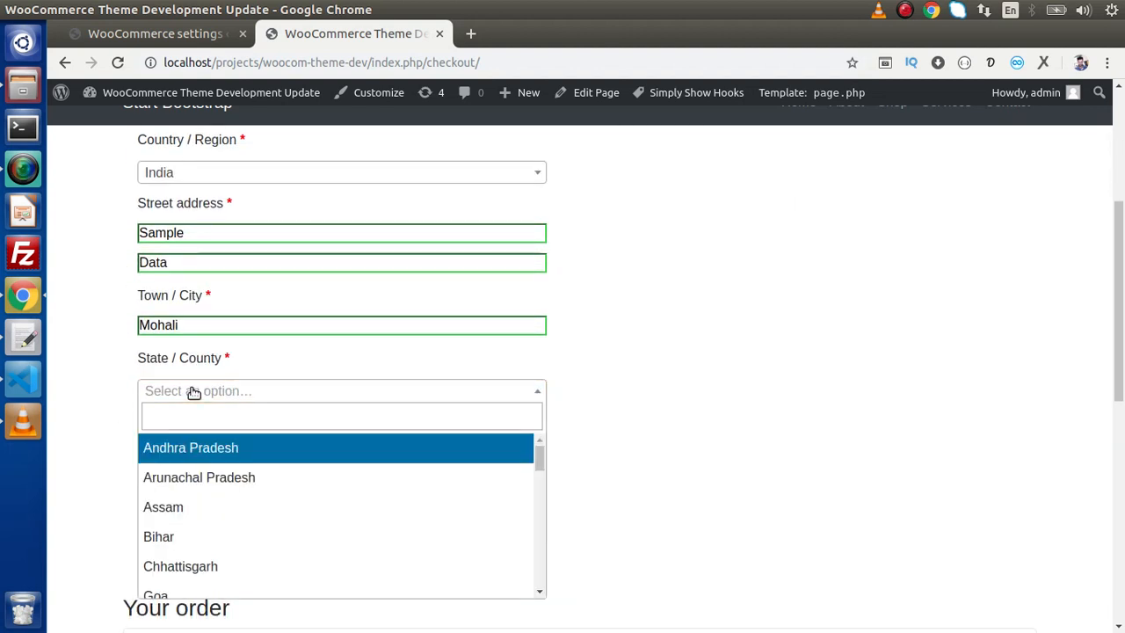
pyautogui.write('Punjab')
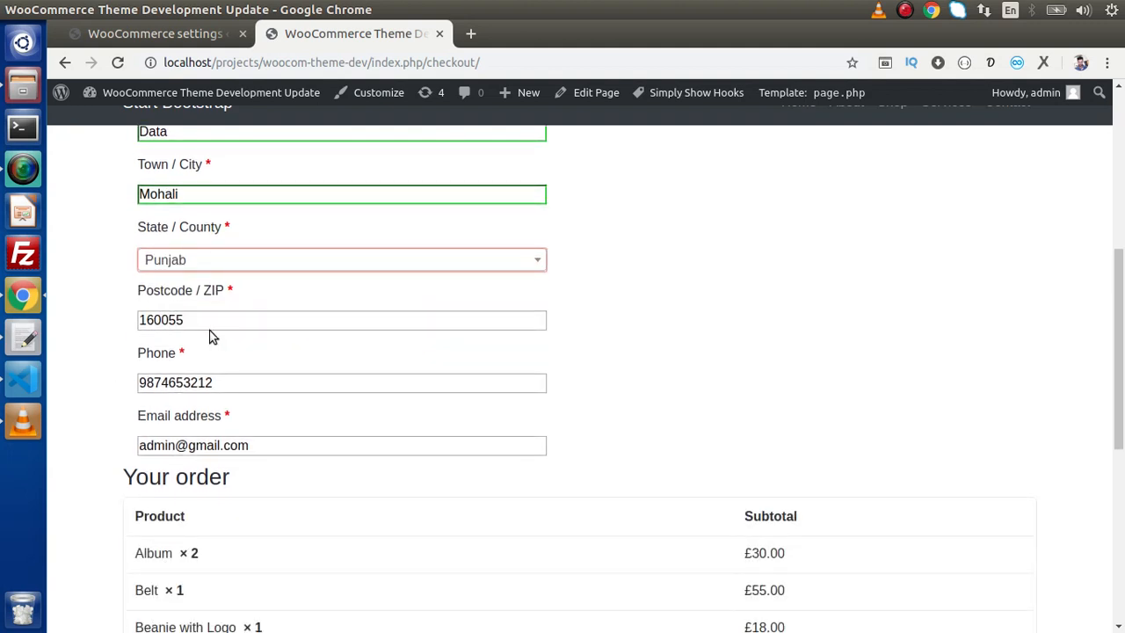
# Replace the phone with 741852963, add a sample order note, and place the order
pyautogui.tripleClick(341, 383)
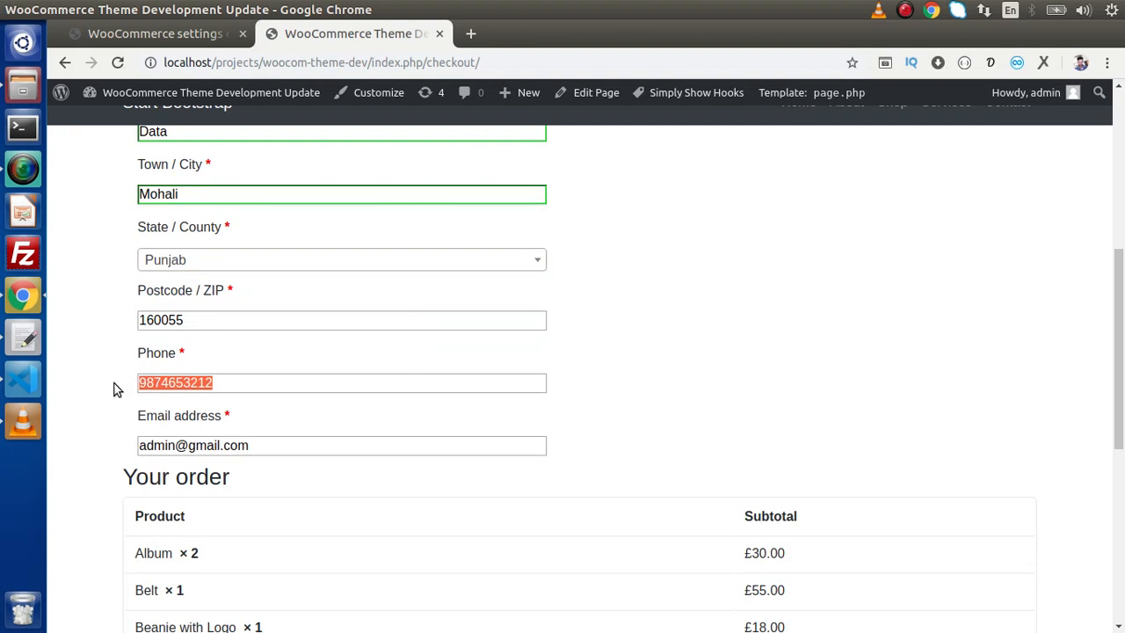
pyautogui.write('7418529630')
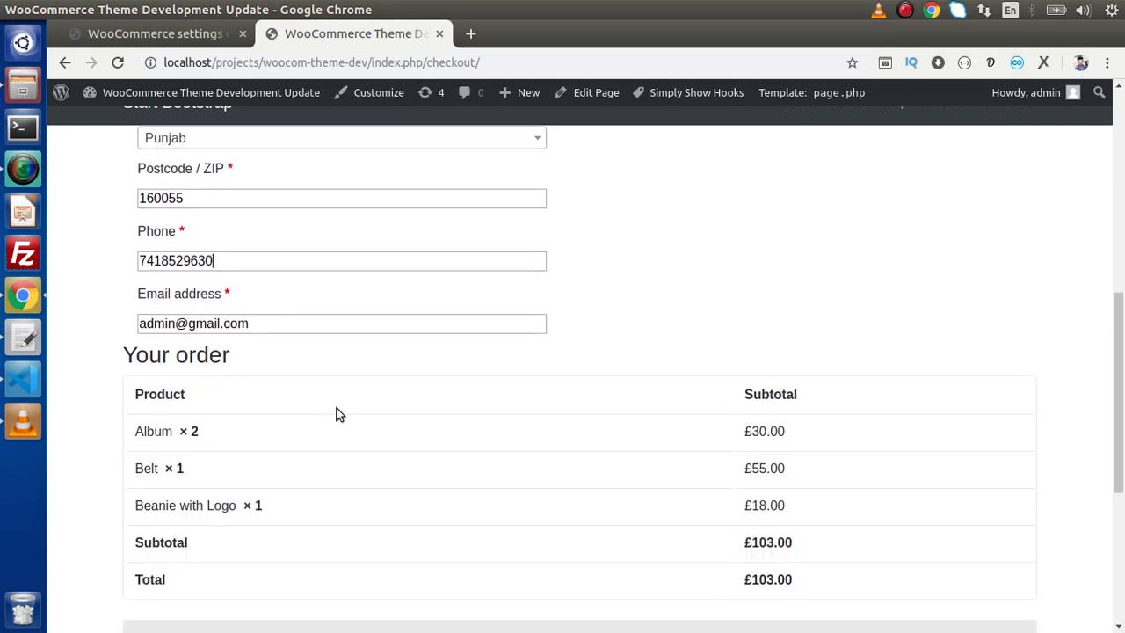
pyautogui.scroll(-3)
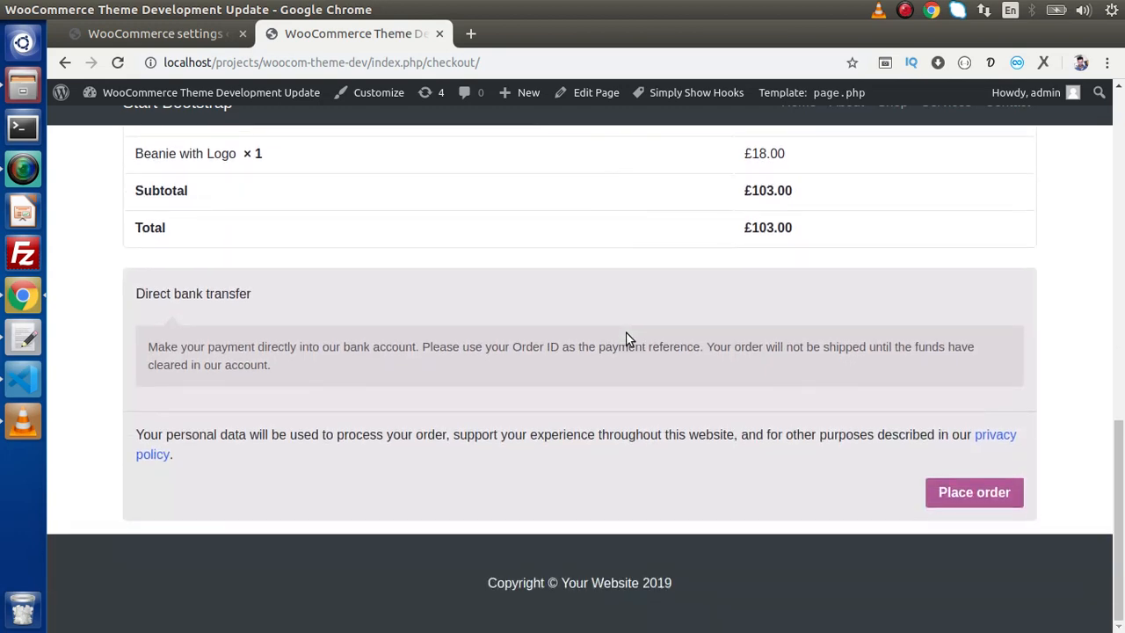
pyautogui.moveTo(800, 408)
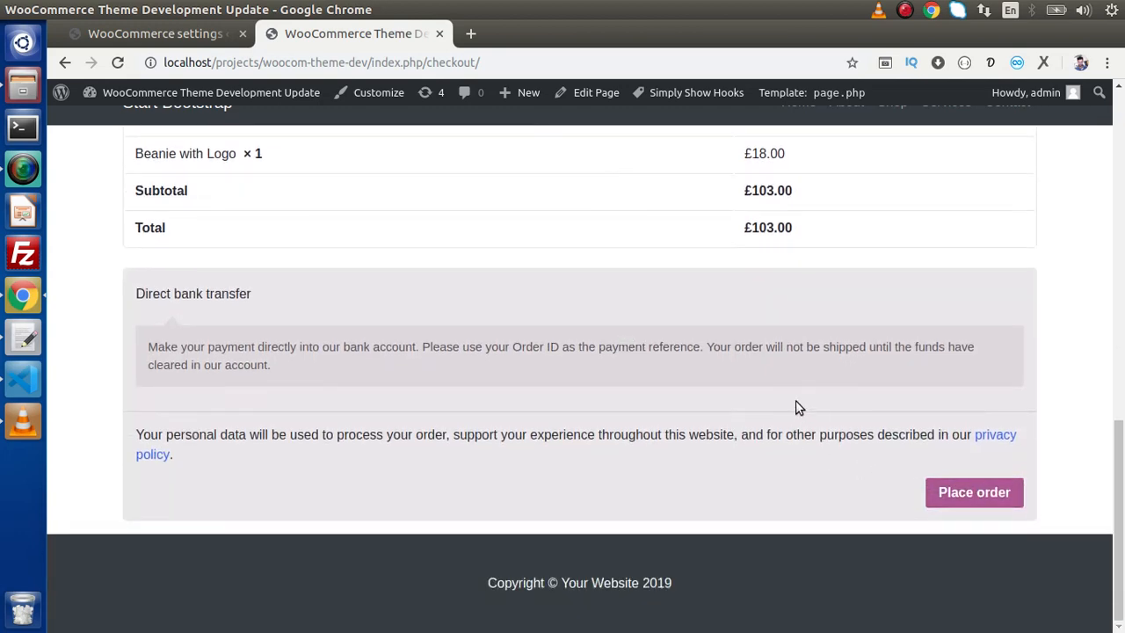
pyautogui.scroll(3)
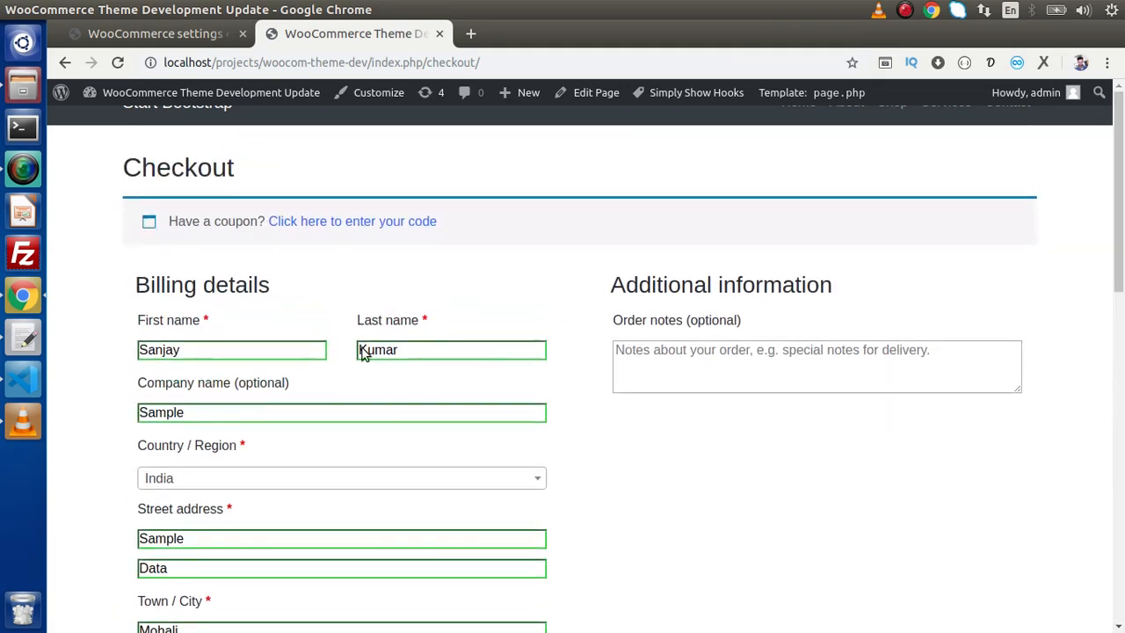
pyautogui.write('Sample orde')
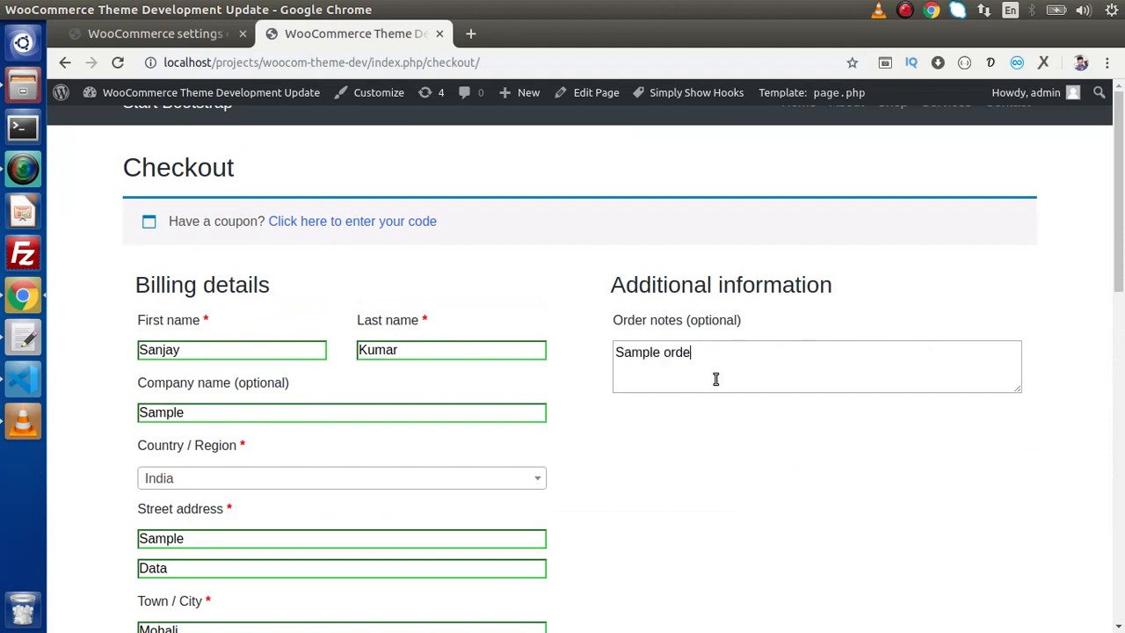
pyautogui.write('r note')
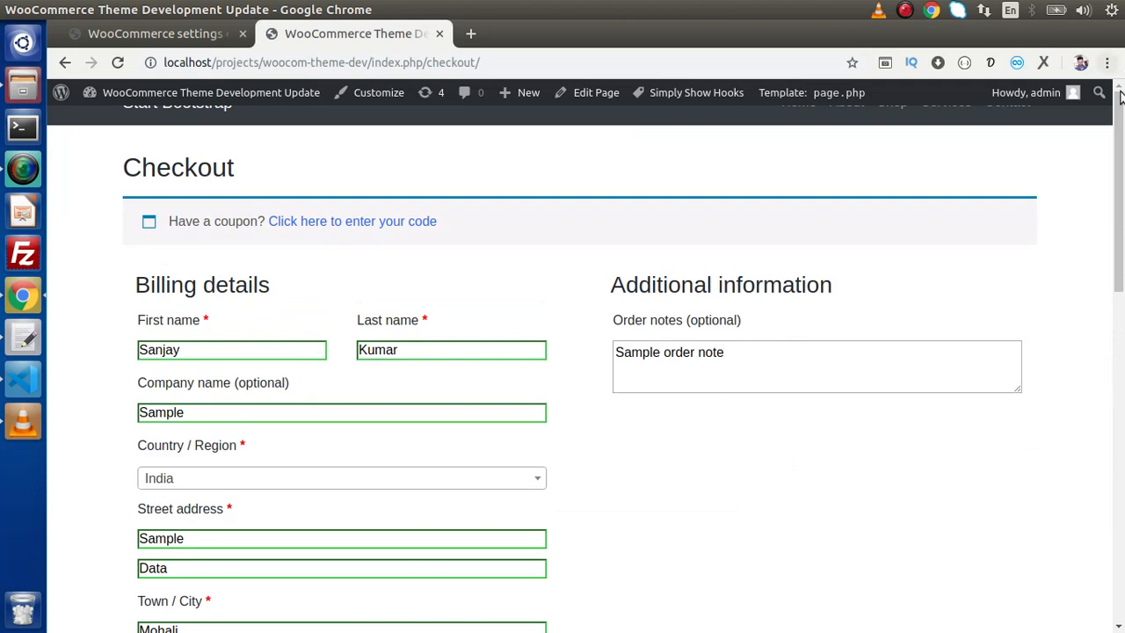
pyautogui.scroll(-3)
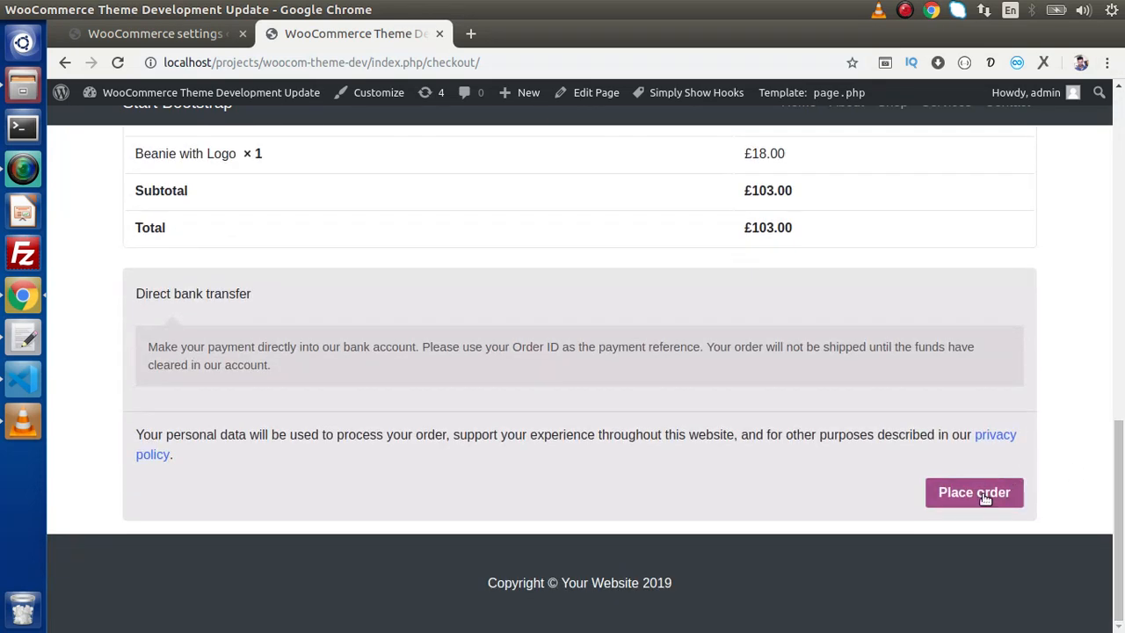
pyautogui.click(974, 493)
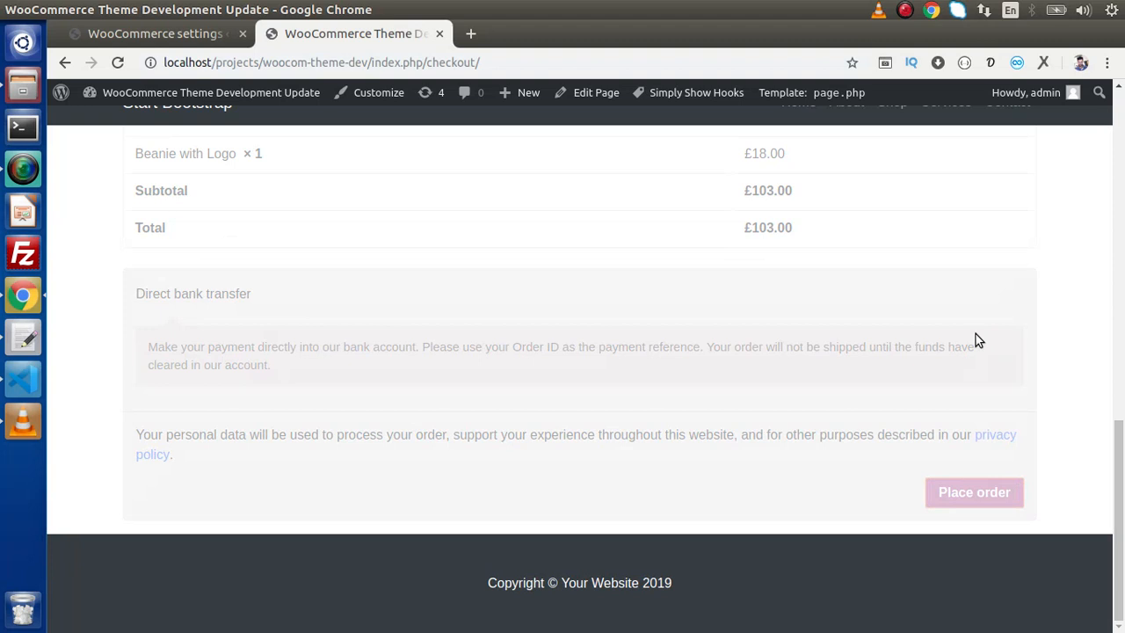
# Scroll through order 95's confirmation: products, £103.00 by Direct bank transfer, and billing address
pyautogui.click(974, 492)
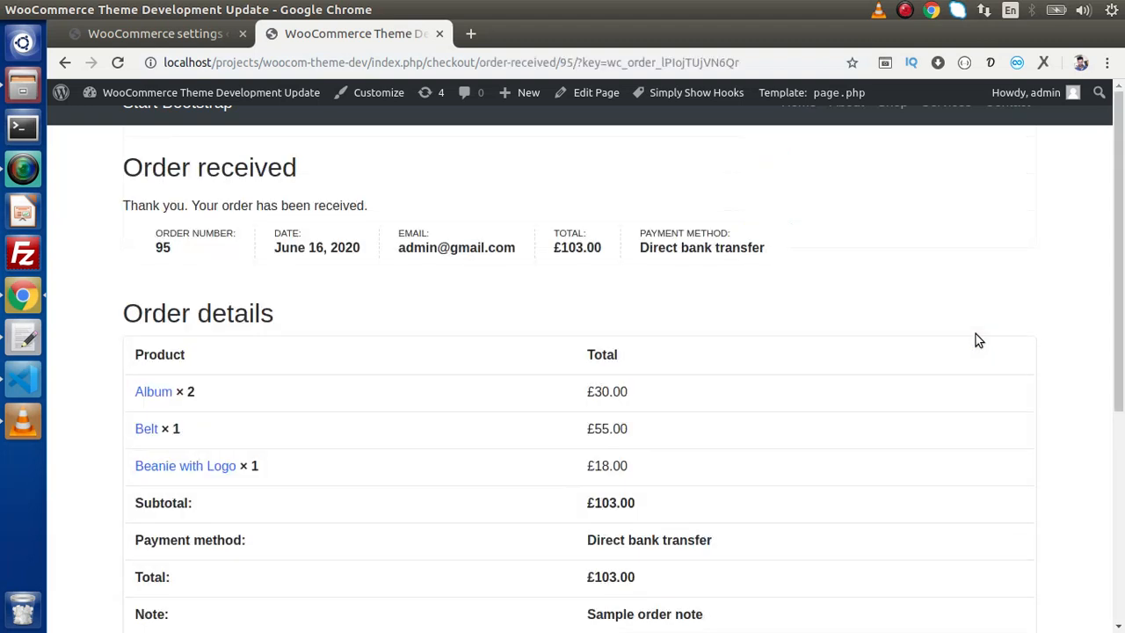
pyautogui.moveTo(917, 311)
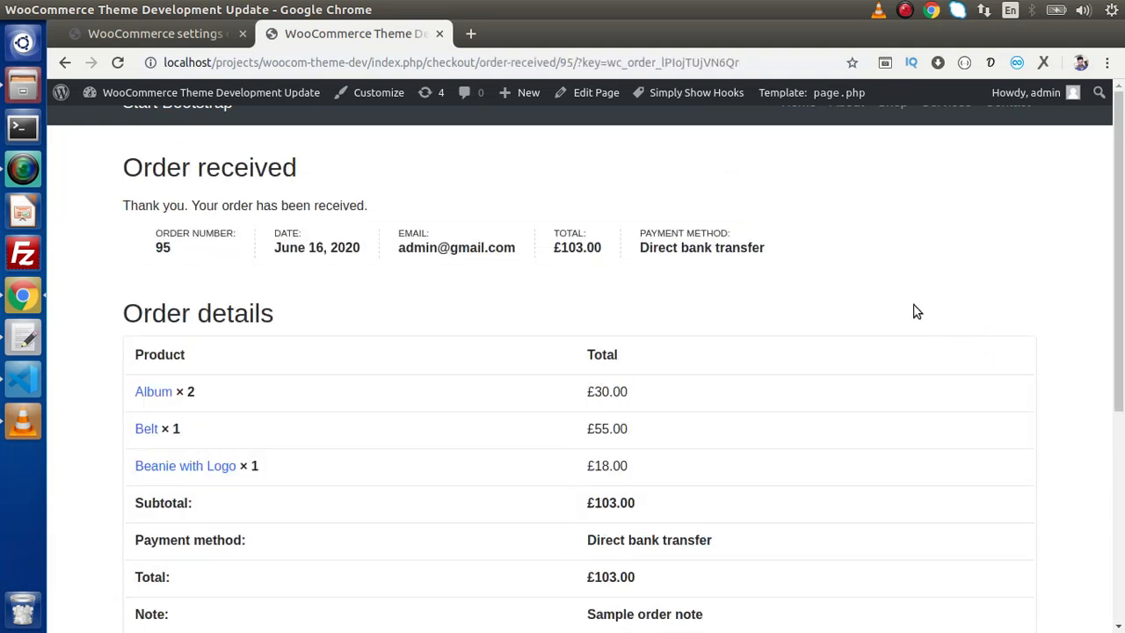
pyautogui.moveTo(833, 231)
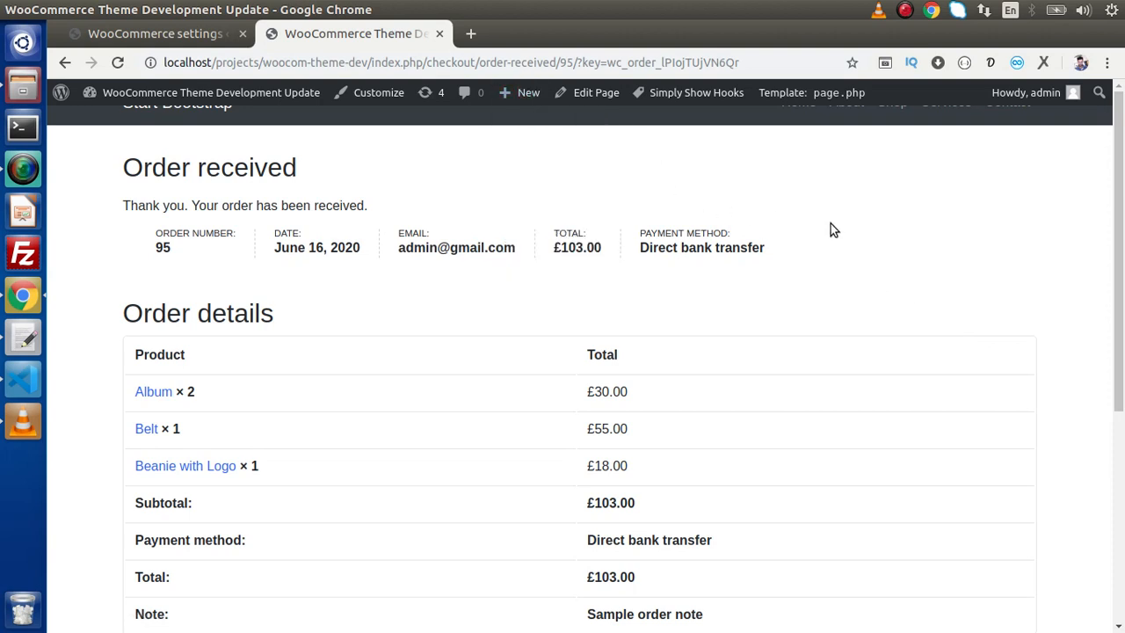
pyautogui.moveTo(1118, 174)
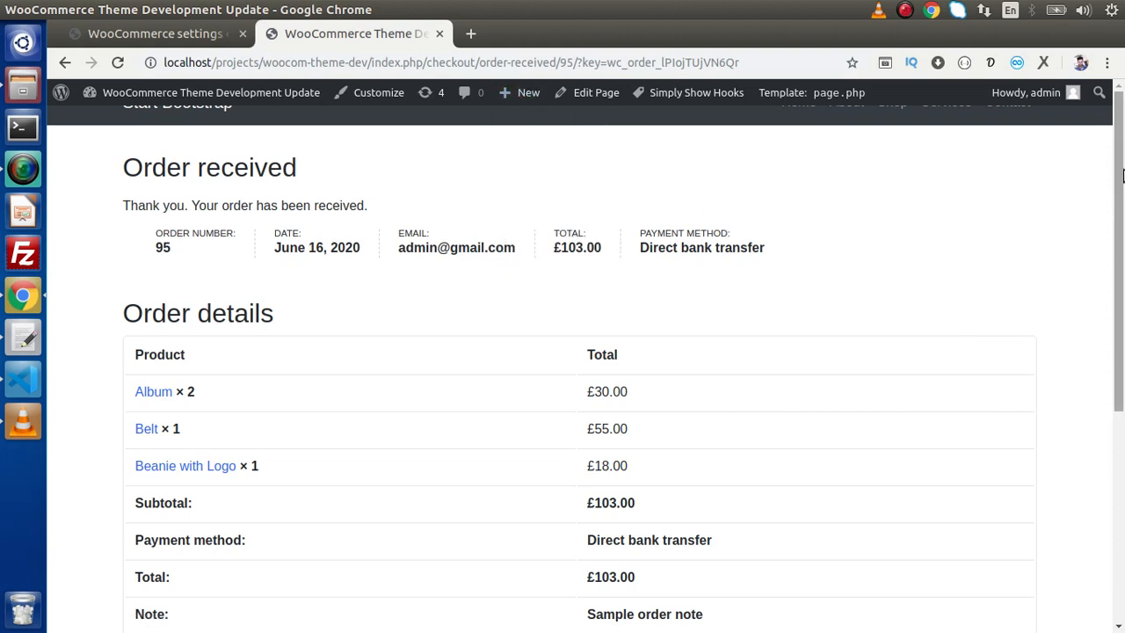
pyautogui.scroll(-3)
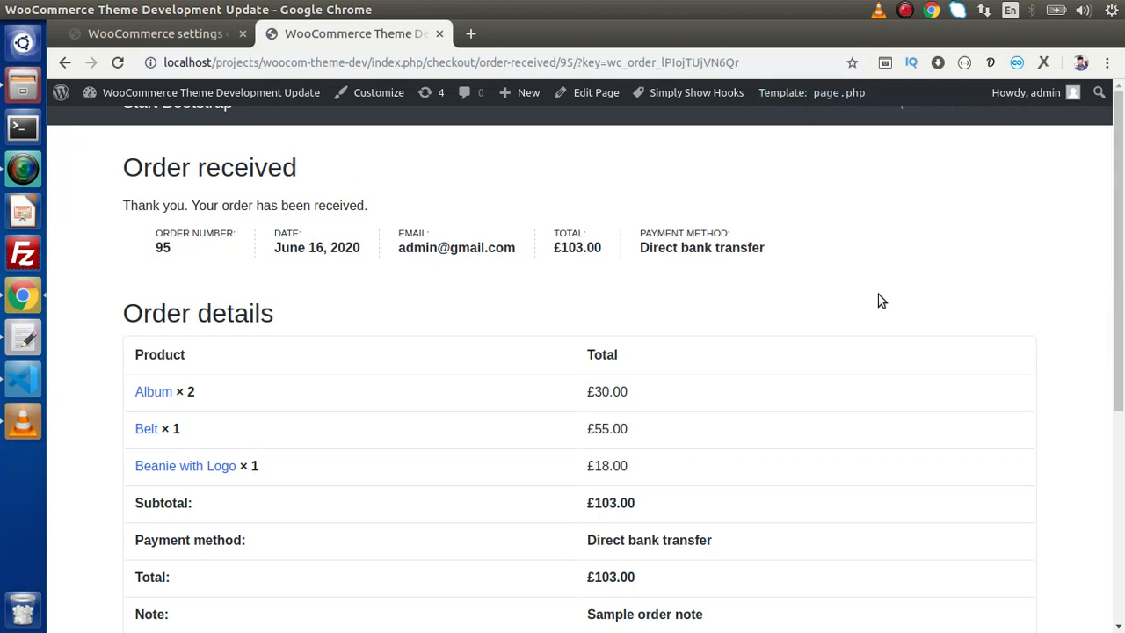
pyautogui.moveTo(173, 255)
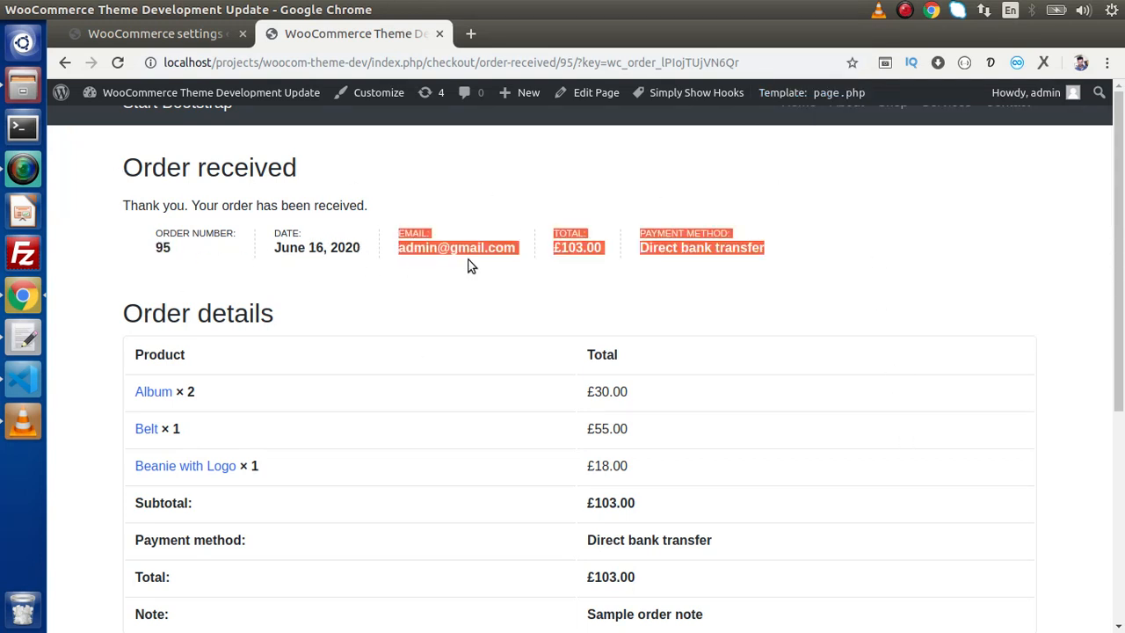
pyautogui.click(572, 246)
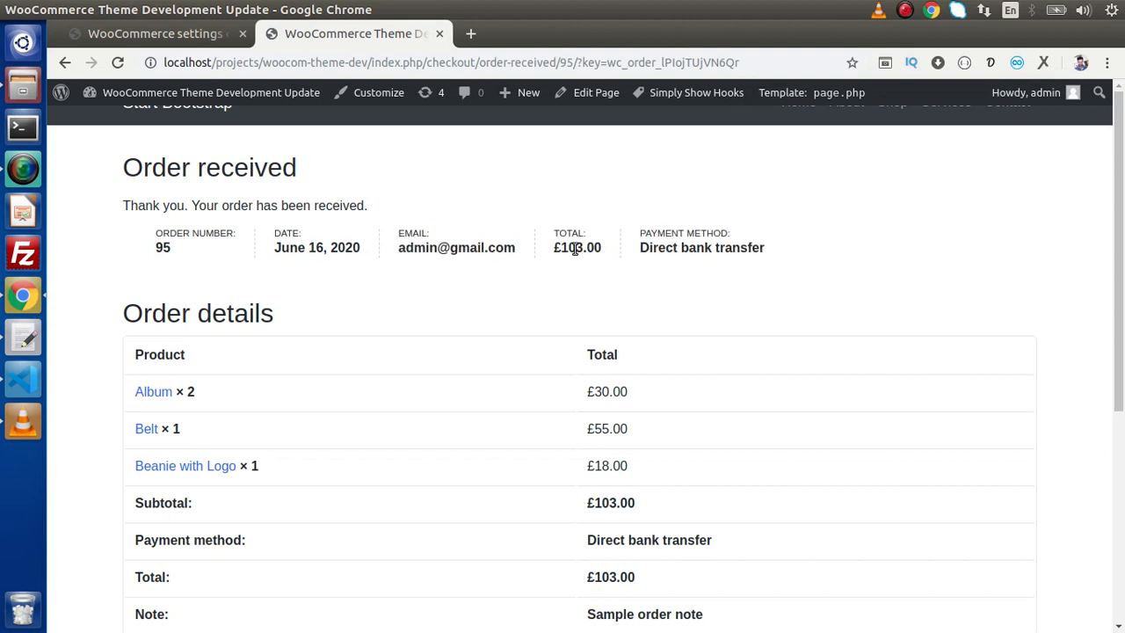
pyautogui.doubleClick(701, 246)
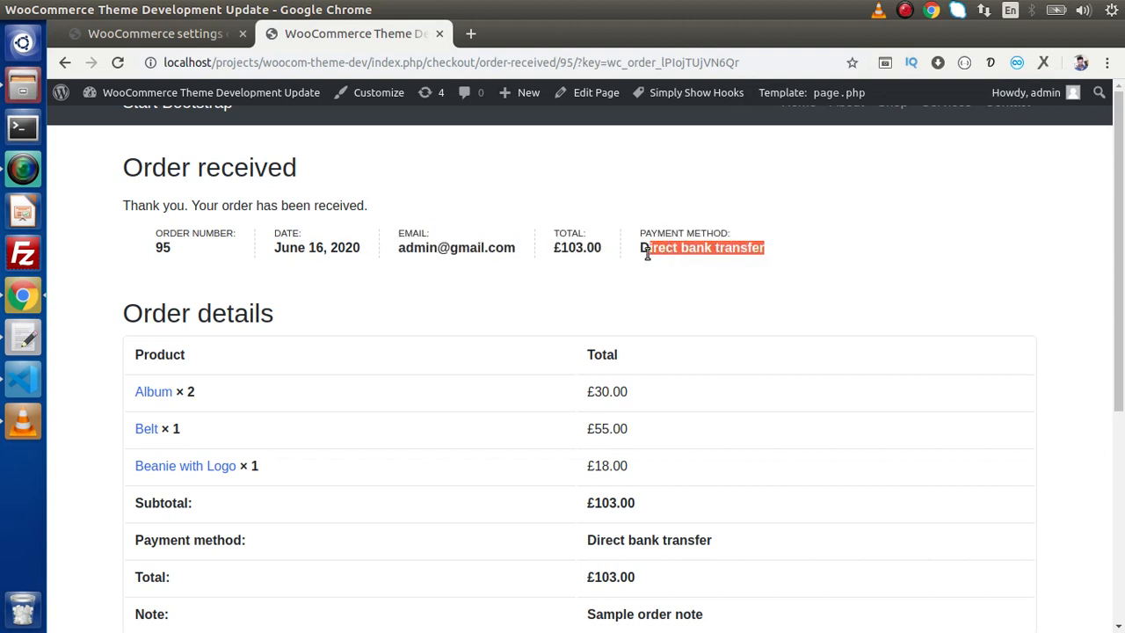
pyautogui.scroll(-3)
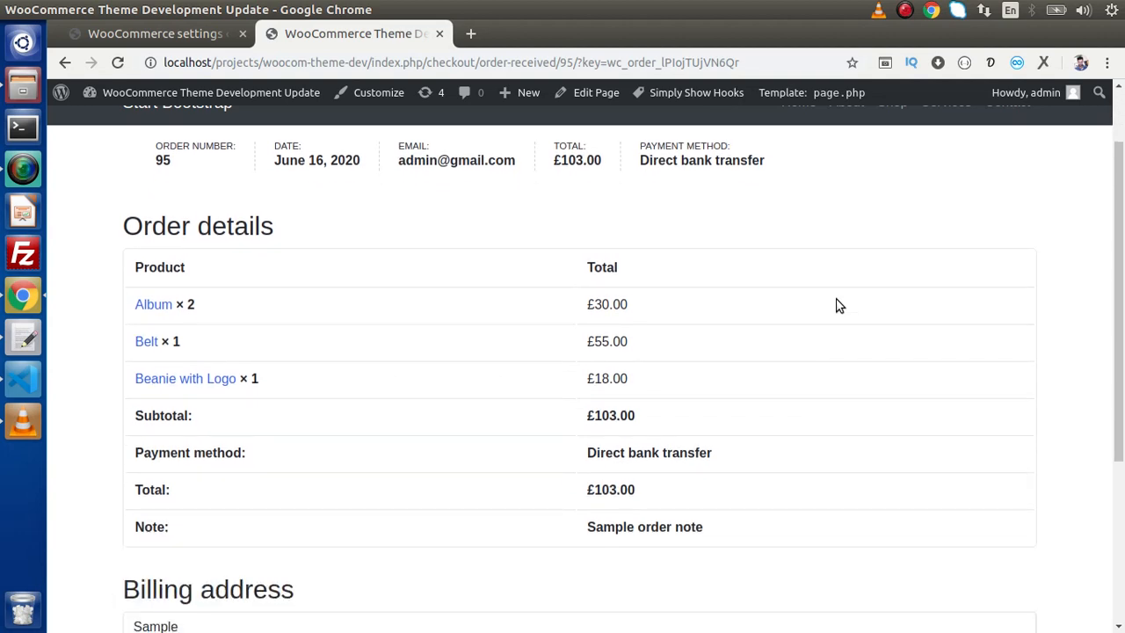
pyautogui.scroll(-3)
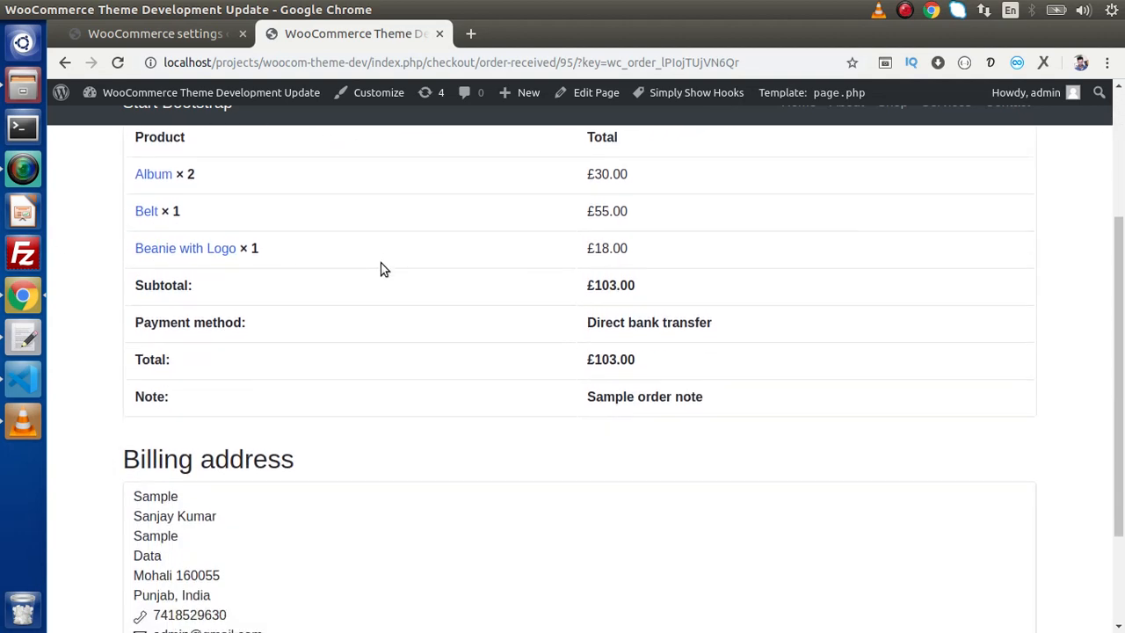
pyautogui.scroll(-3)
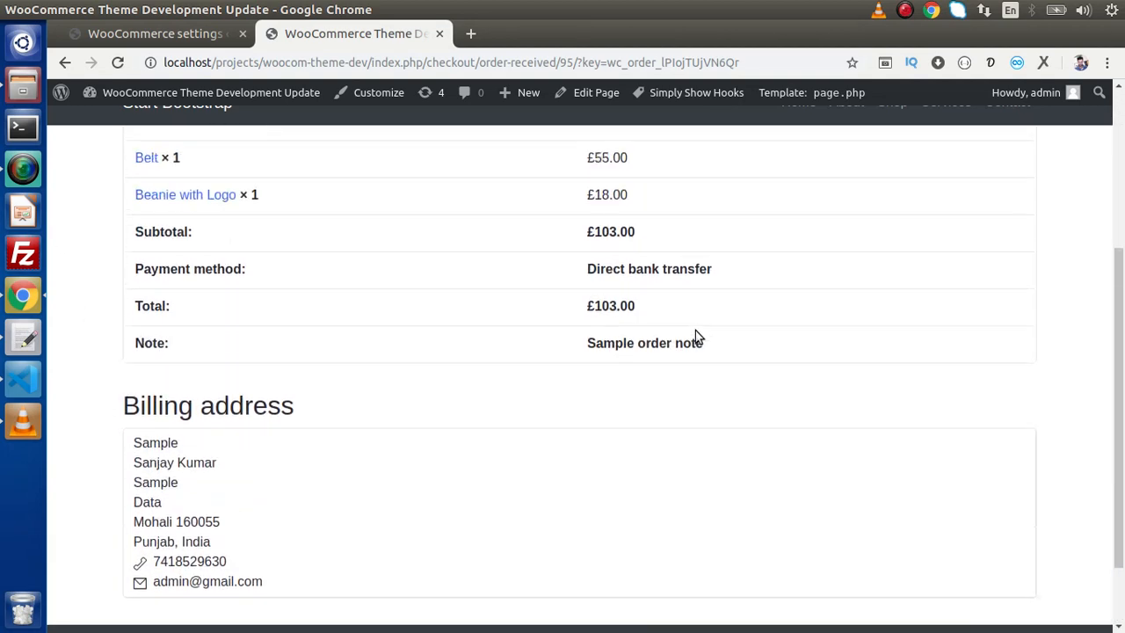
pyautogui.scroll(3)
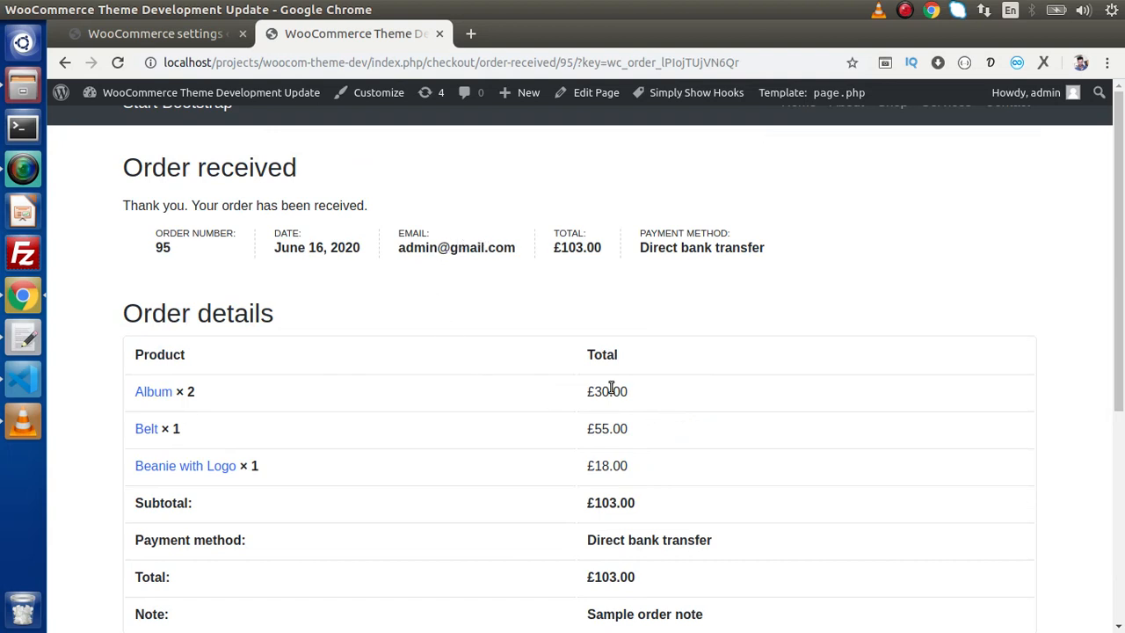
pyautogui.moveTo(935, 228)
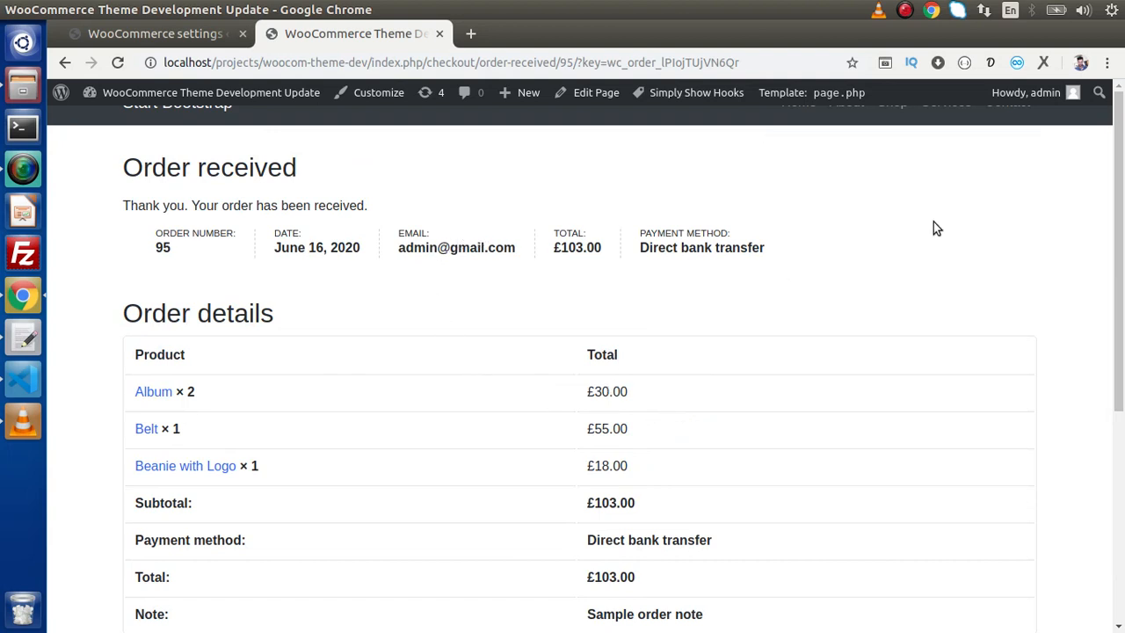
pyautogui.moveTo(911, 96)
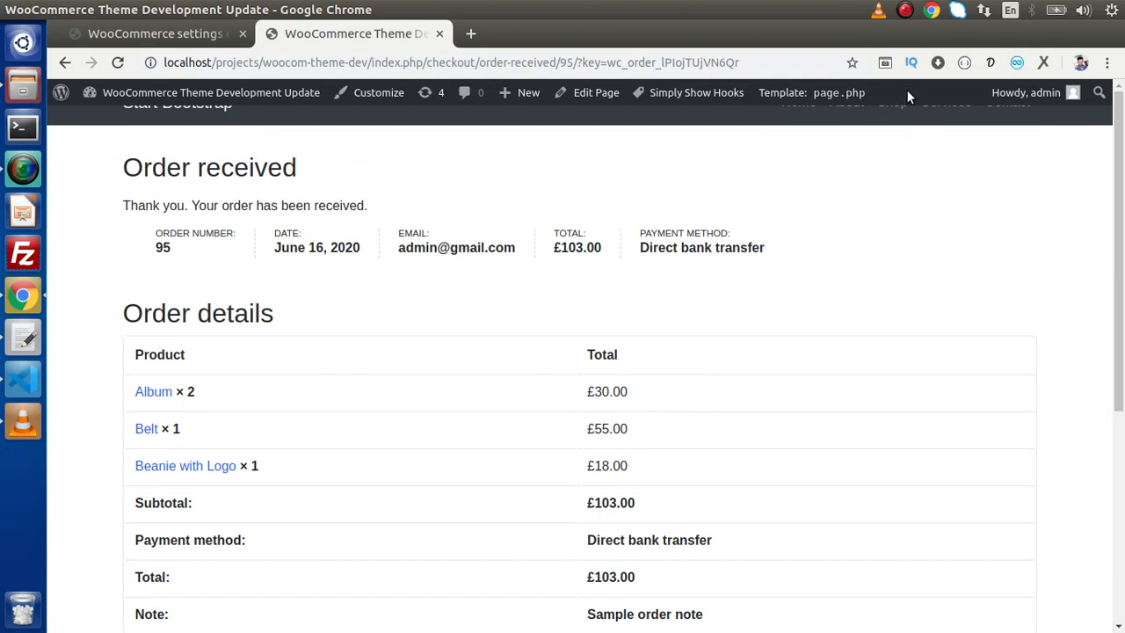
# Toggle DevTools to view the site header menu, then switch to the dashboard tab
pyautogui.press('F12')
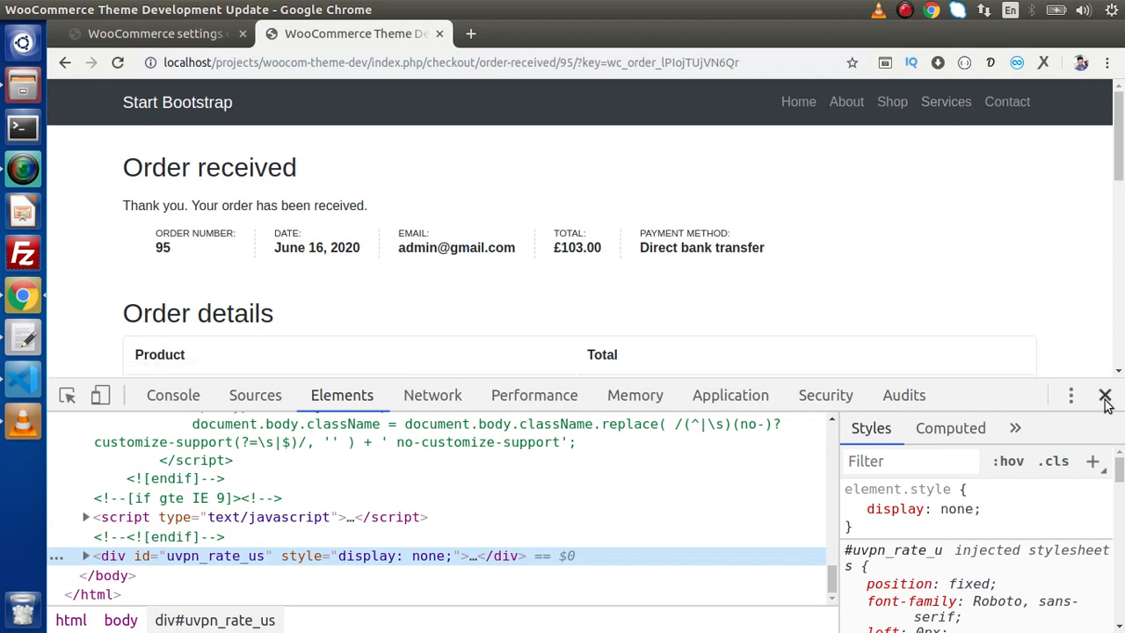
pyautogui.click(1106, 396)
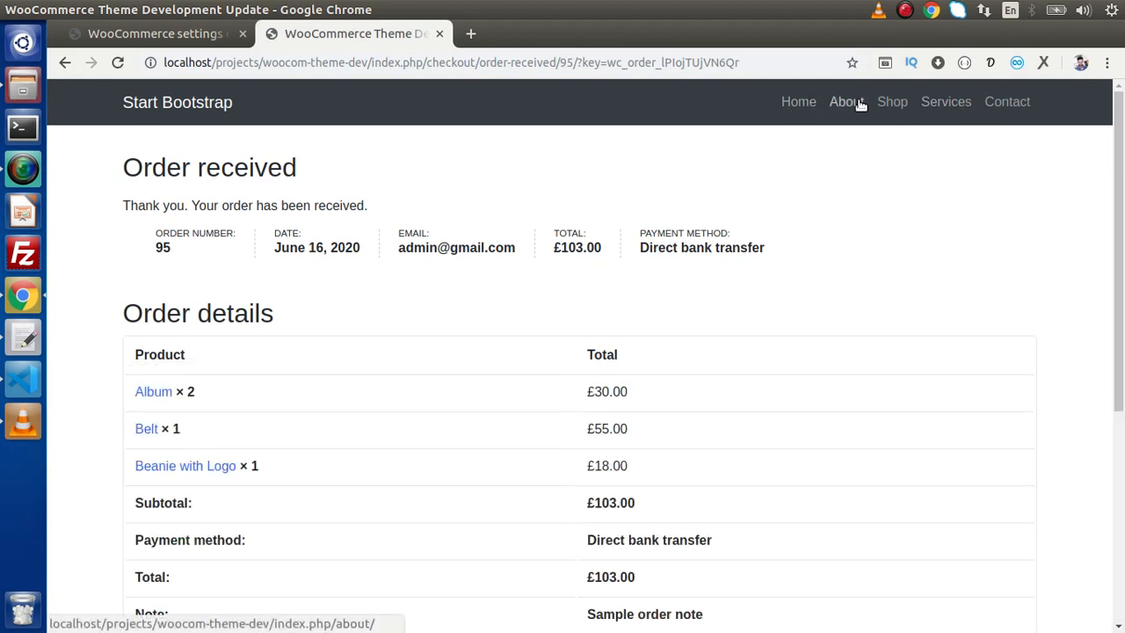
pyautogui.click(155, 34)
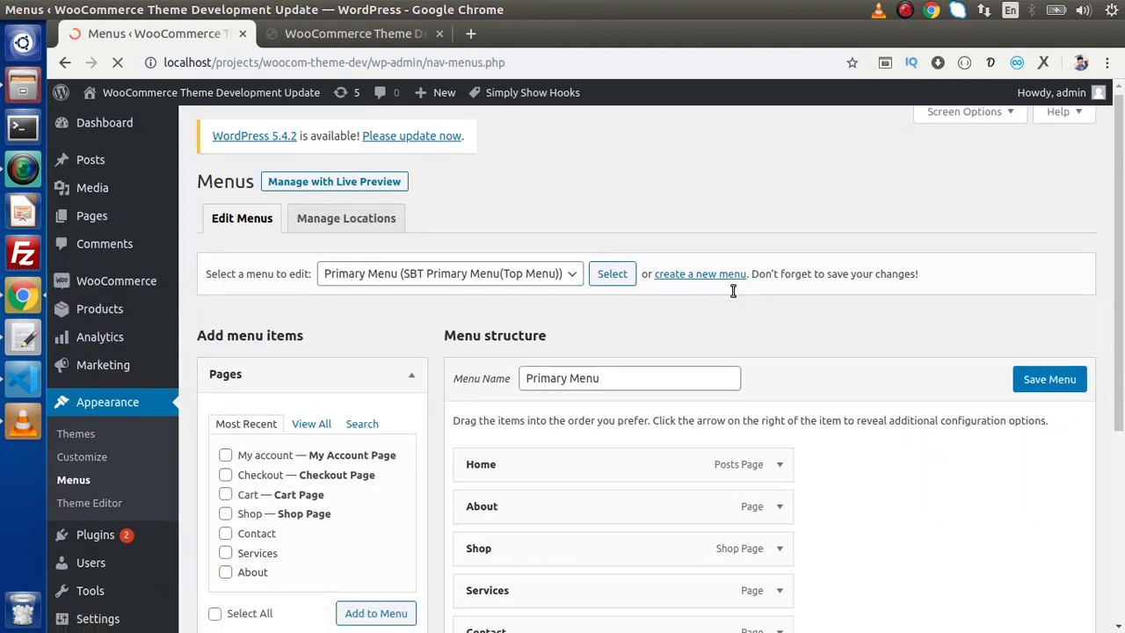
# Add the My account page to the Primary Menu after Shop and save the menu
pyautogui.scroll(-3)
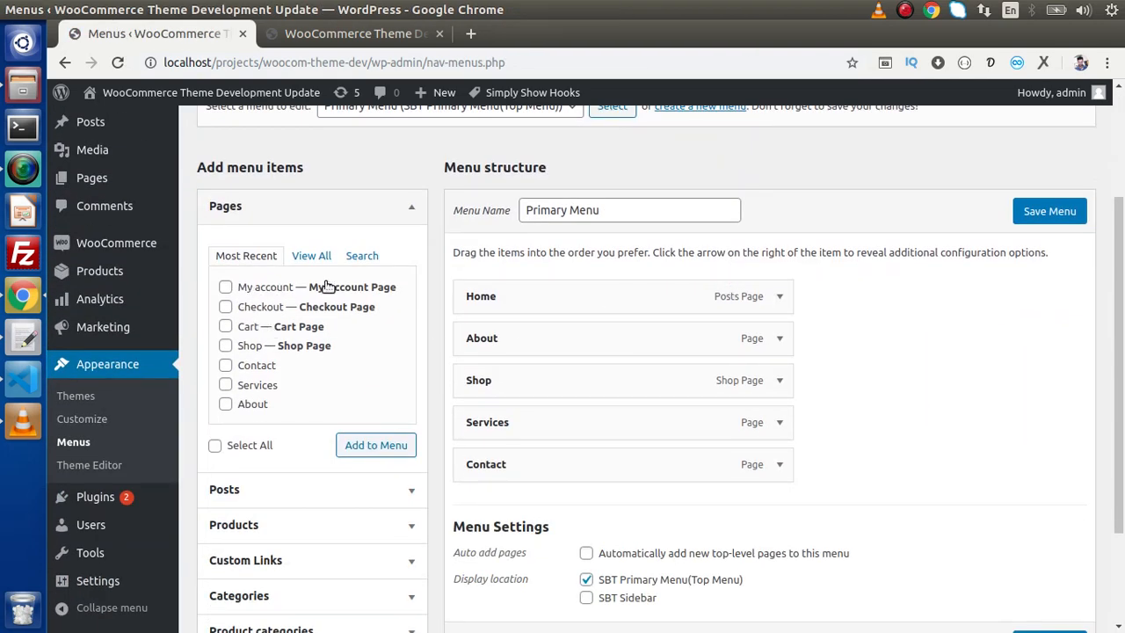
pyautogui.moveTo(285, 287)
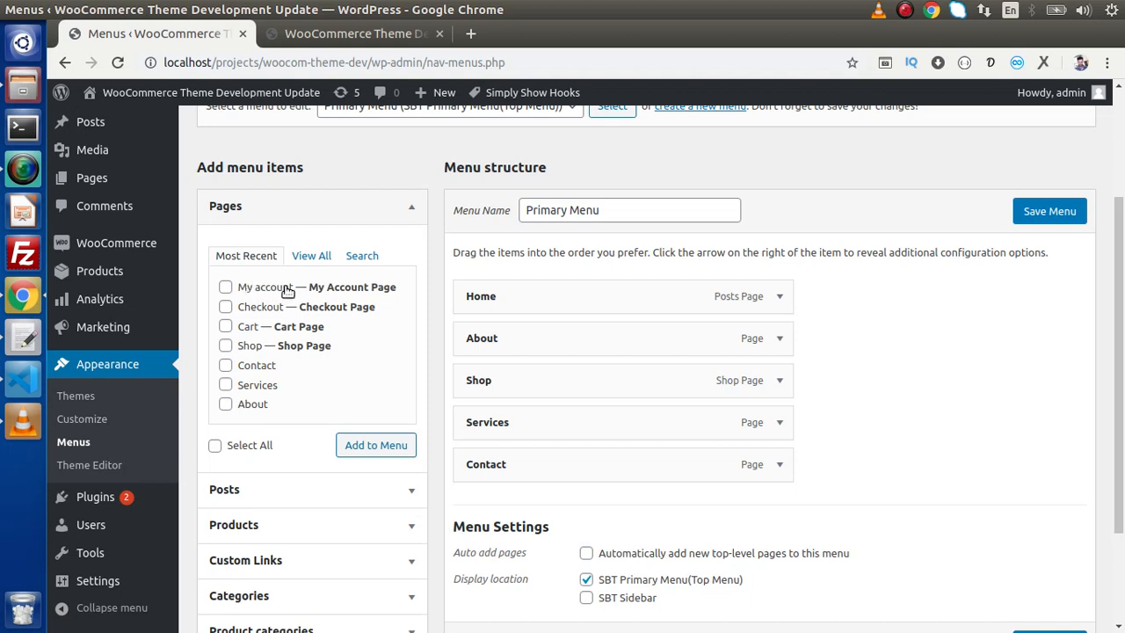
pyautogui.click(225, 286)
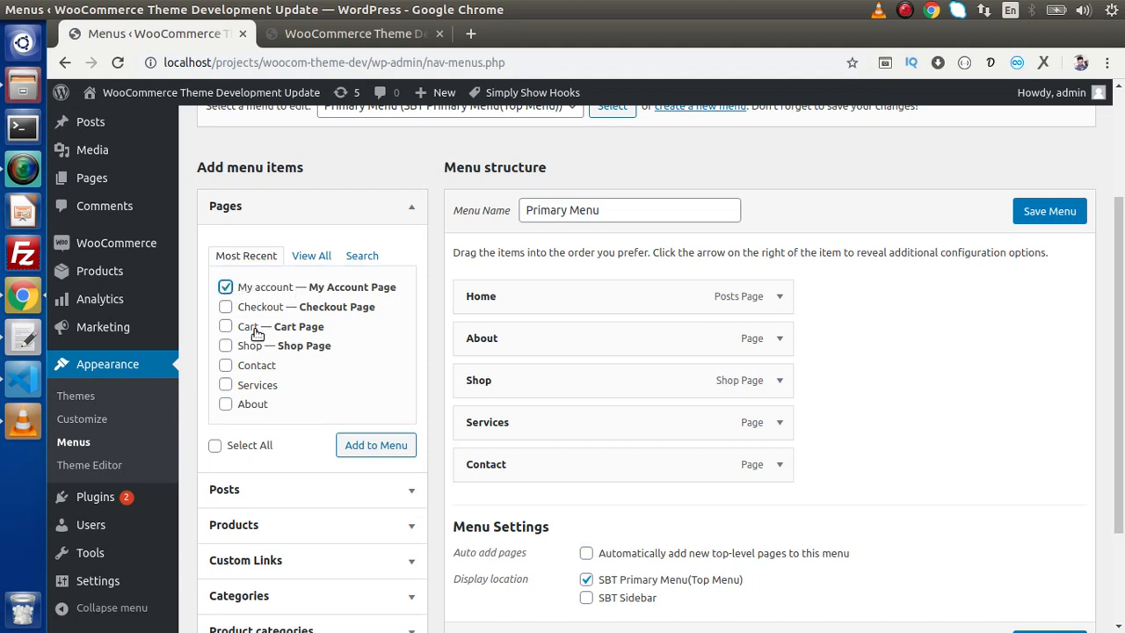
pyautogui.click(376, 445)
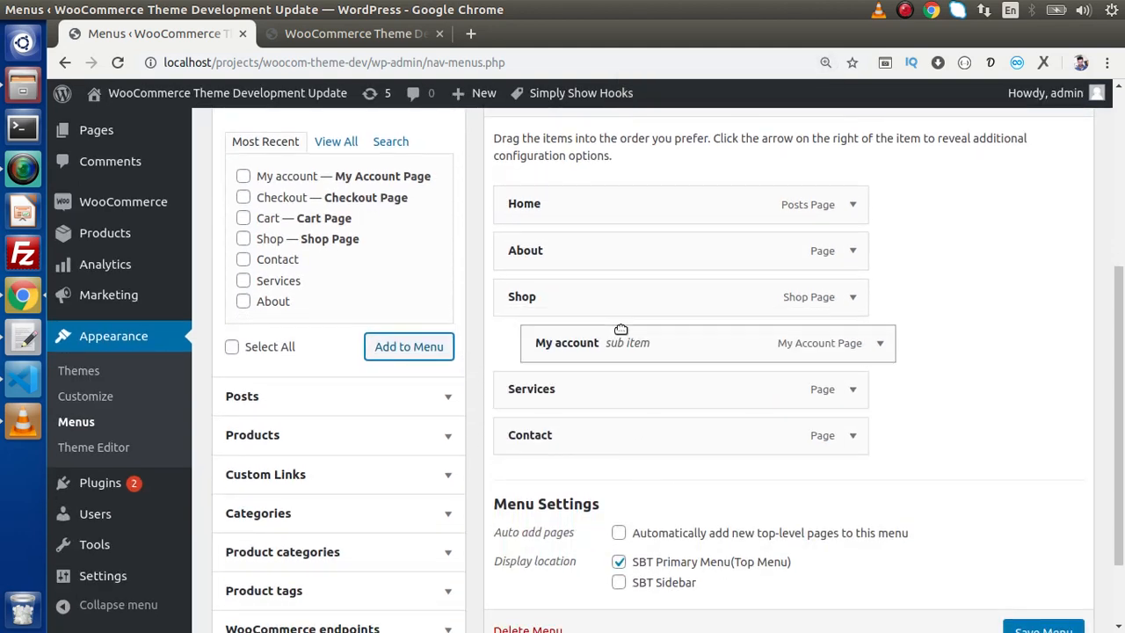
pyautogui.scroll(3)
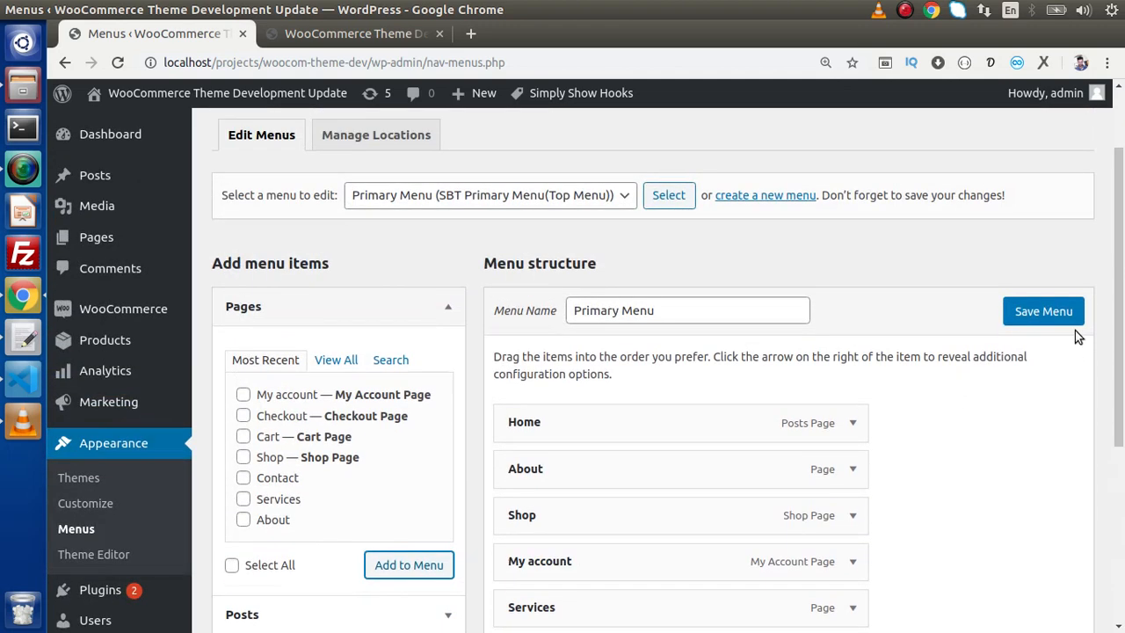
pyautogui.click(1044, 309)
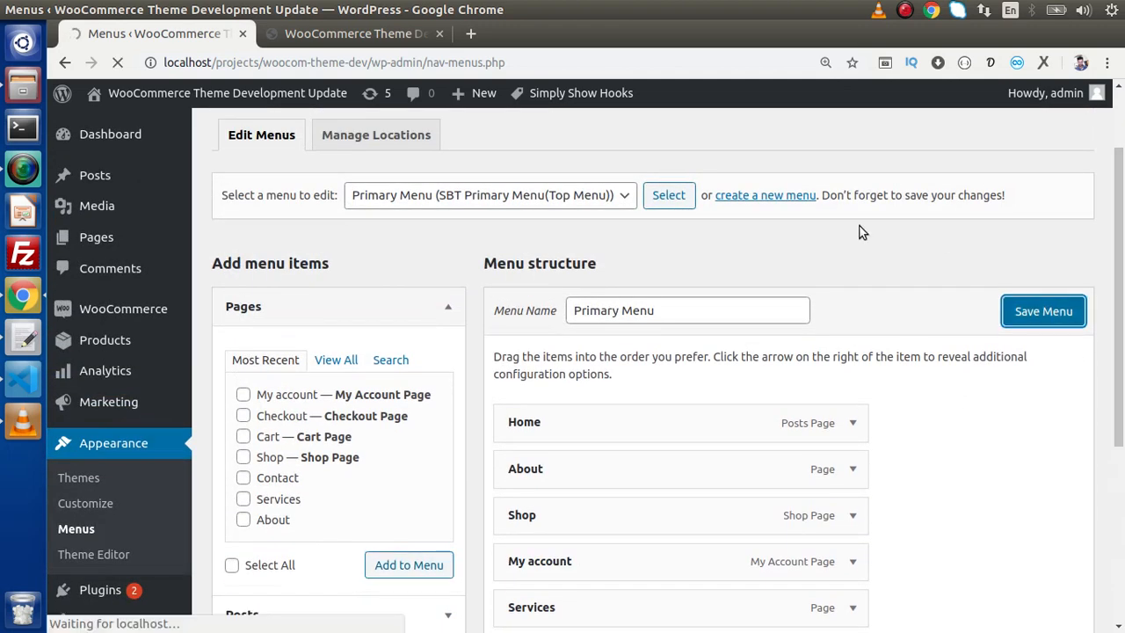
# Reload the storefront order page so My account shows between Shop and Services in the header
pyautogui.click(352, 33)
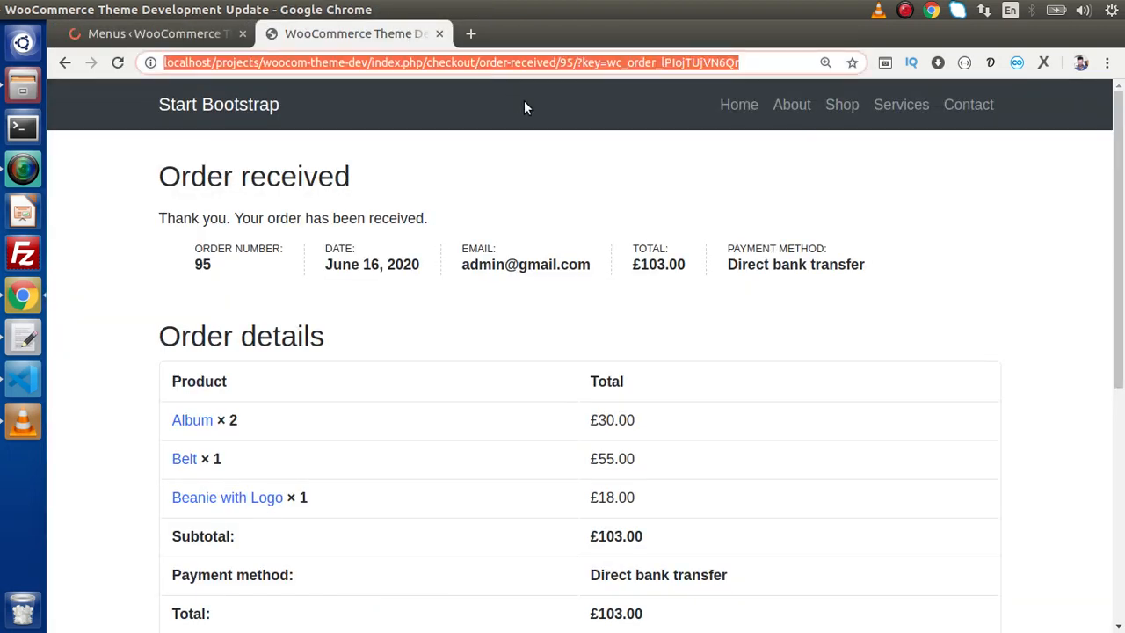
pyautogui.click(116, 64)
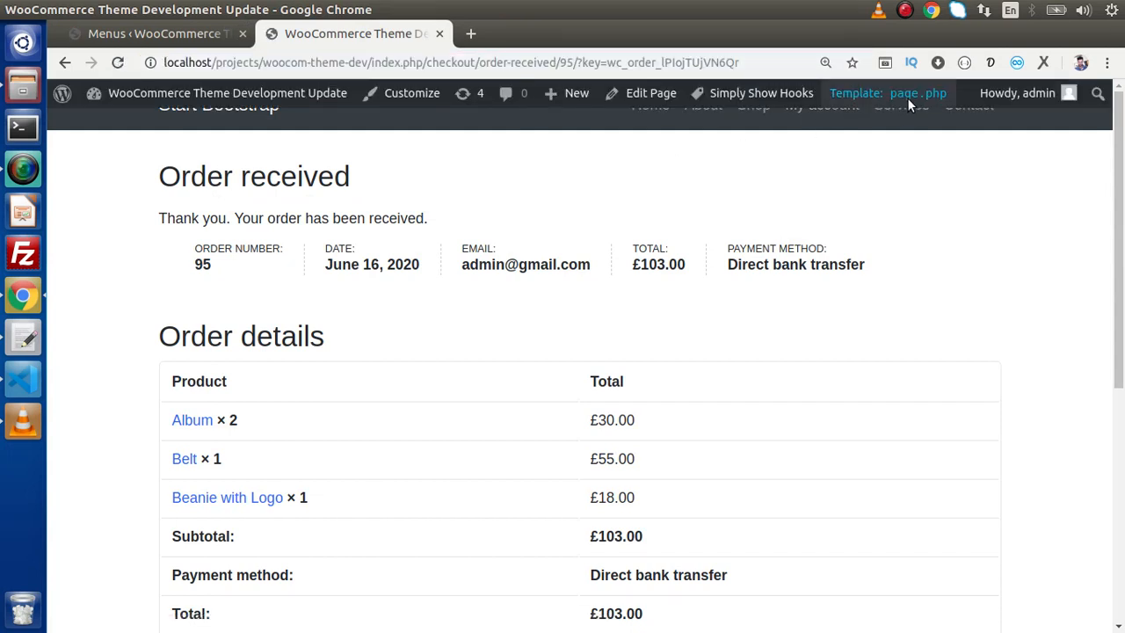
pyautogui.moveTo(857, 313)
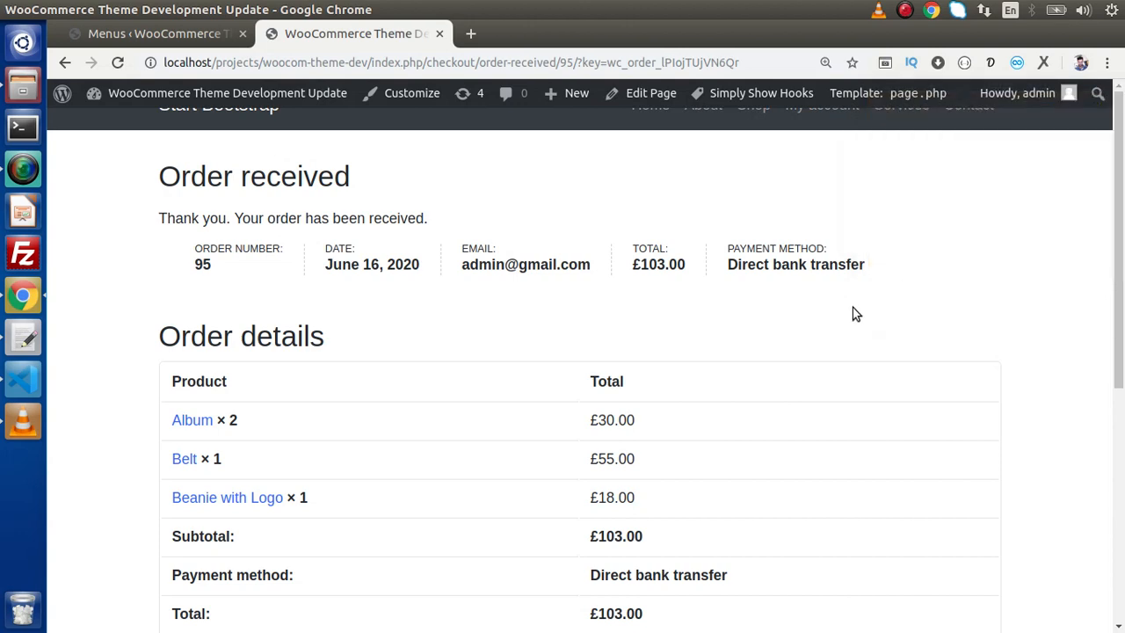
pyautogui.press('F12')
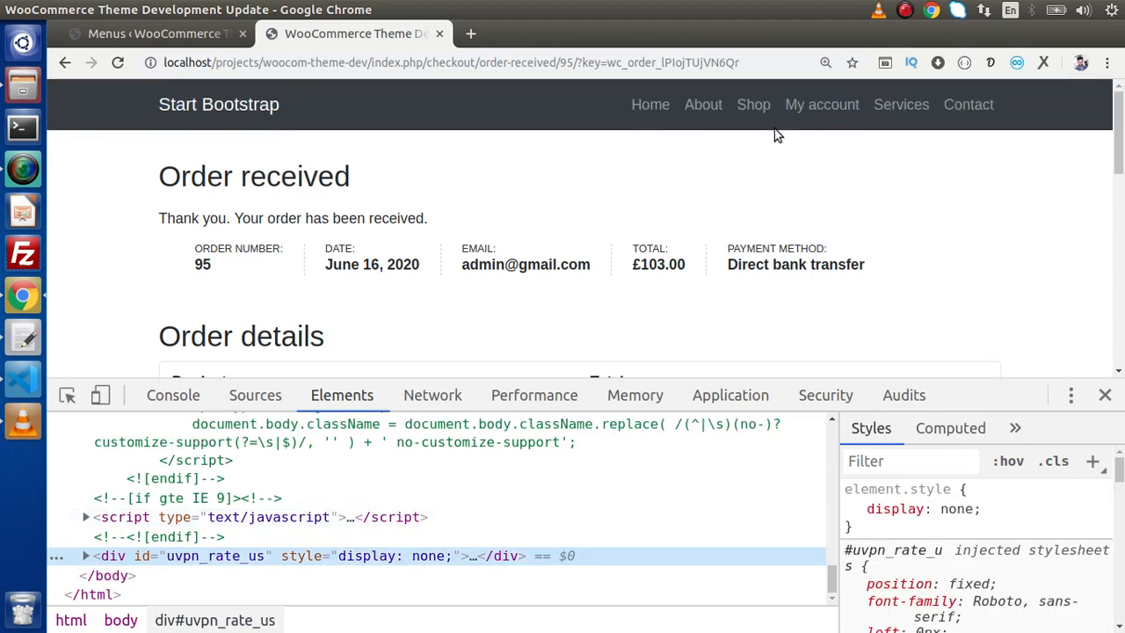
pyautogui.click(1104, 394)
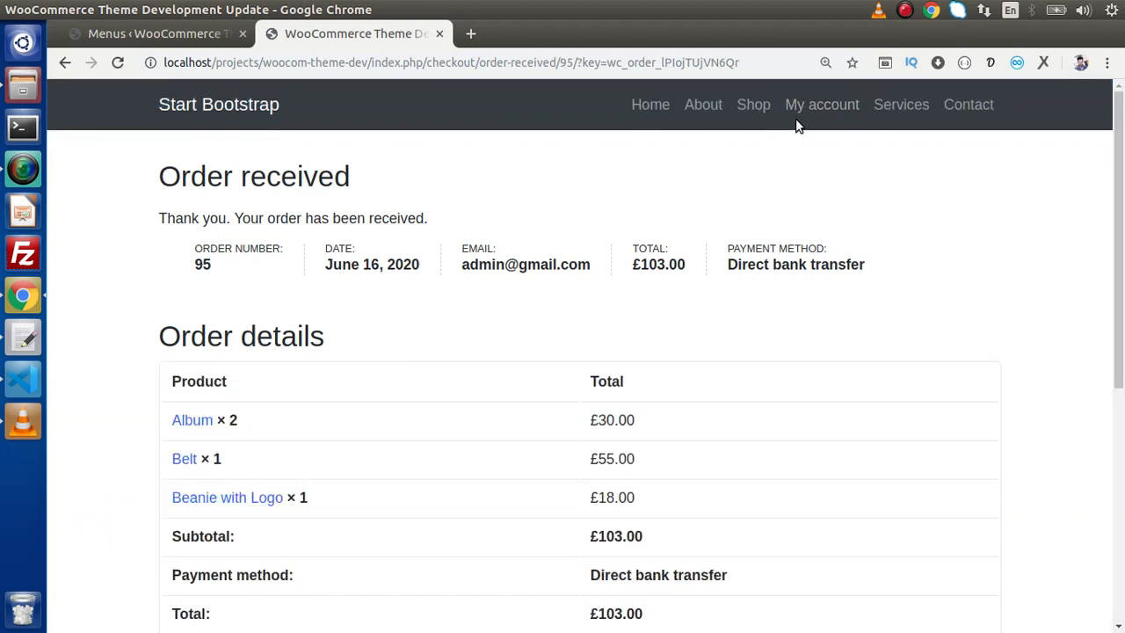
pyautogui.moveTo(823, 105)
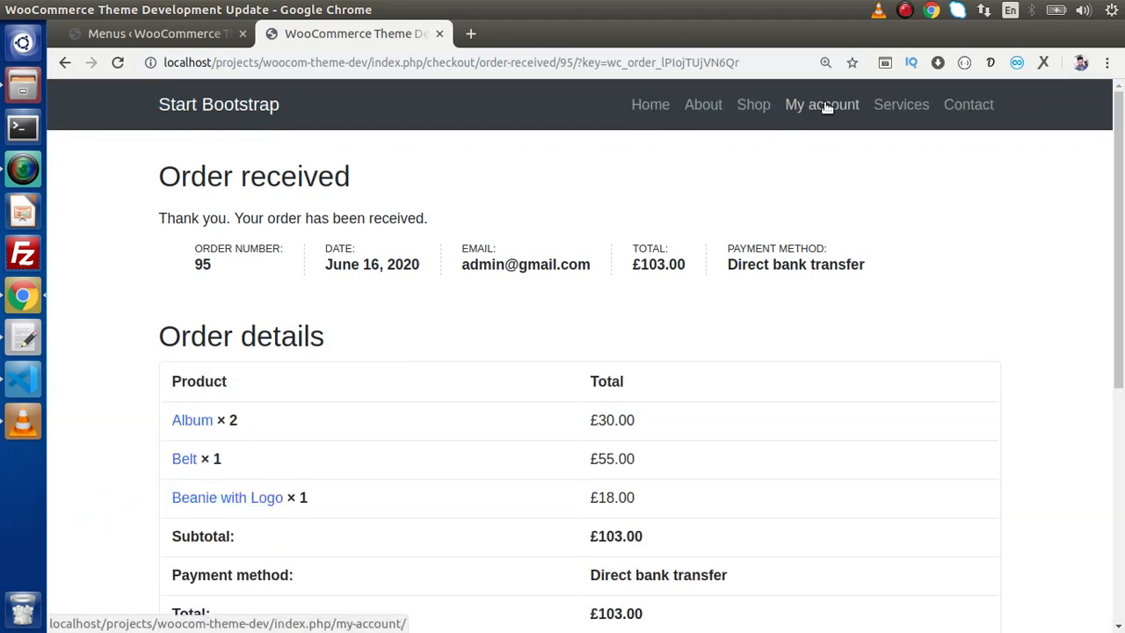
pyautogui.moveTo(812, 105)
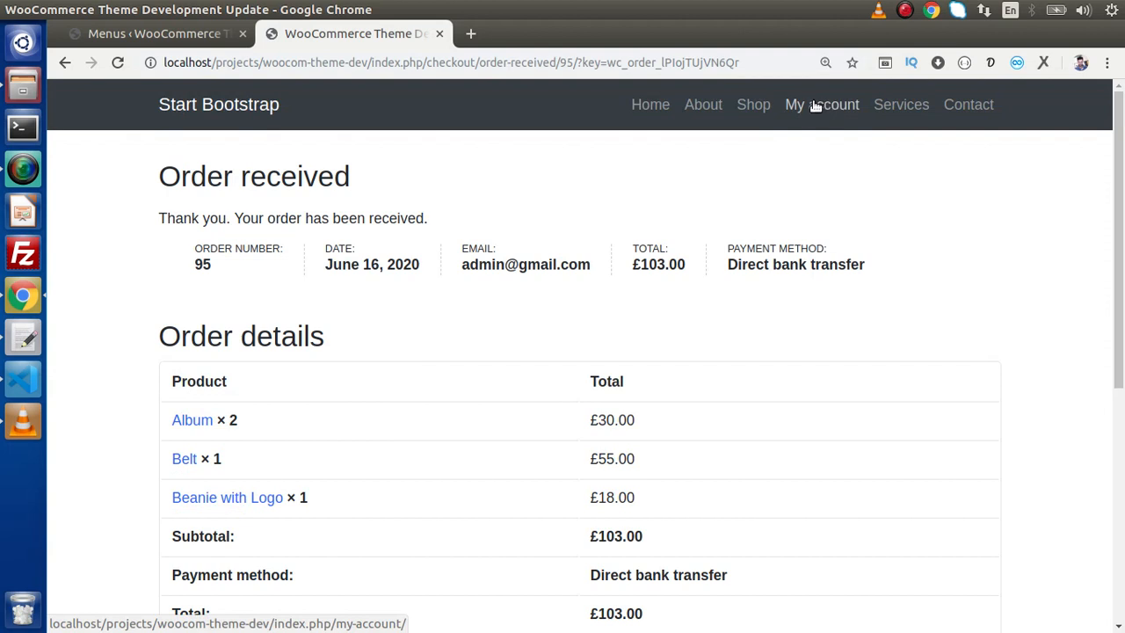
pyautogui.moveTo(637, 141)
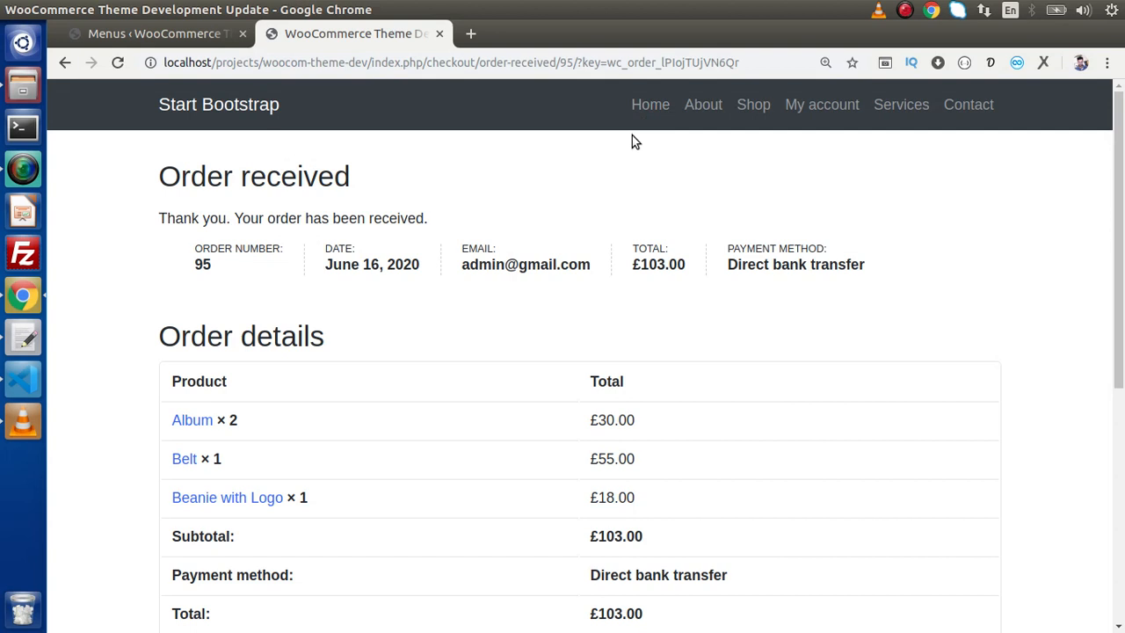
pyautogui.moveTo(821, 103)
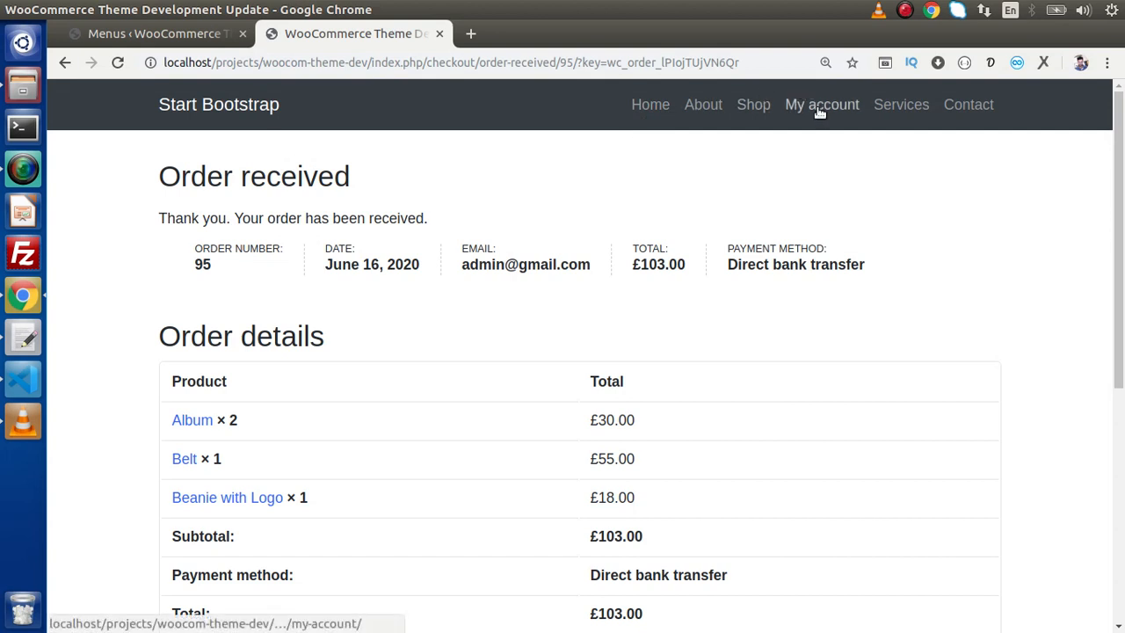
# Follow the new My account menu link to the admin's My account dashboard
pyautogui.click(821, 104)
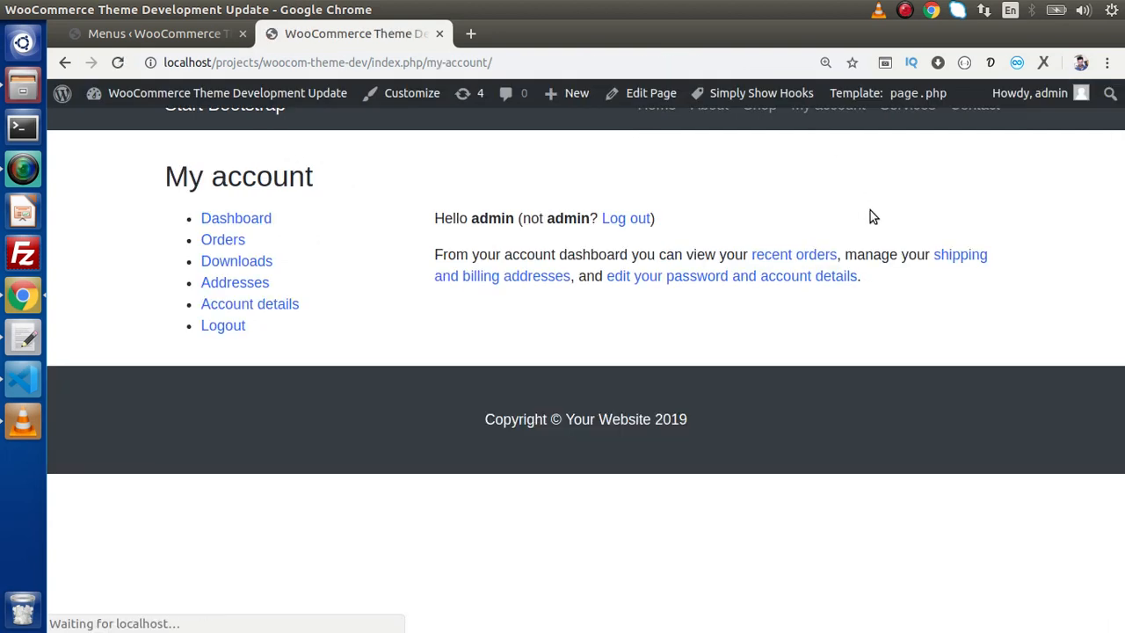
pyautogui.moveTo(384, 214)
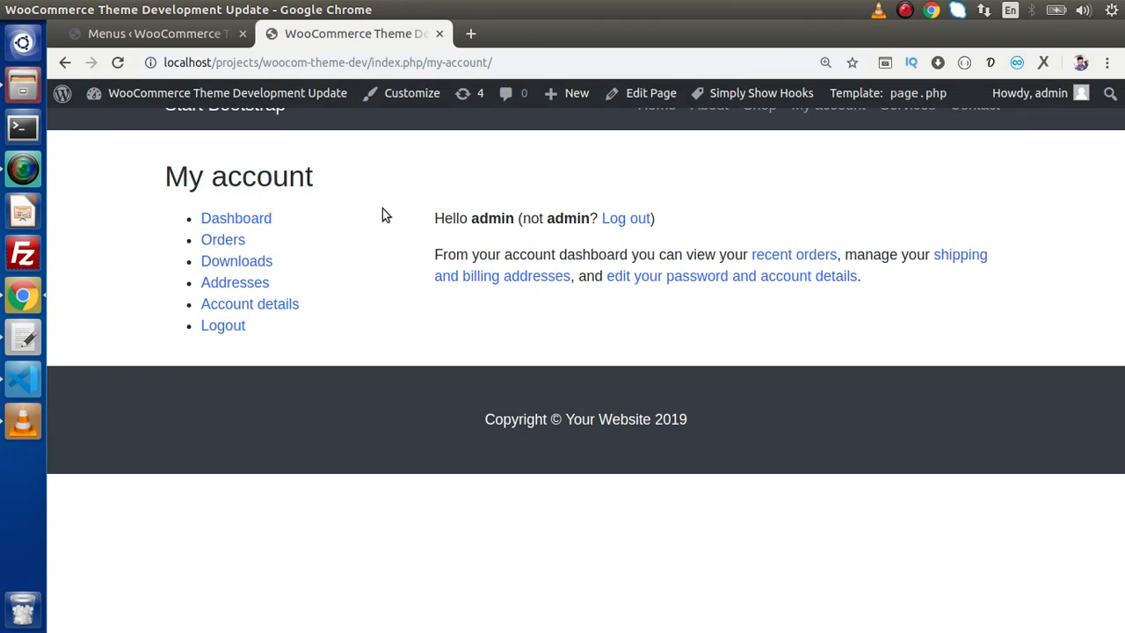
pyautogui.moveTo(793, 148)
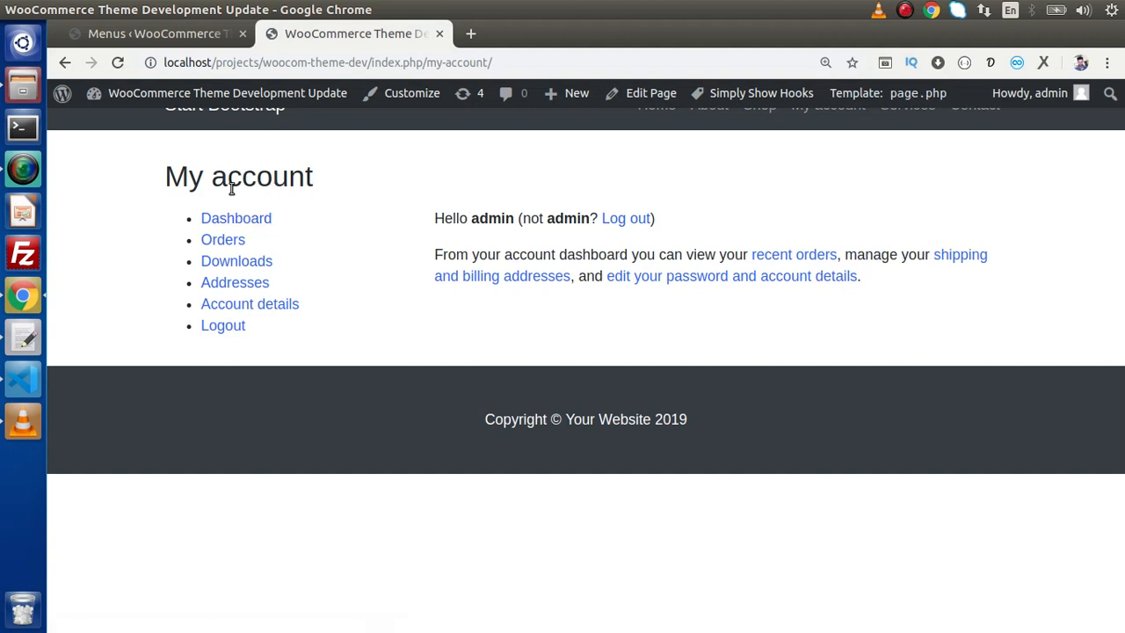
pyautogui.moveTo(236, 218)
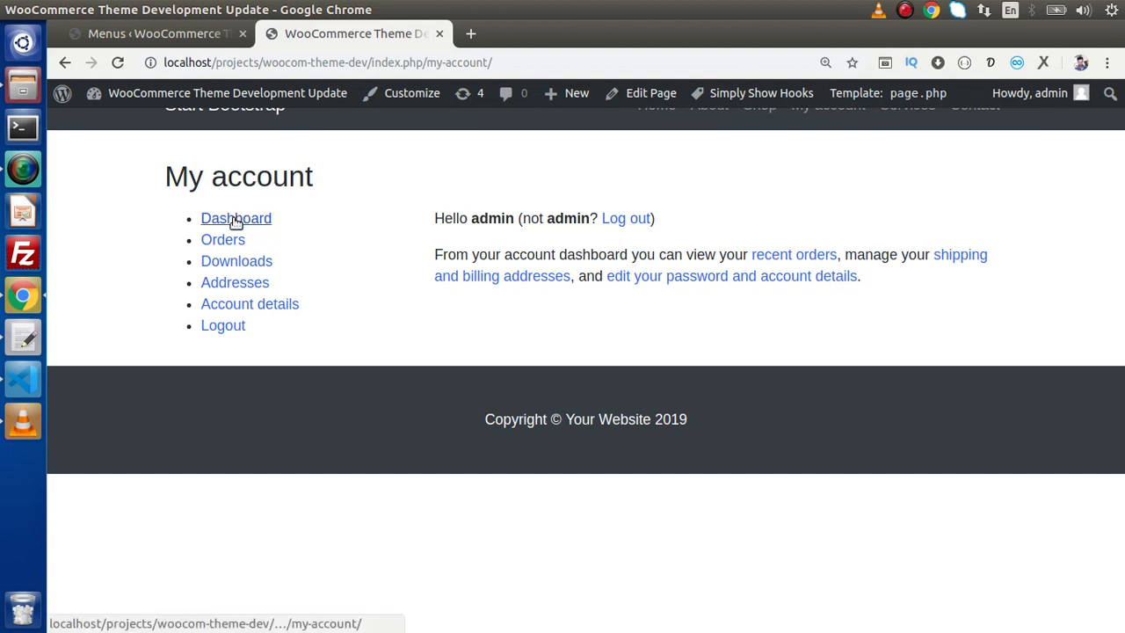
pyautogui.moveTo(221, 239)
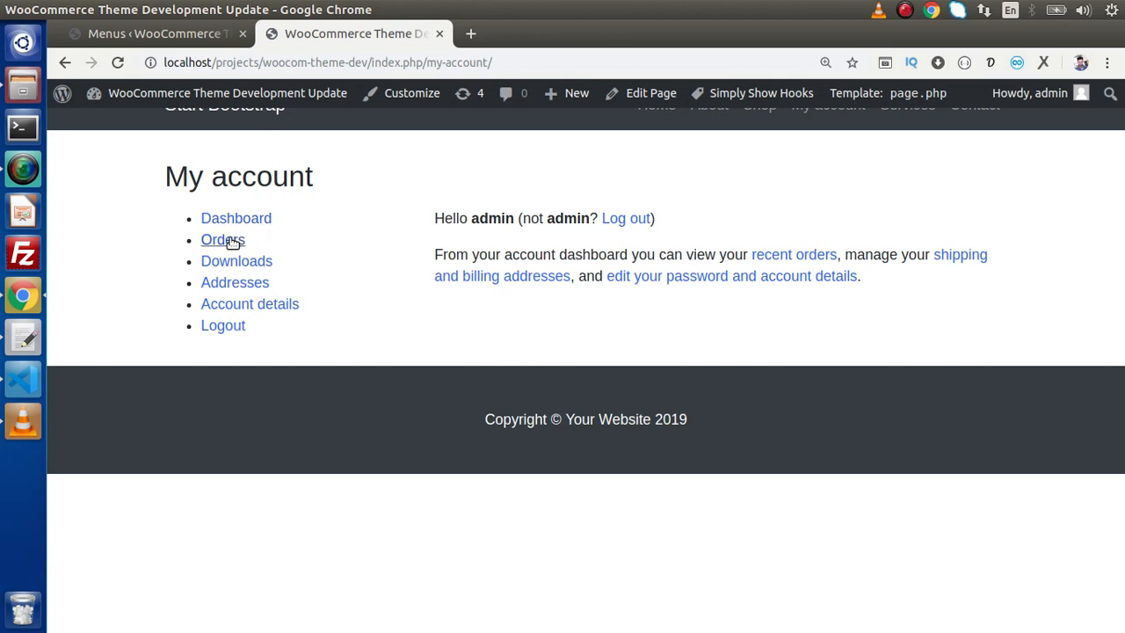
pyautogui.moveTo(236, 260)
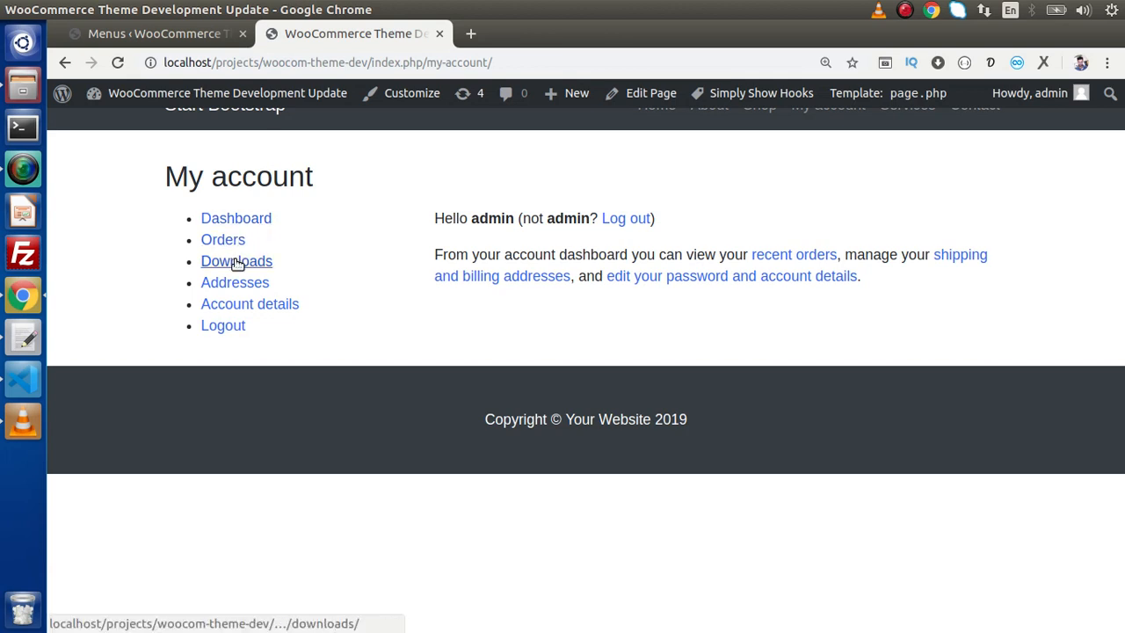
pyautogui.moveTo(249, 302)
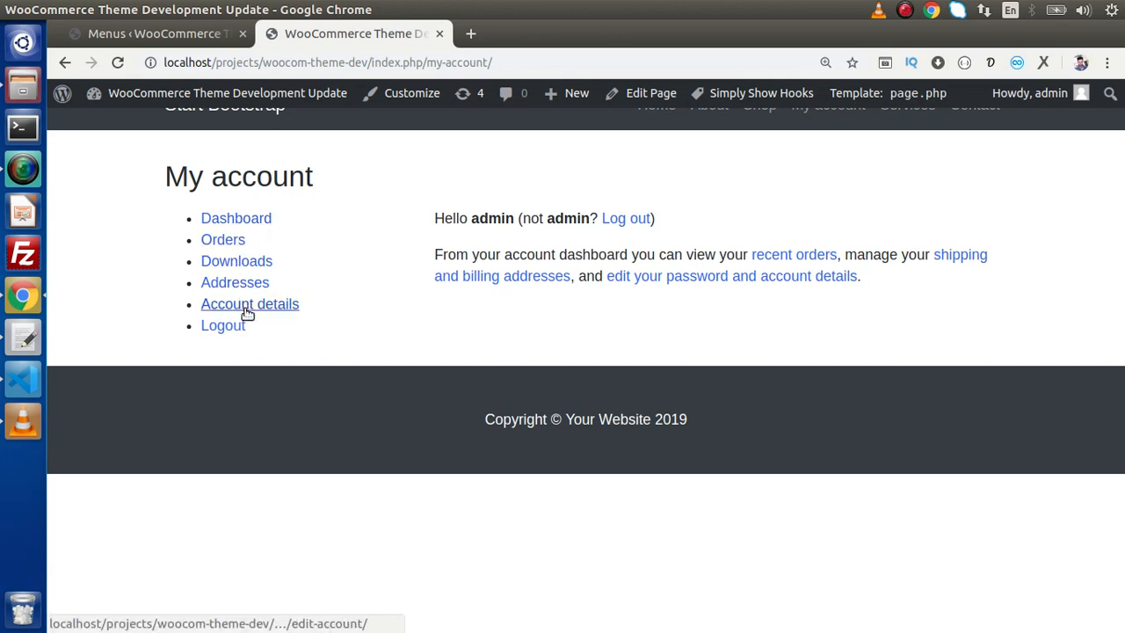
pyautogui.moveTo(222, 325)
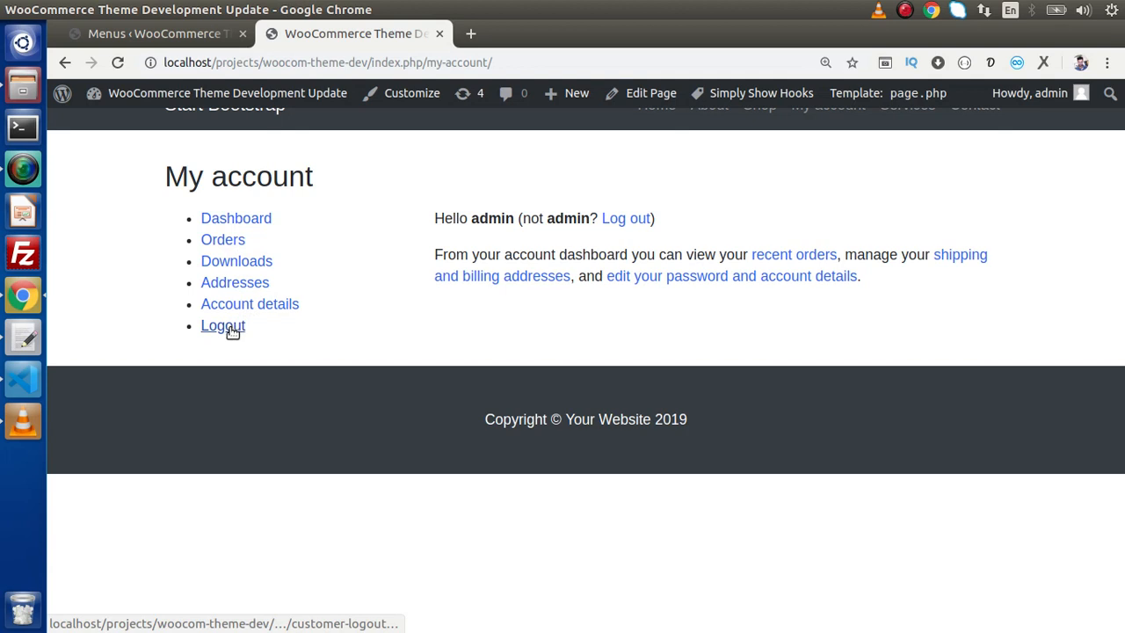
pyautogui.moveTo(221, 239)
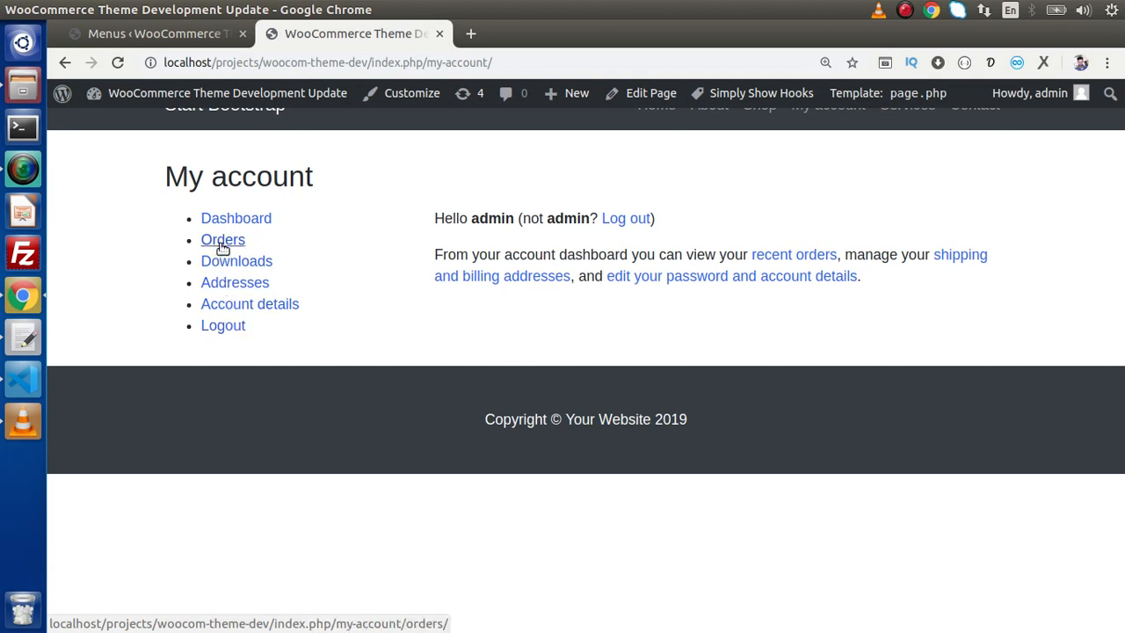
# View the Orders list and order #95's details, then show the saved billing and shipping addresses
pyautogui.click(221, 239)
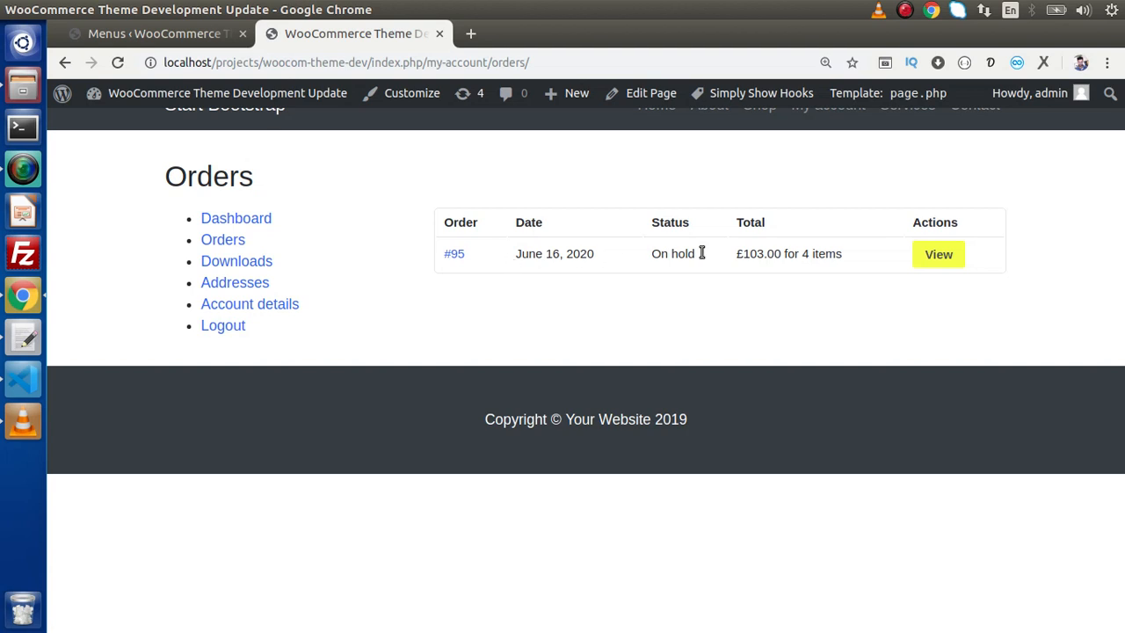
pyautogui.moveTo(939, 254)
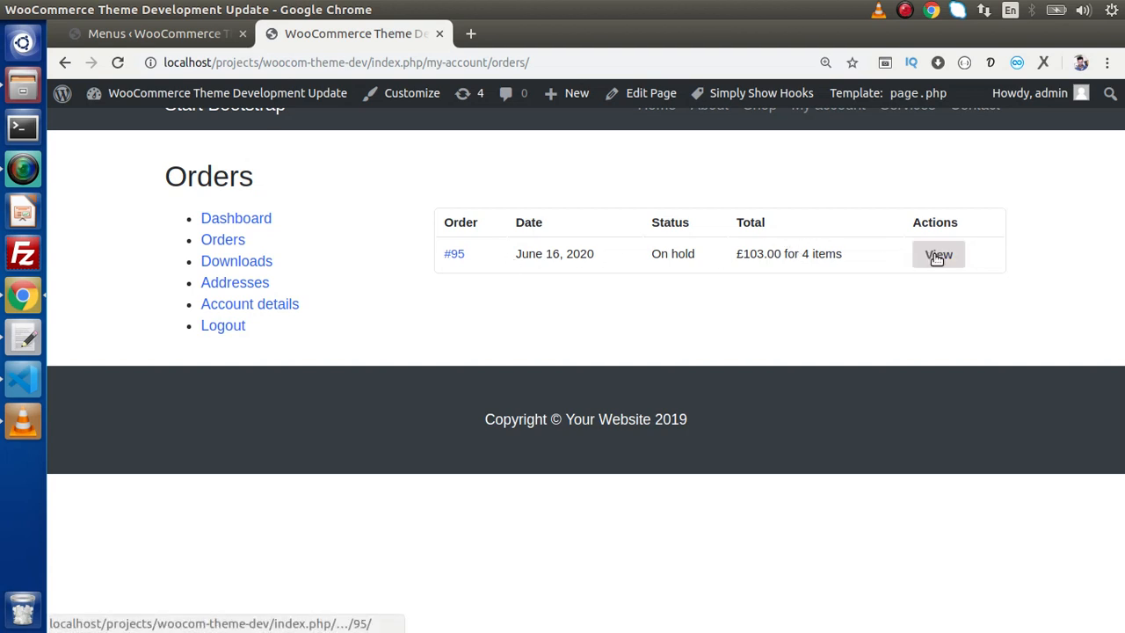
pyautogui.moveTo(939, 254)
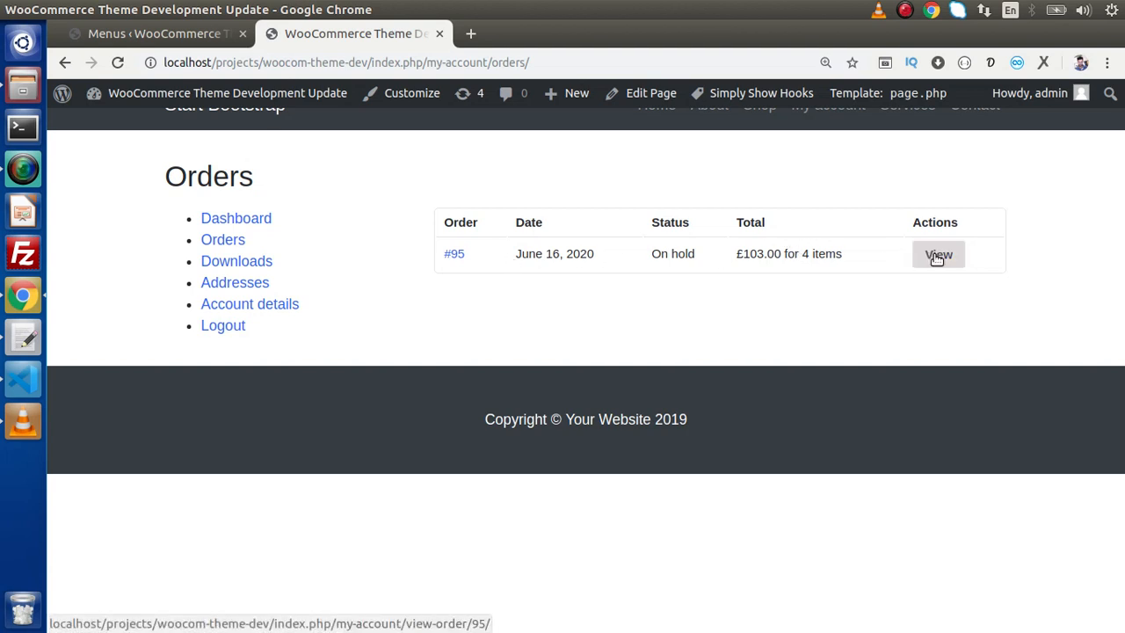
pyautogui.click(939, 254)
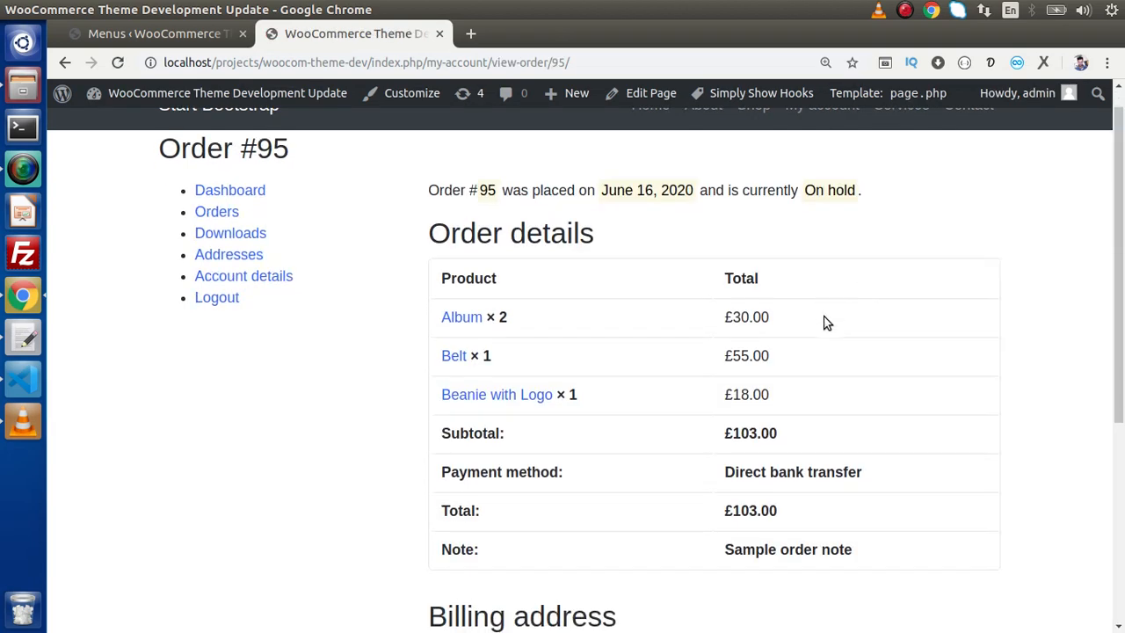
pyautogui.scroll(3)
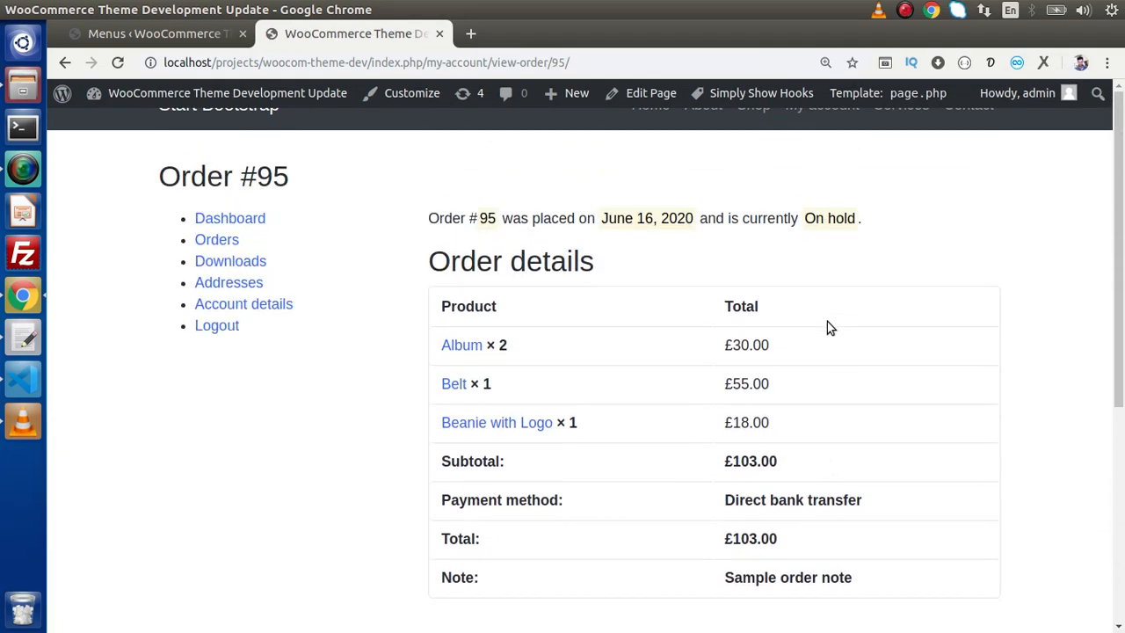
pyautogui.moveTo(229, 281)
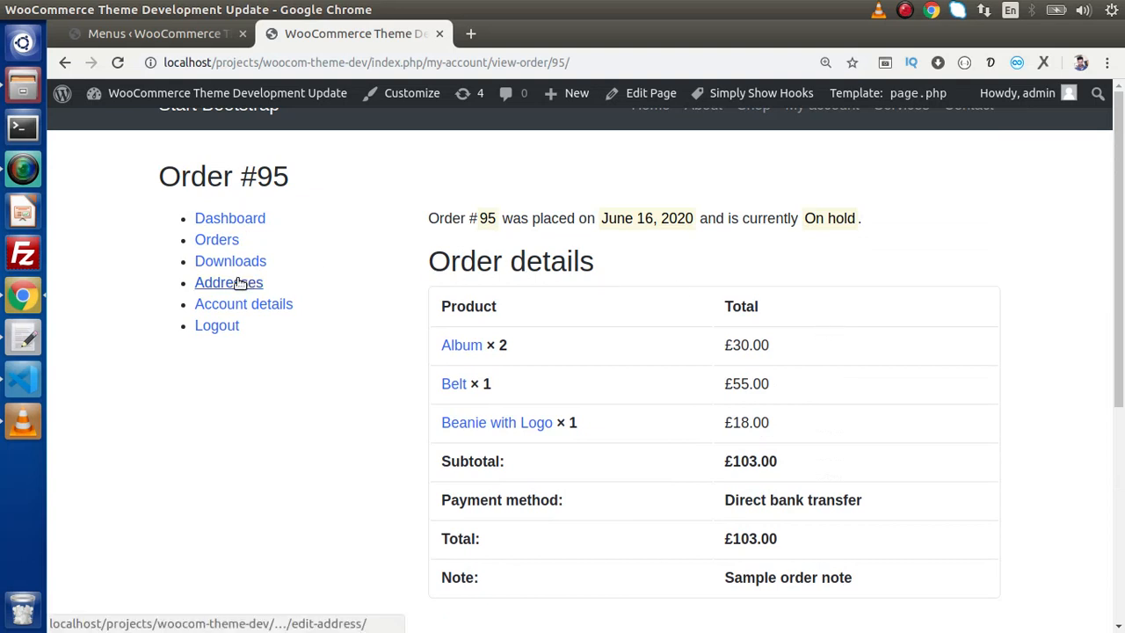
pyautogui.click(228, 281)
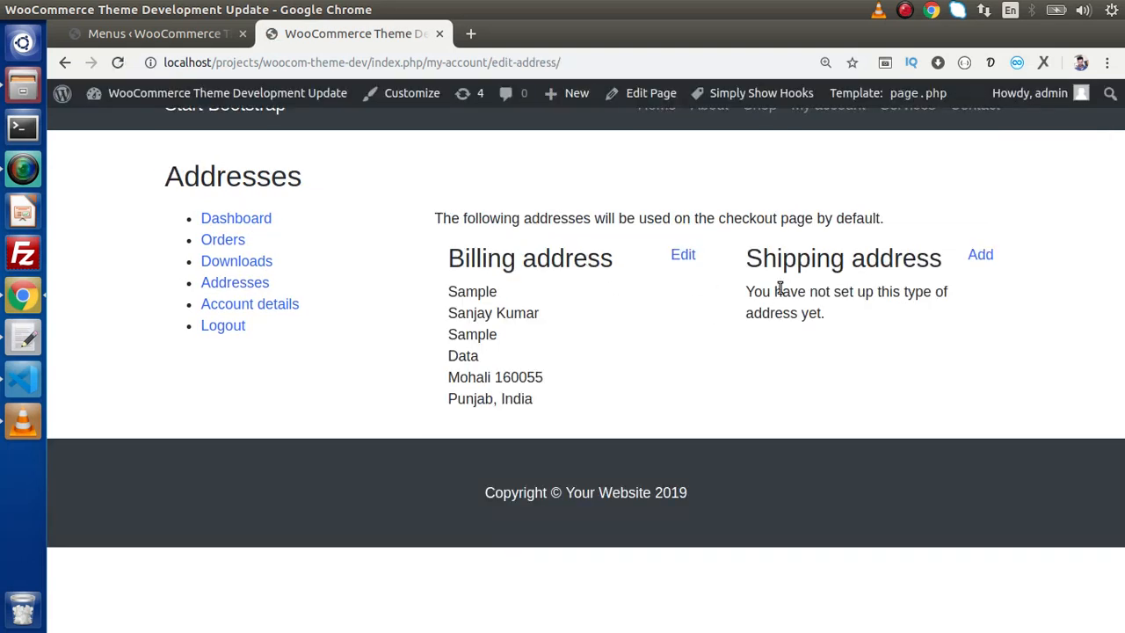
pyautogui.moveTo(677, 302)
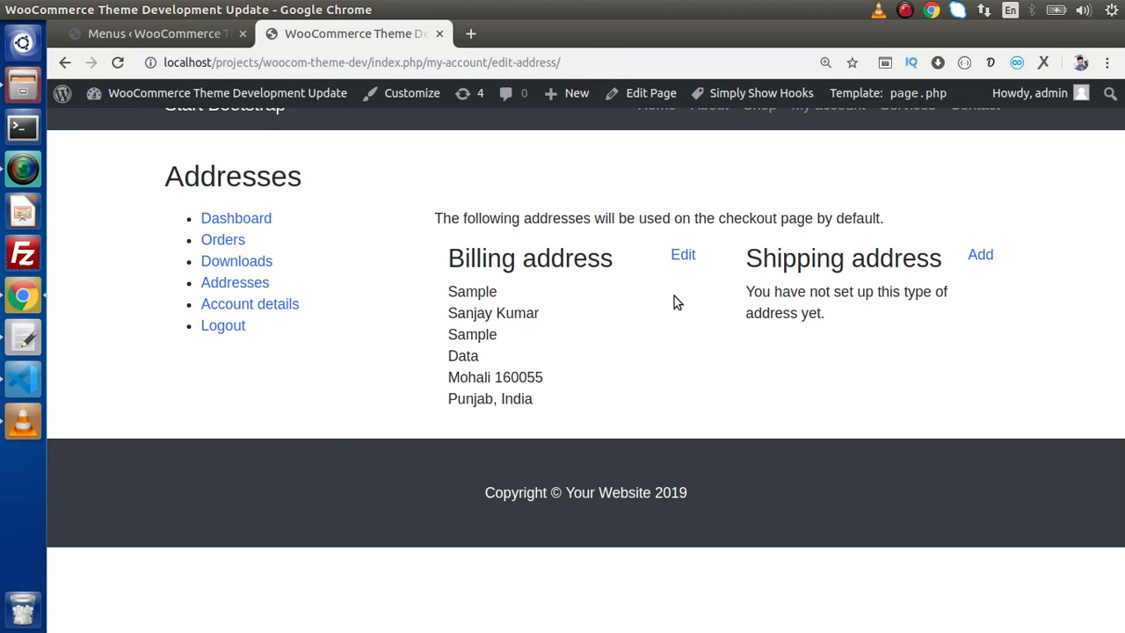
pyautogui.click(250, 302)
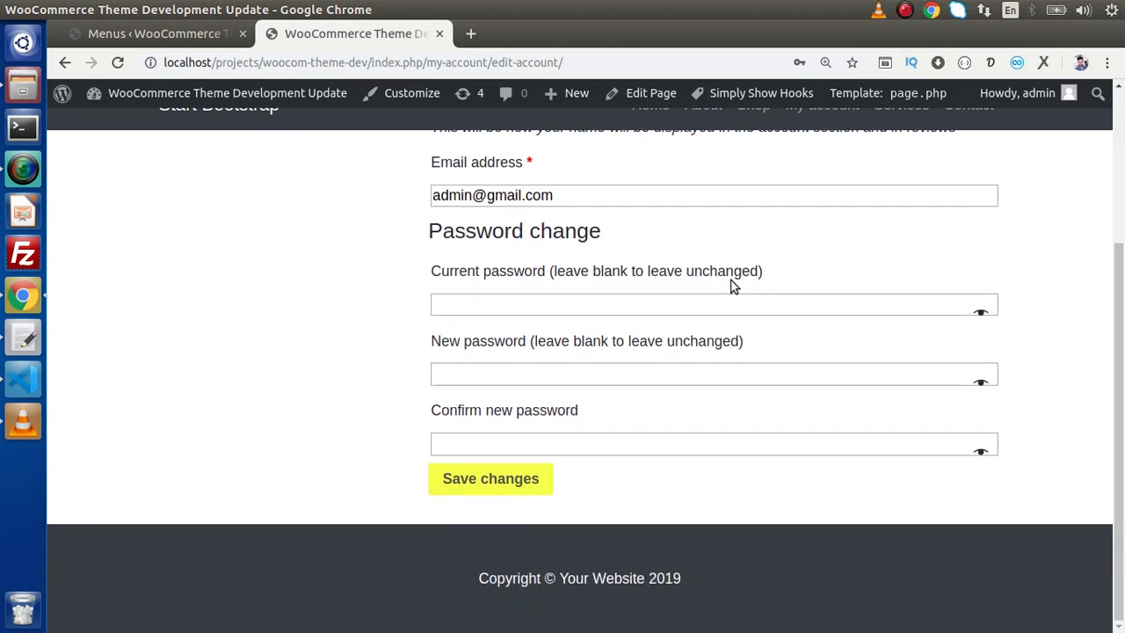
pyautogui.scroll(3)
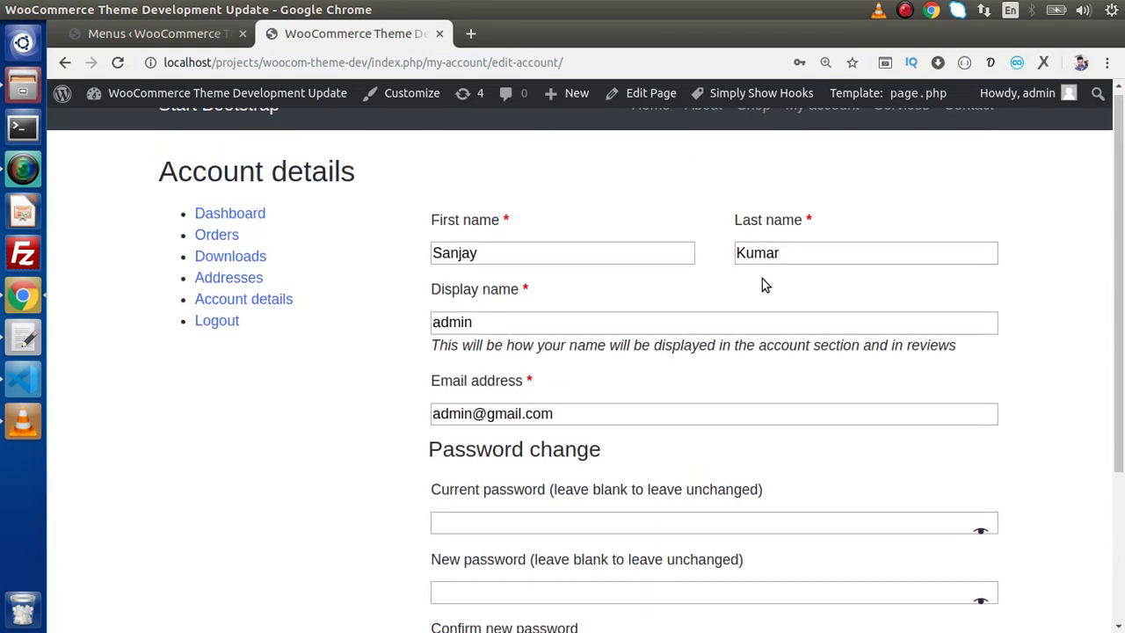
pyautogui.moveTo(1046, 291)
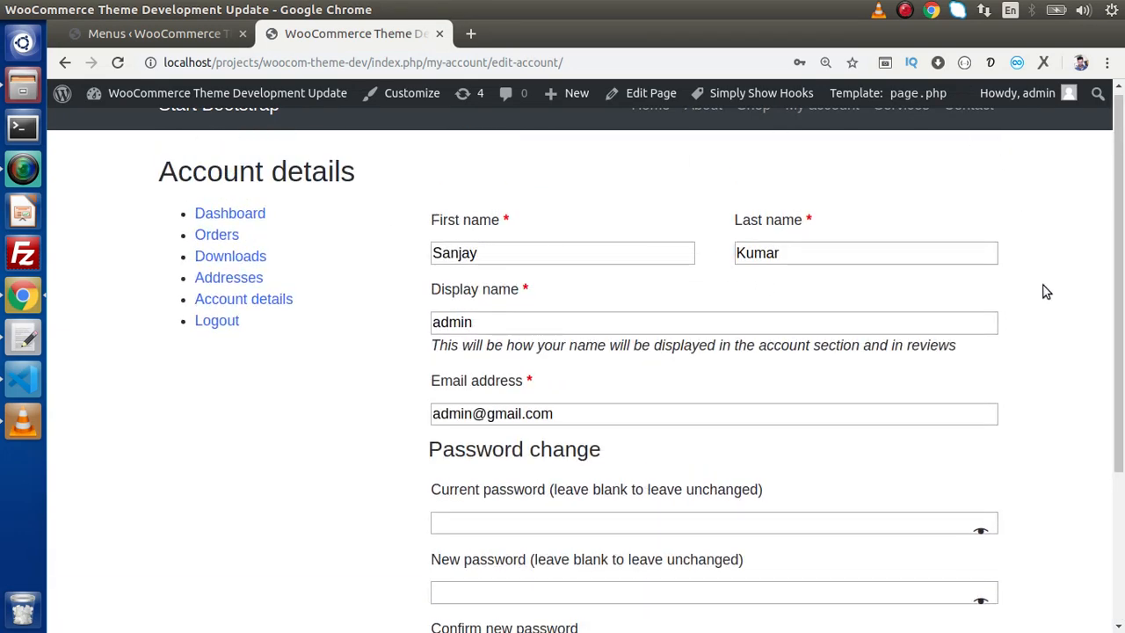
pyautogui.moveTo(995, 316)
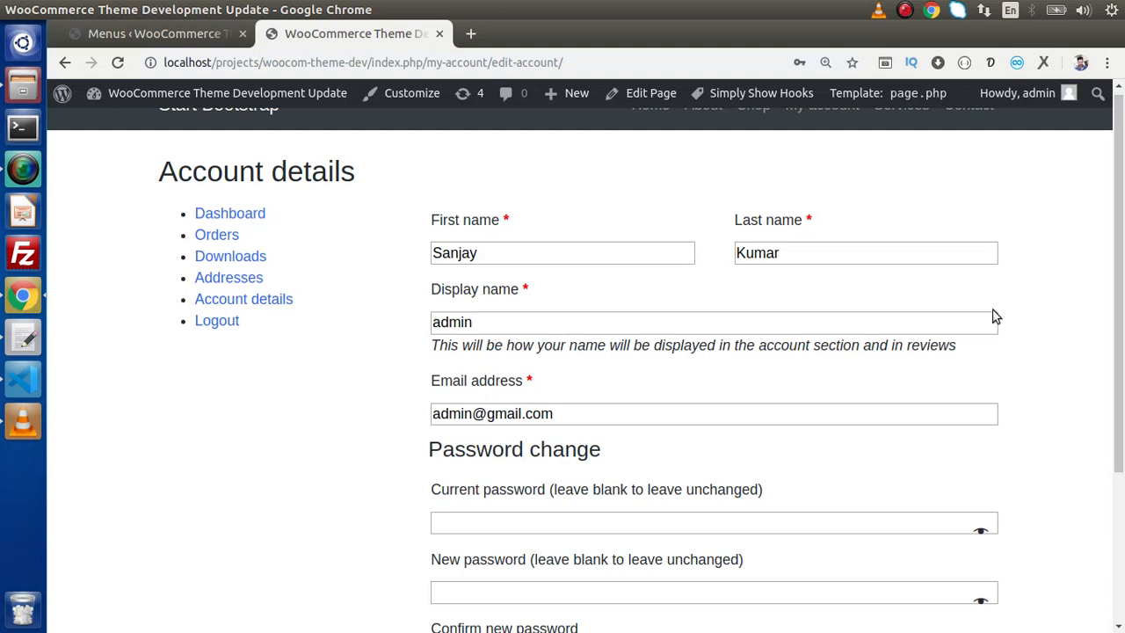
pyautogui.moveTo(232, 257)
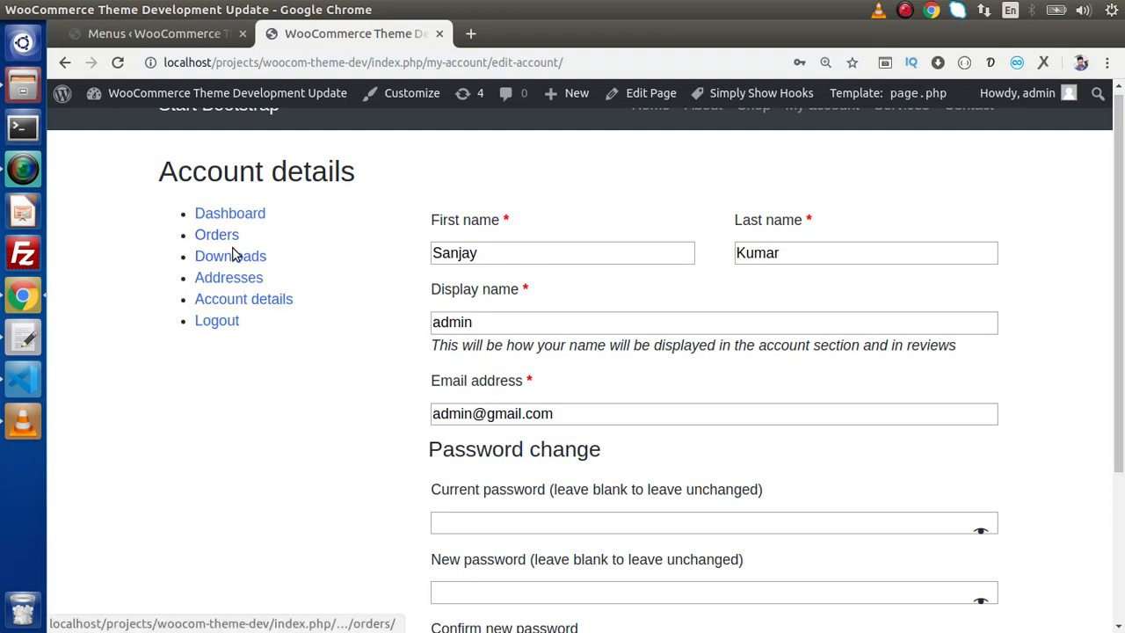
pyautogui.moveTo(401, 329)
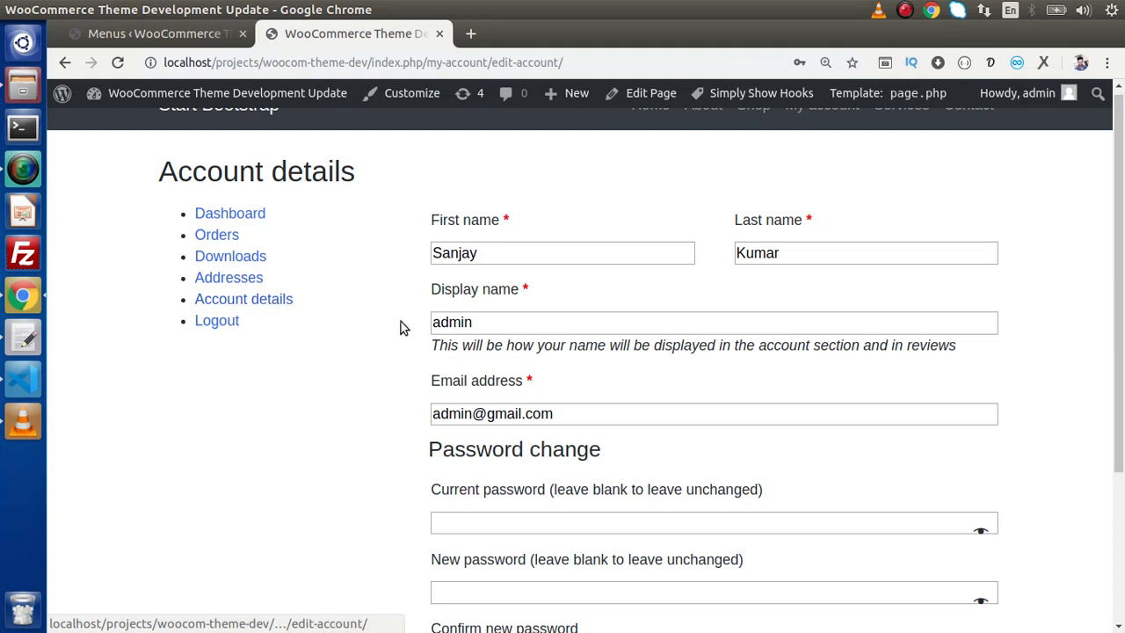
pyautogui.moveTo(422, 325)
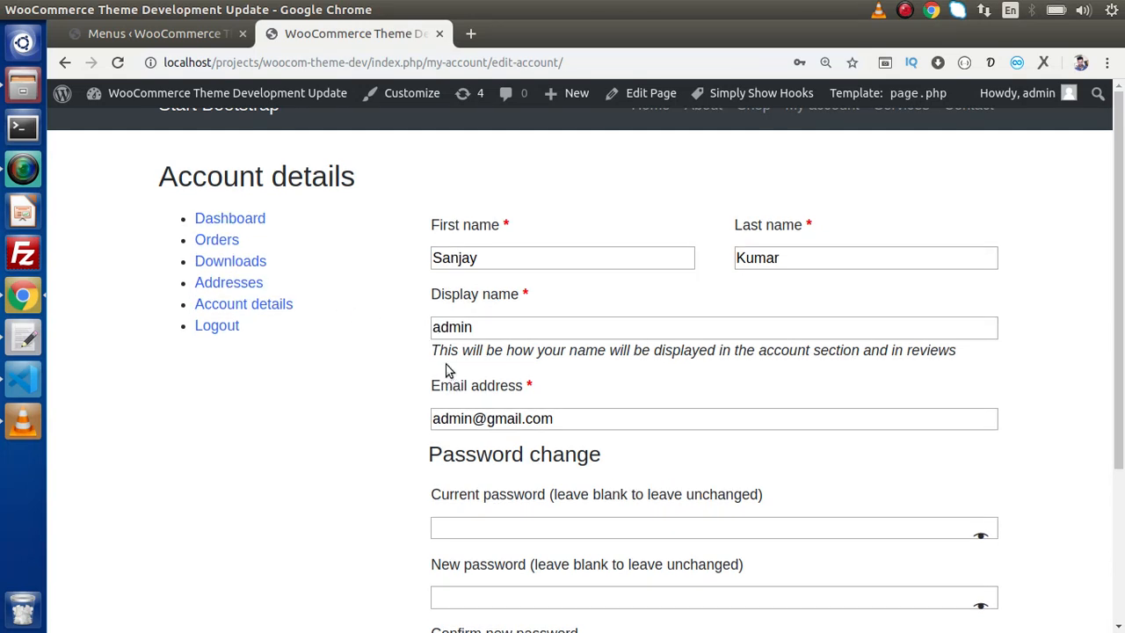
pyautogui.moveTo(747, 232)
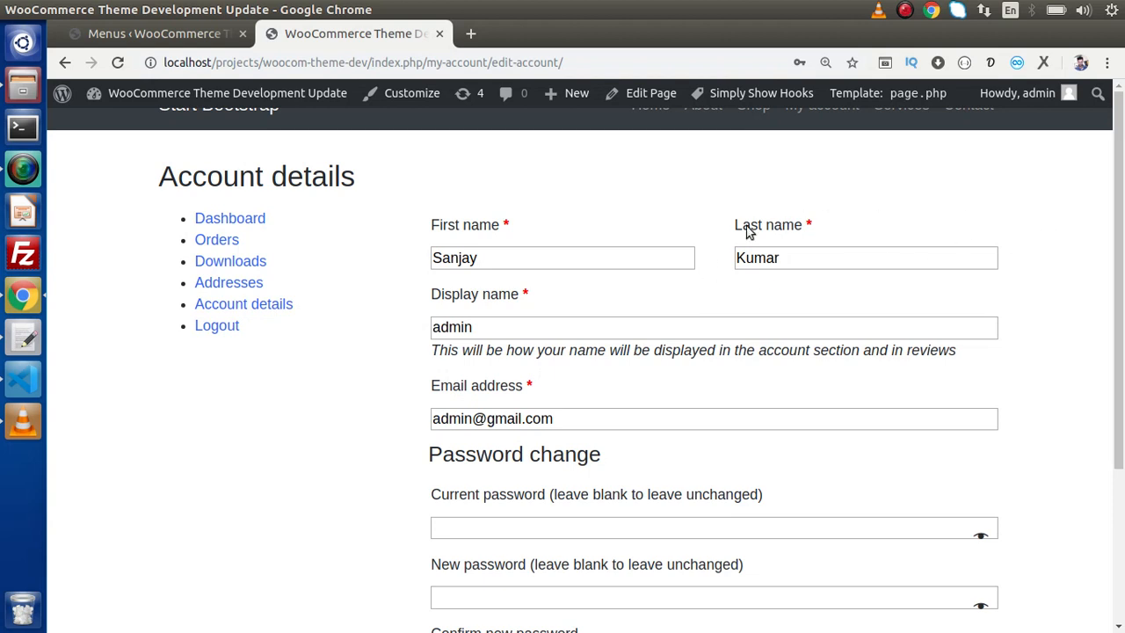
pyautogui.moveTo(934, 124)
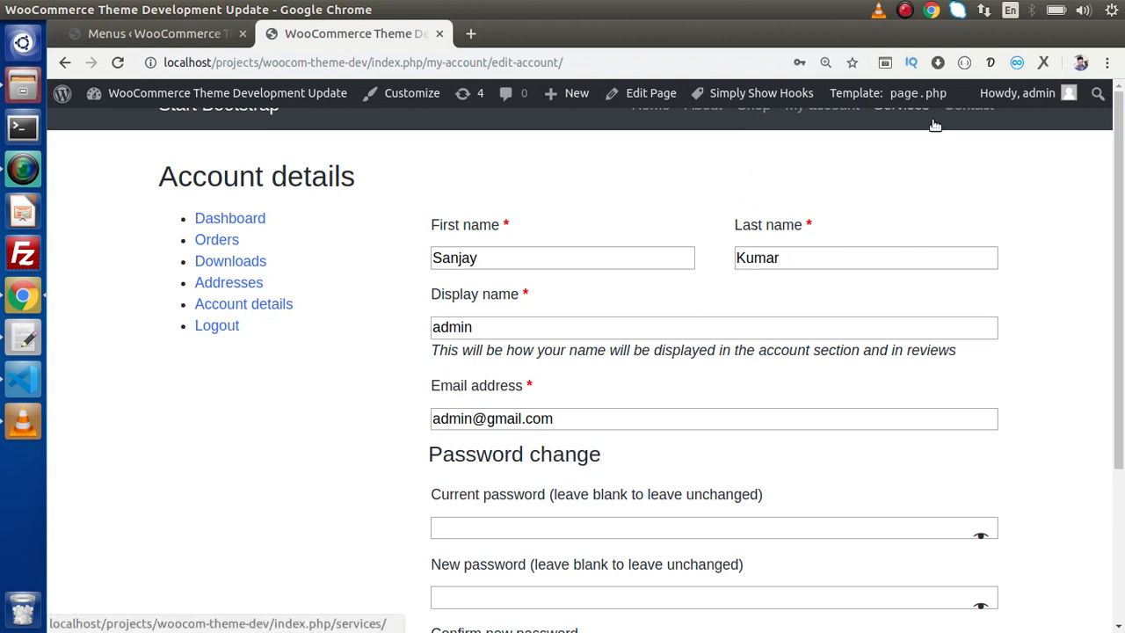
pyautogui.moveTo(946, 220)
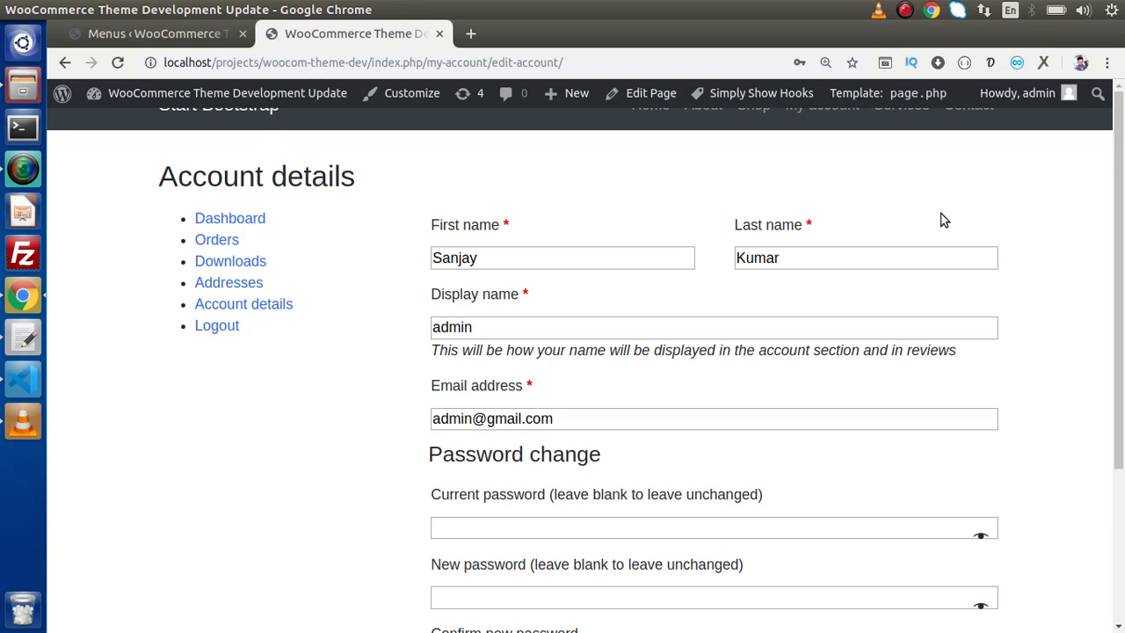
pyautogui.moveTo(433, 121)
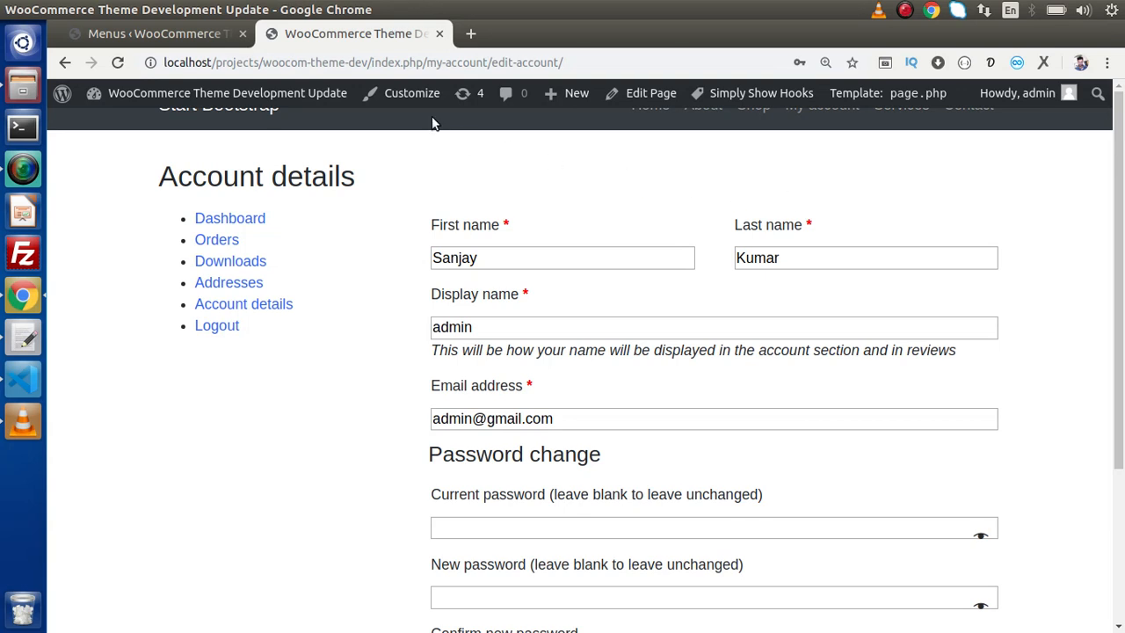
pyautogui.click(149, 33)
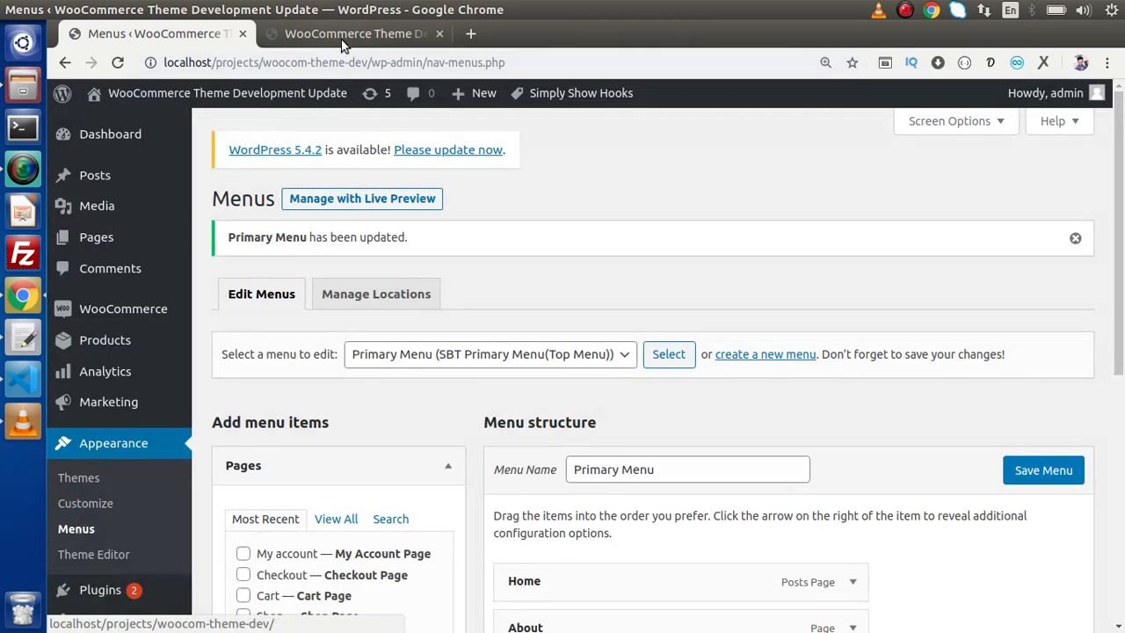
pyautogui.click(352, 33)
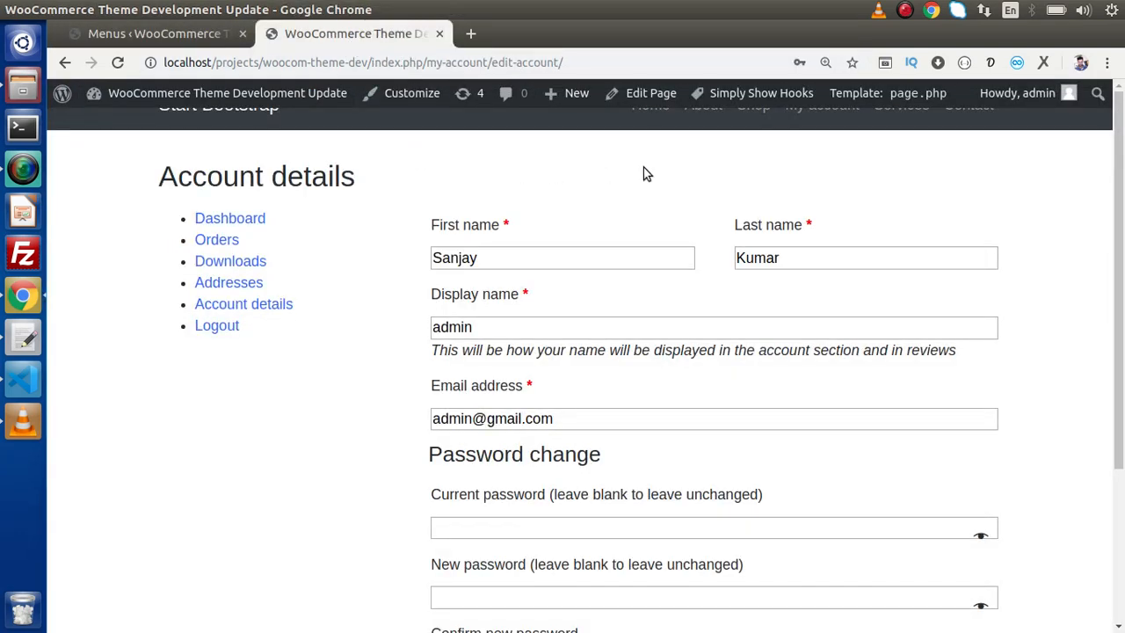
pyautogui.moveTo(492, 169)
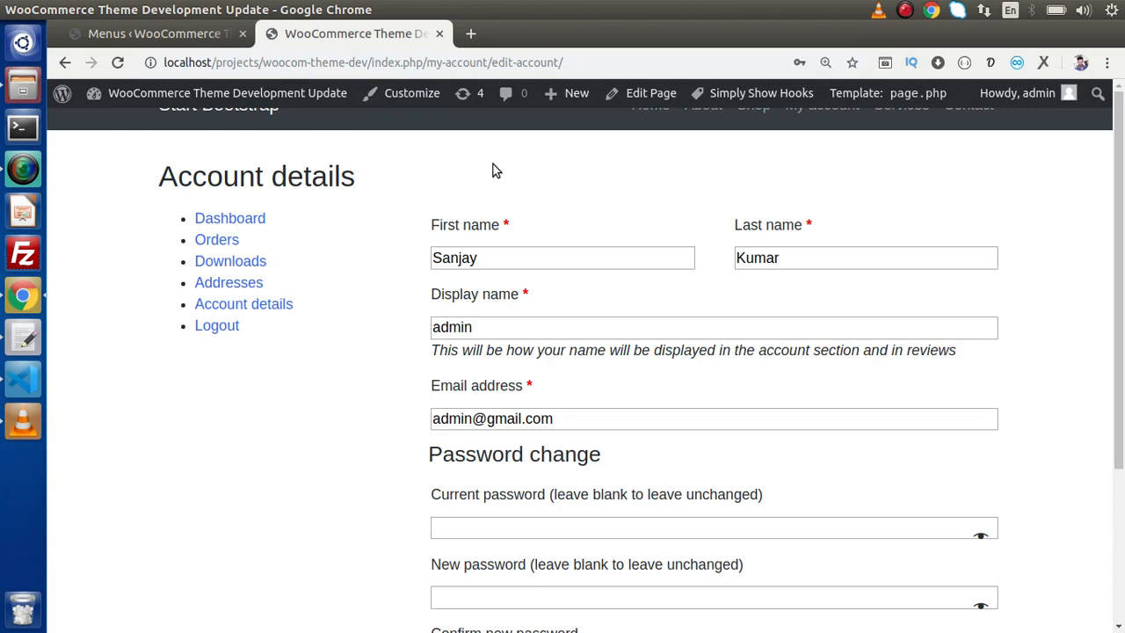
pyautogui.scroll(-3)
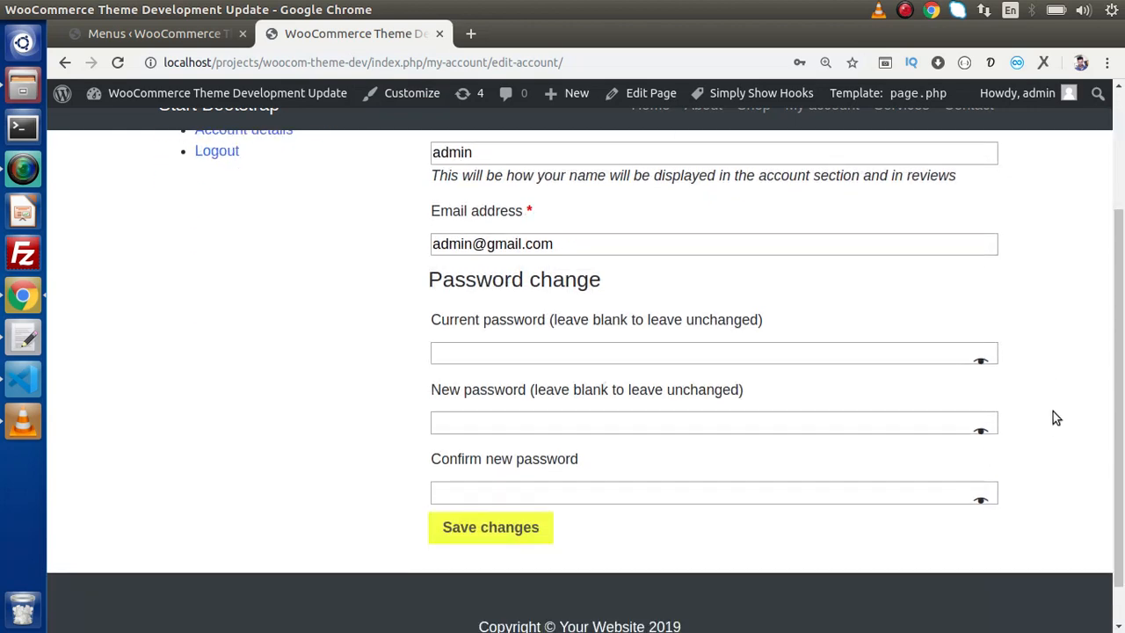
pyautogui.scroll(3)
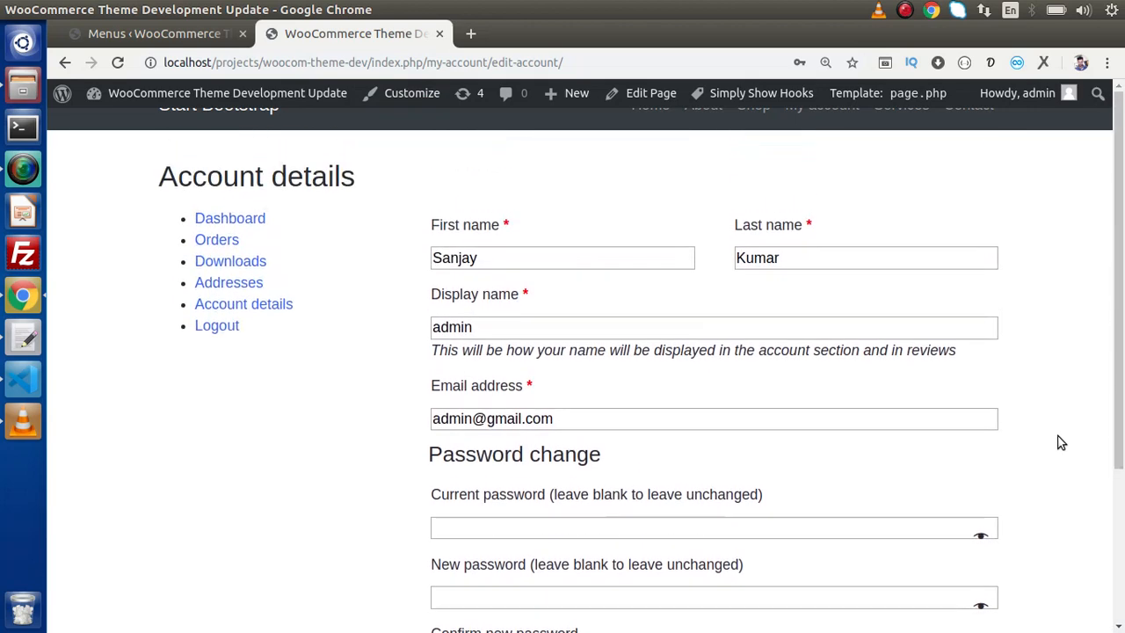
pyautogui.moveTo(1052, 351)
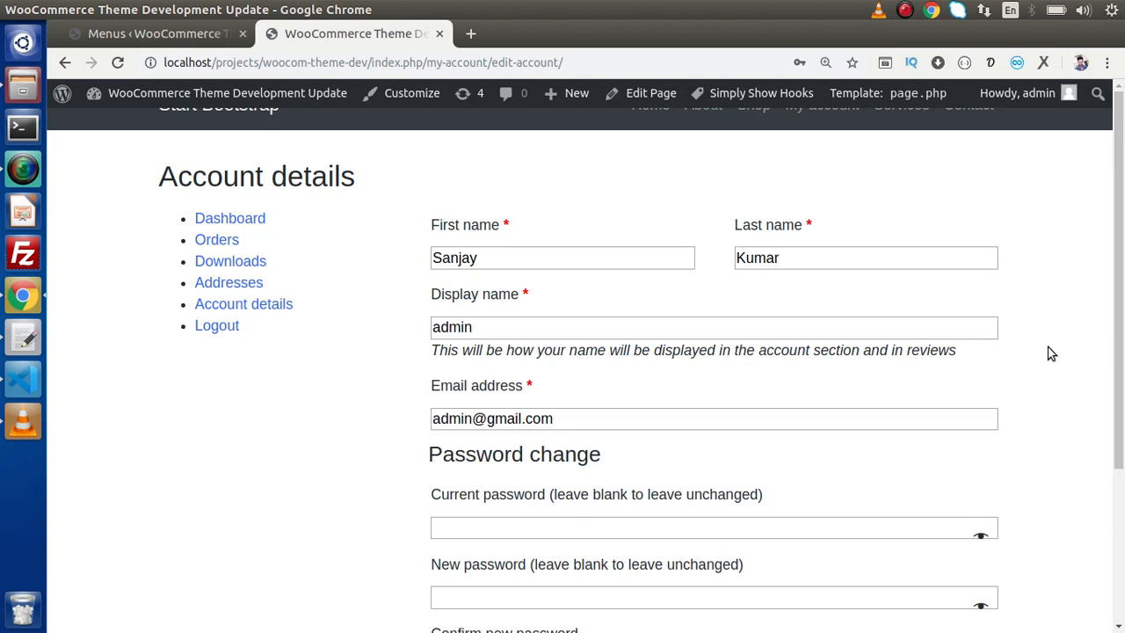
pyautogui.moveTo(995, 302)
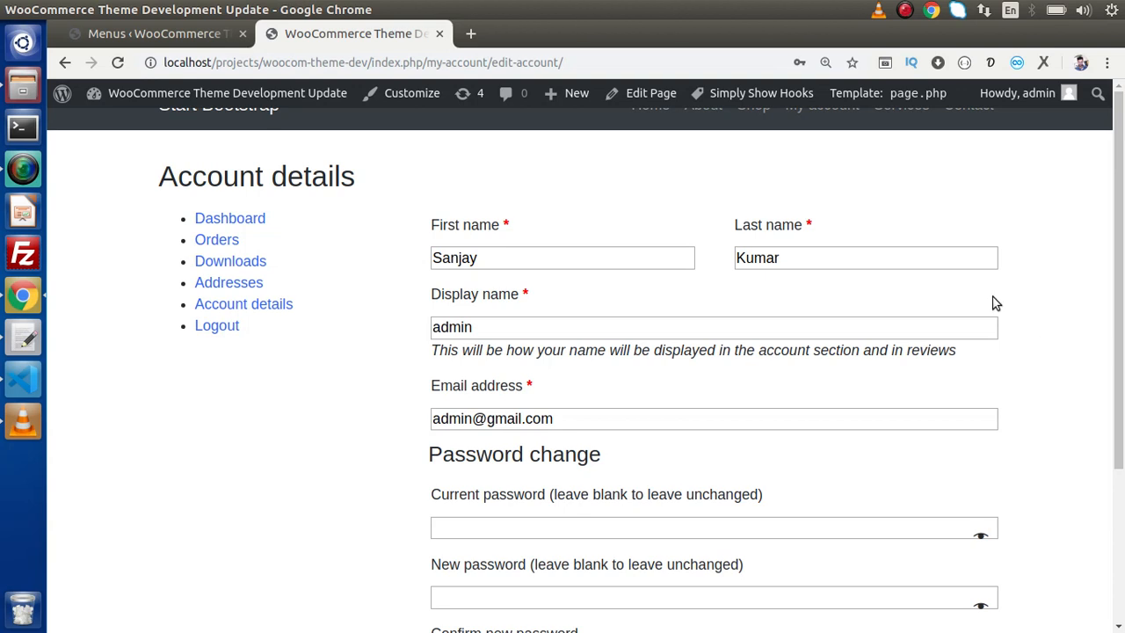
pyautogui.moveTo(578, 308)
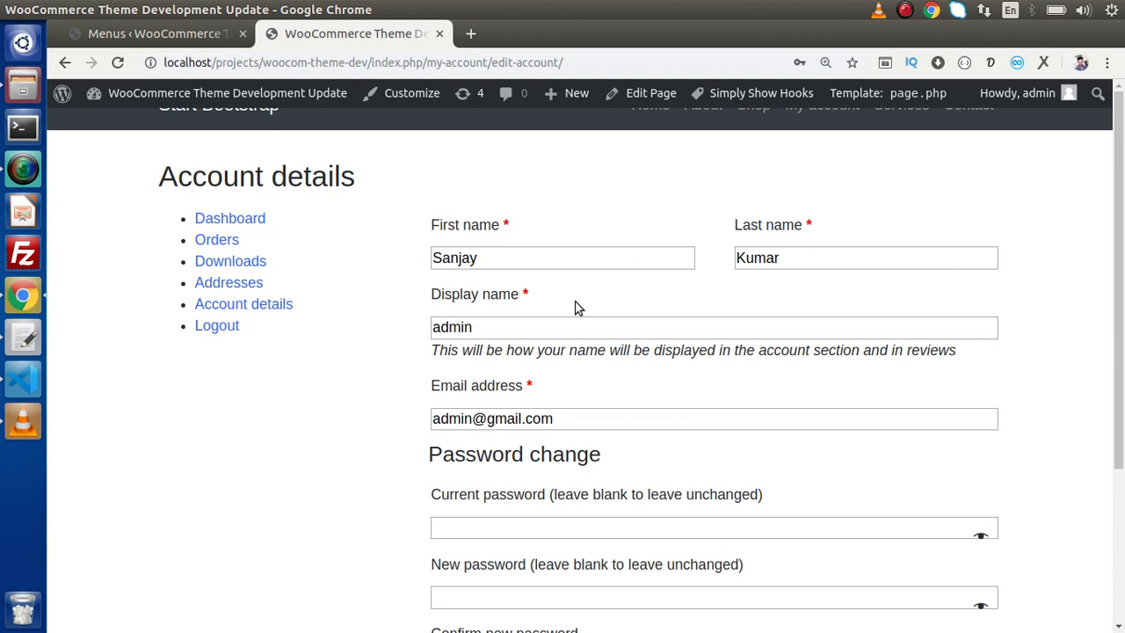